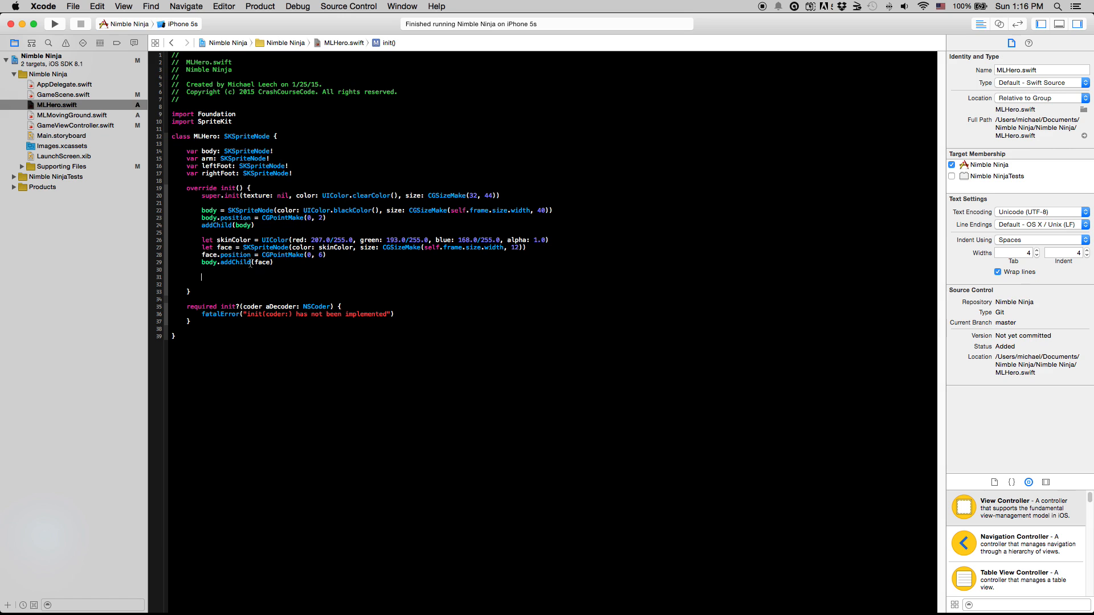
- Rebuild and launch Nimble Ninja on the iPhone 5s simulator, then return to the editor
left_click(54, 23)
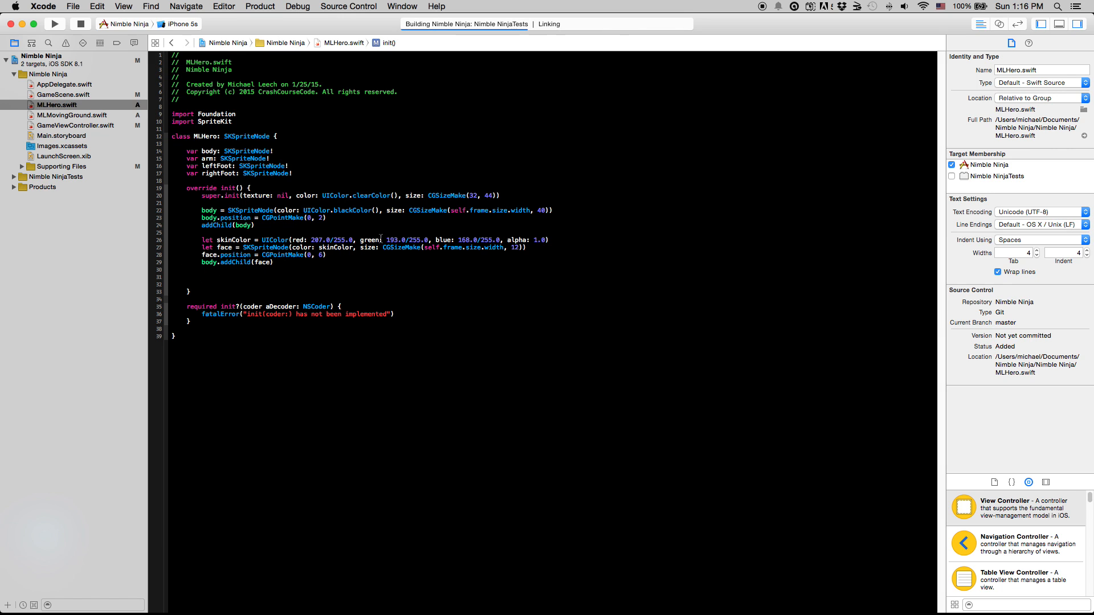
left_click(54, 23)
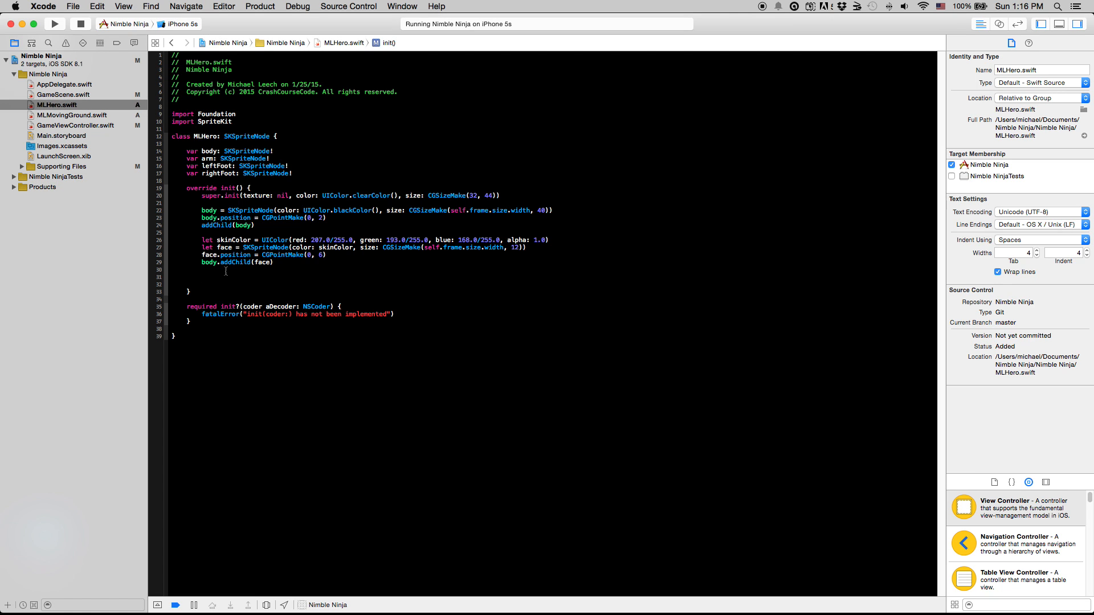
- Declare white eyeColor, a 6×6 leftEye SKSpriteNode, and rightEye as leftEye.copy()
type("let eyeColor")
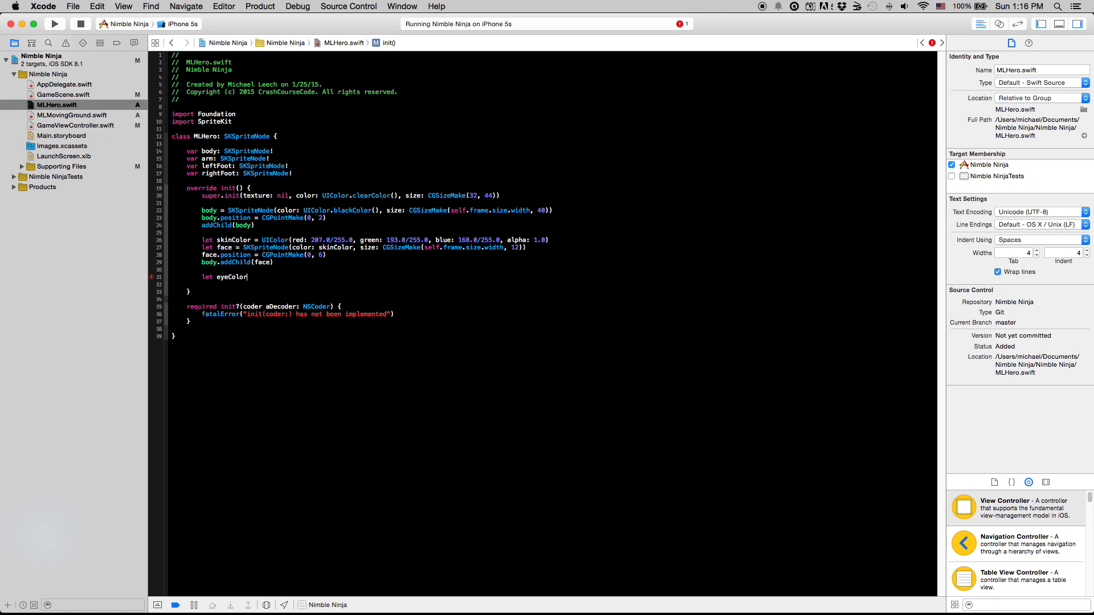
type("= UIColor.whiteColor()")
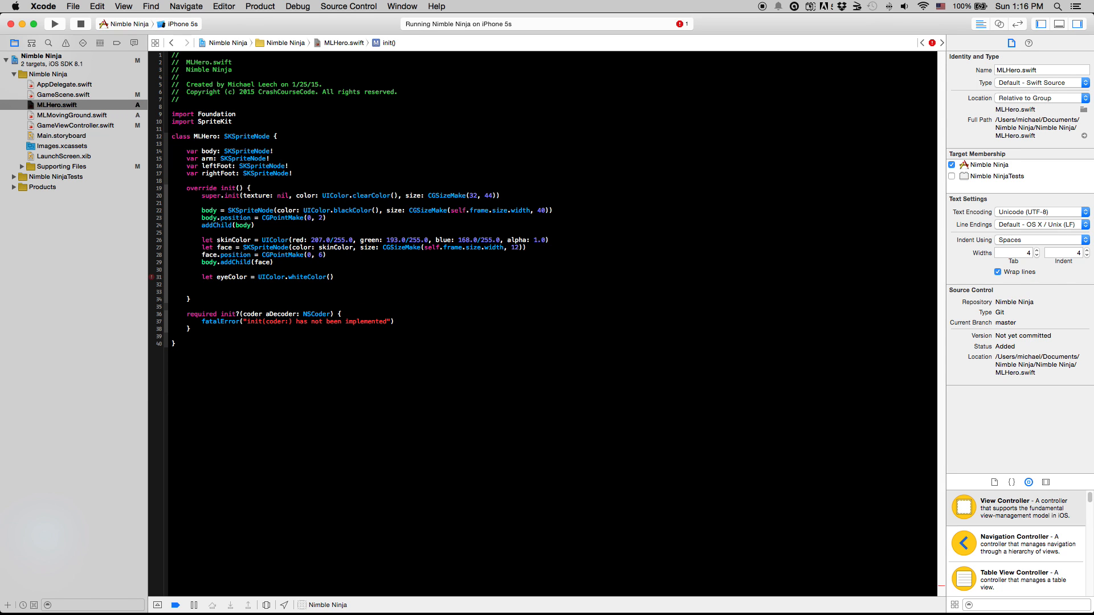
type("let leftEye =")
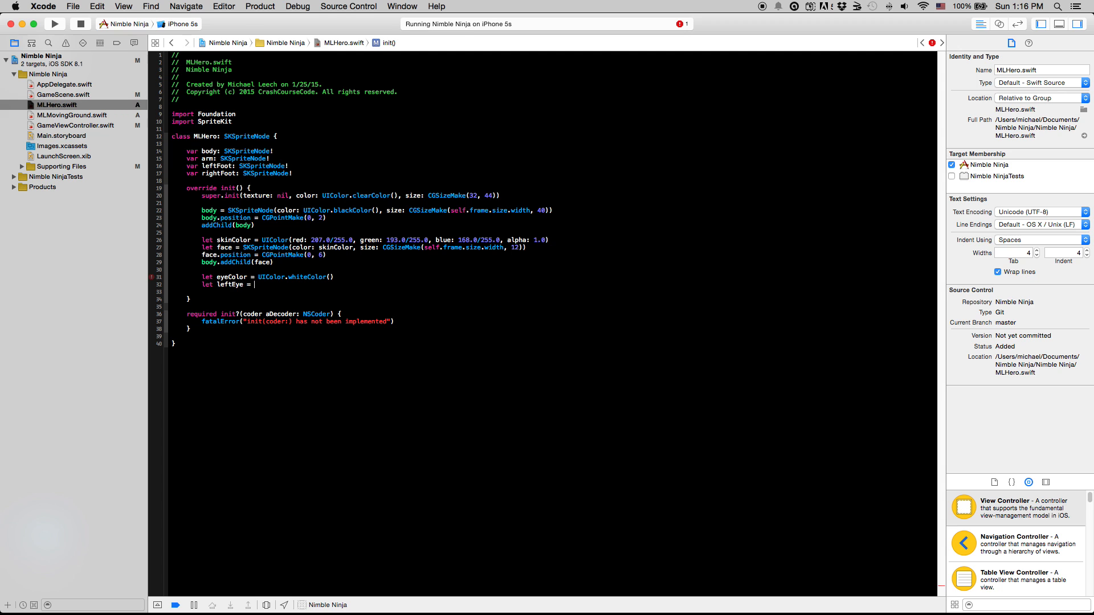
type("SKSpriteNode(color: UIColor!, size: CGSize")
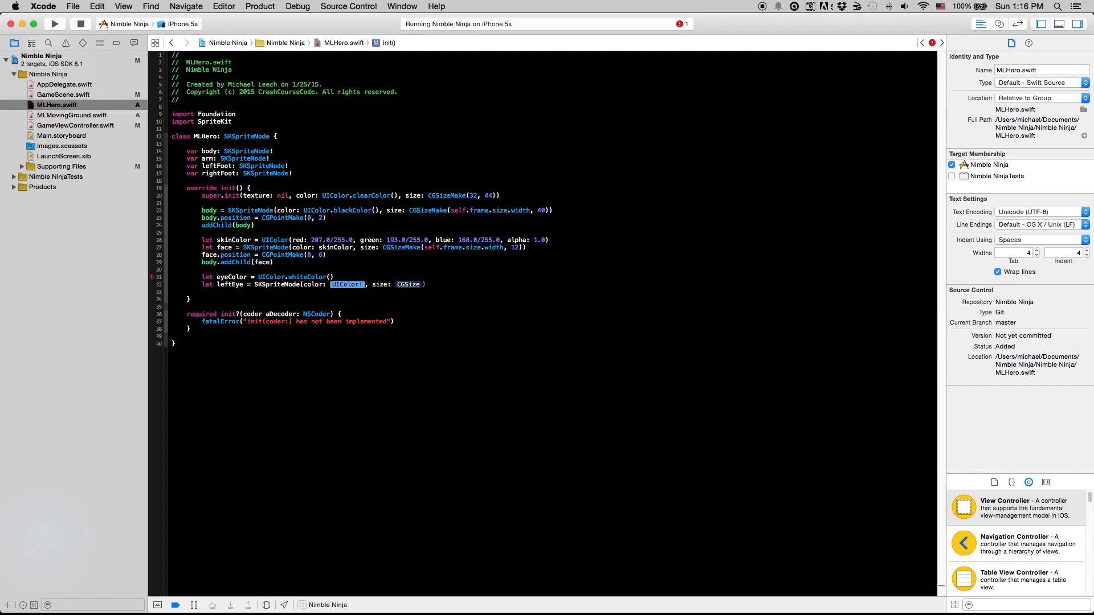
type("eyeColor")
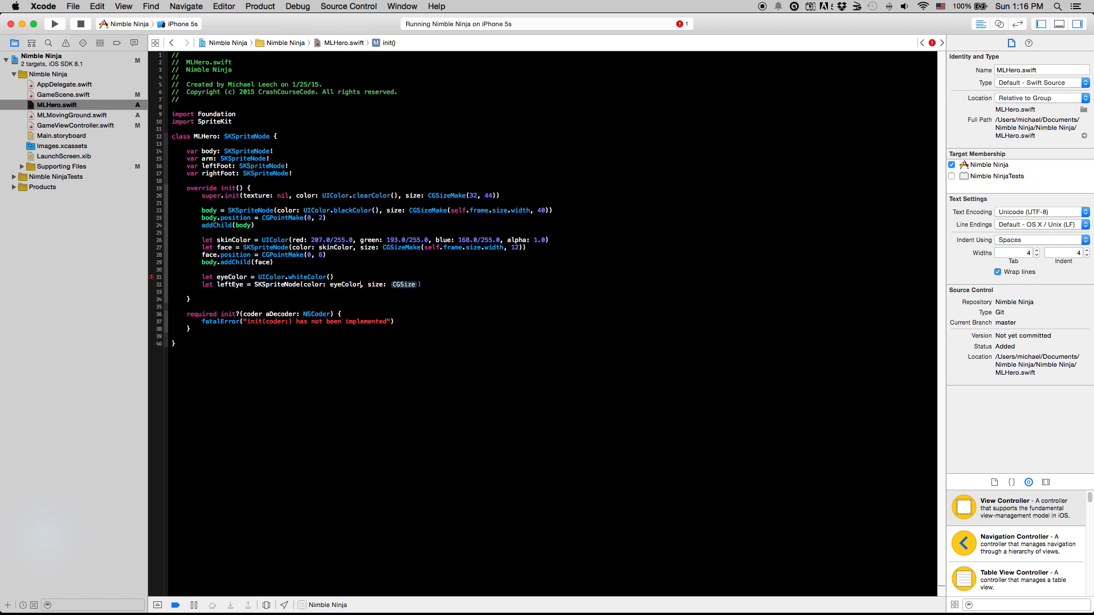
type("CGSizeMake(6, 6")
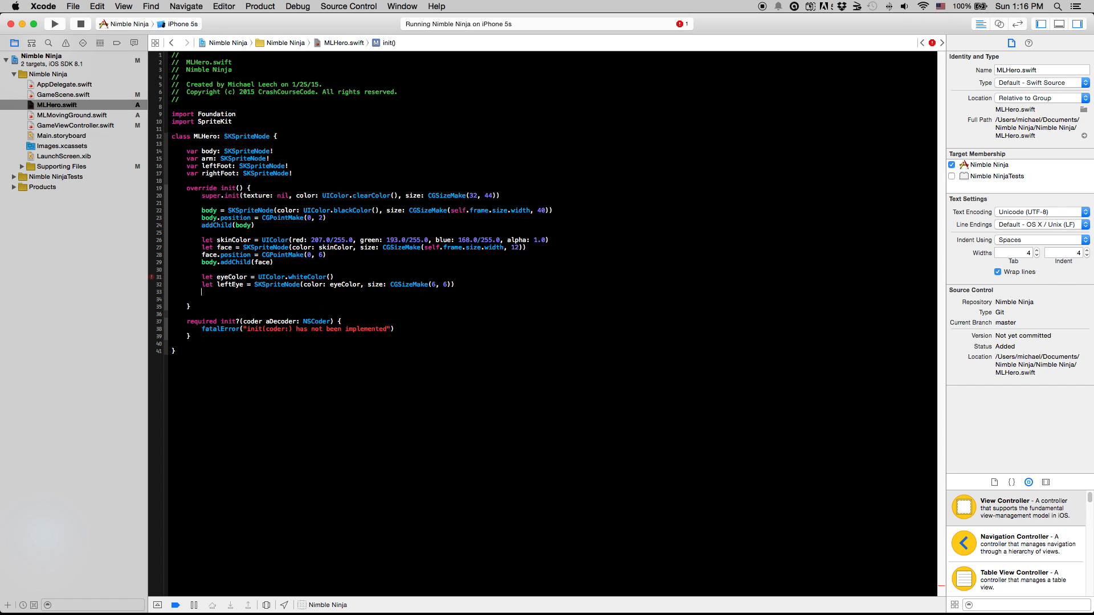
type("let rightEye = leftEy")
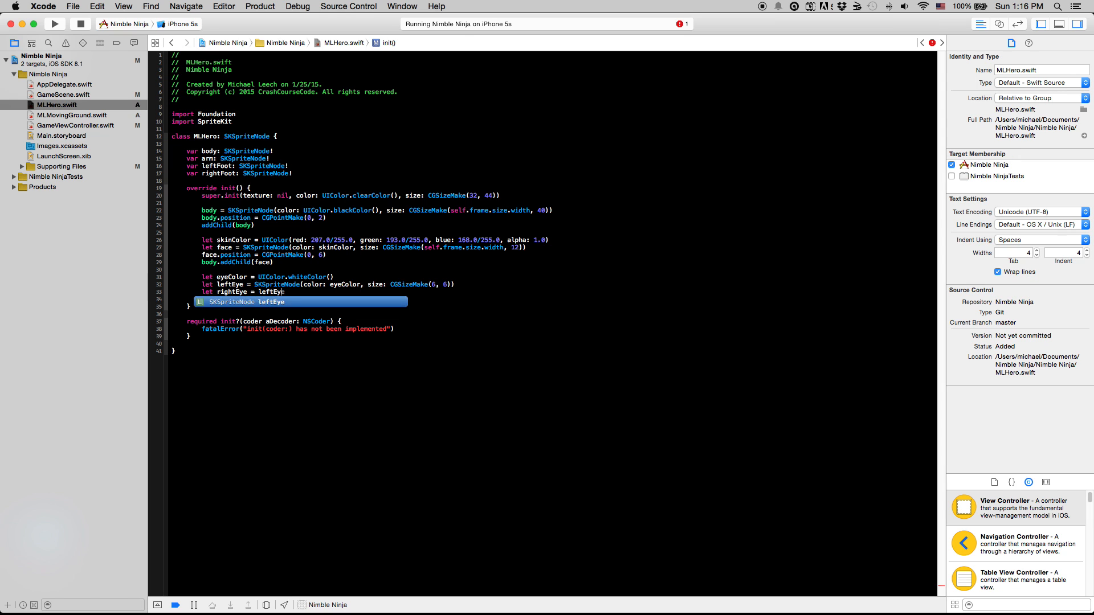
type(".copty() as SKSpriteNode")
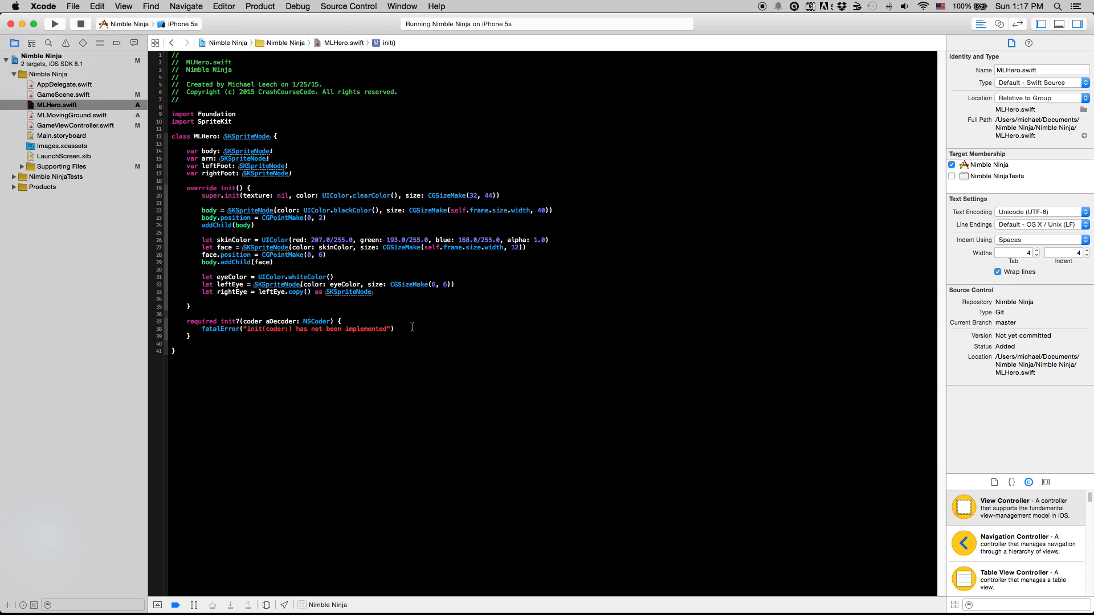
double_click(349, 292)
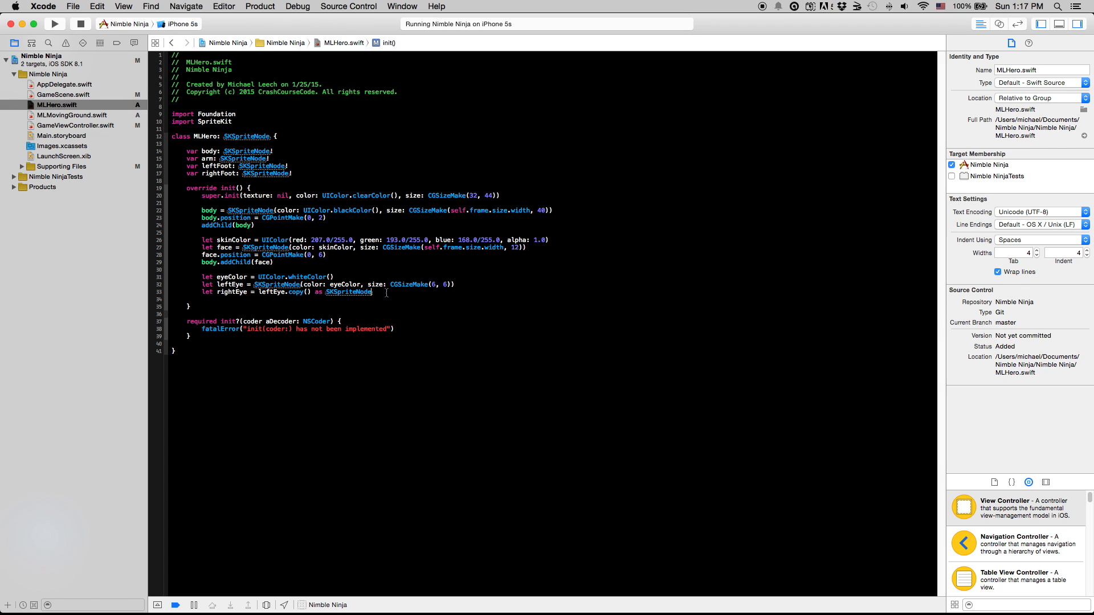
- Create a black 3×3 pupil at CGPointMake(2, 0) and add it to leftEye and rightEye
type("le")
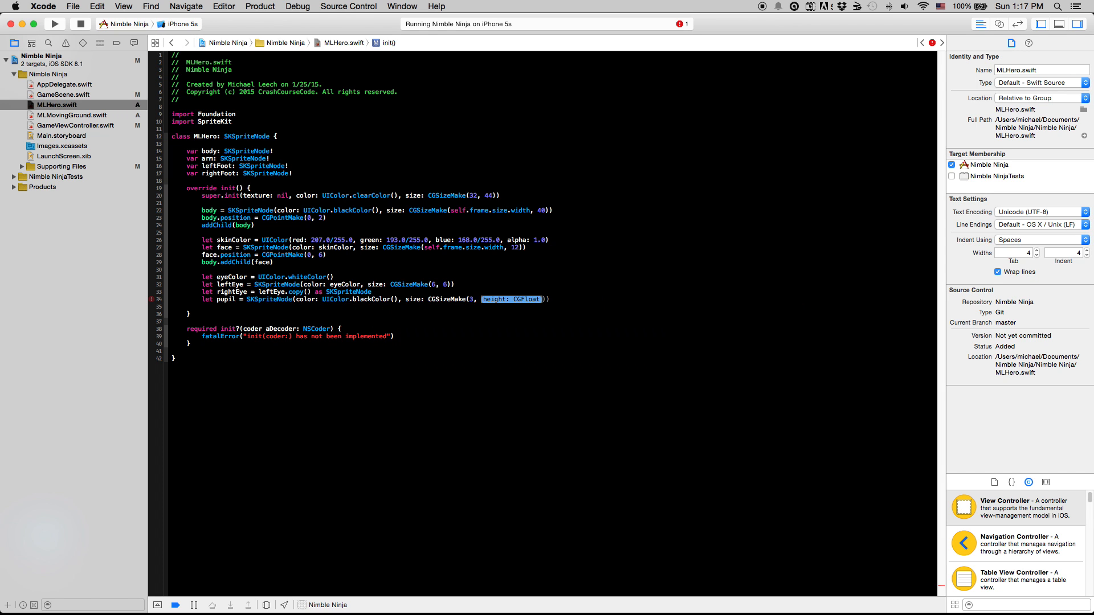
type("3")
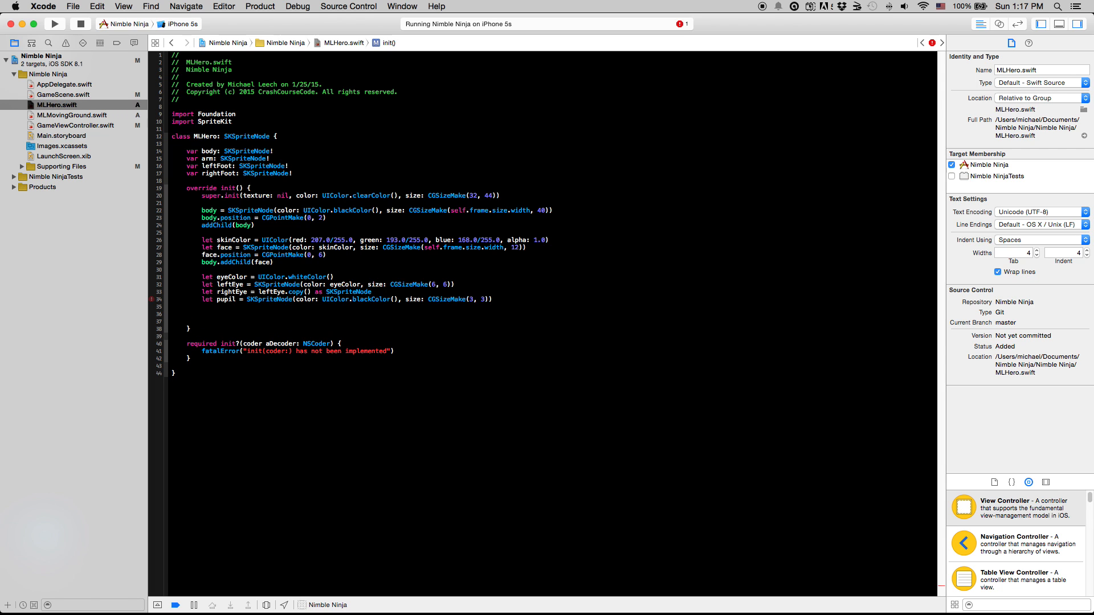
type("CGSizeMake(")
type("pupil.positio")
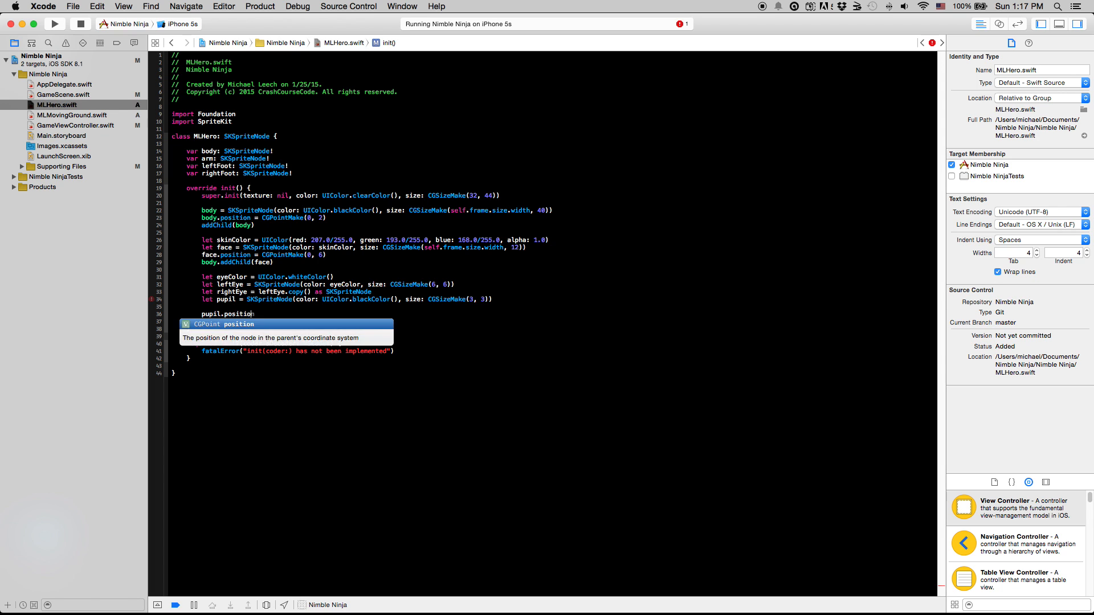
type("= CGPointMake")
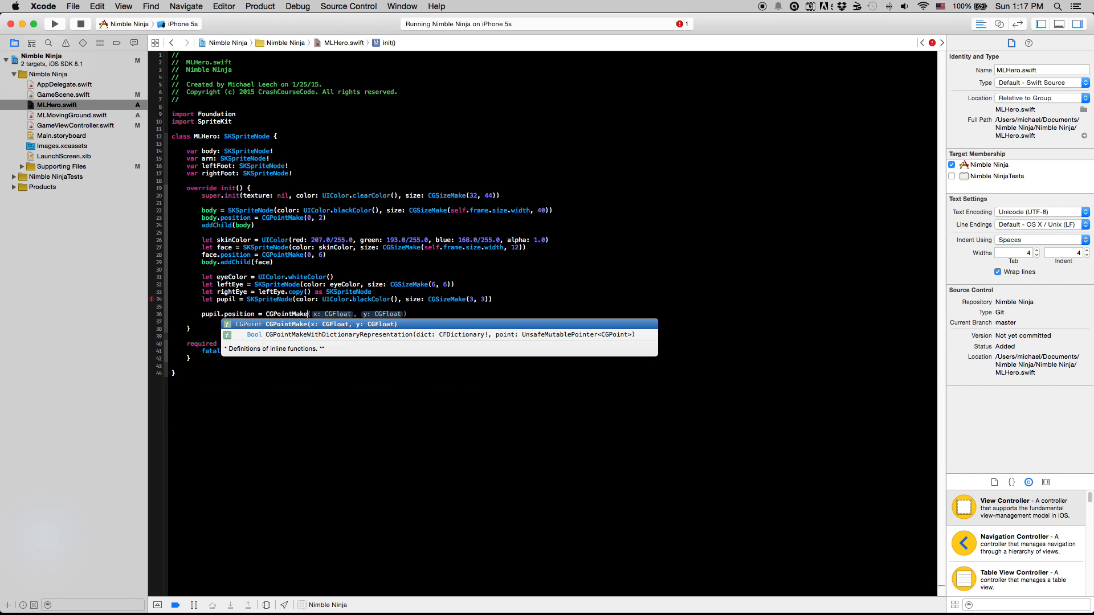
type("2, 0")
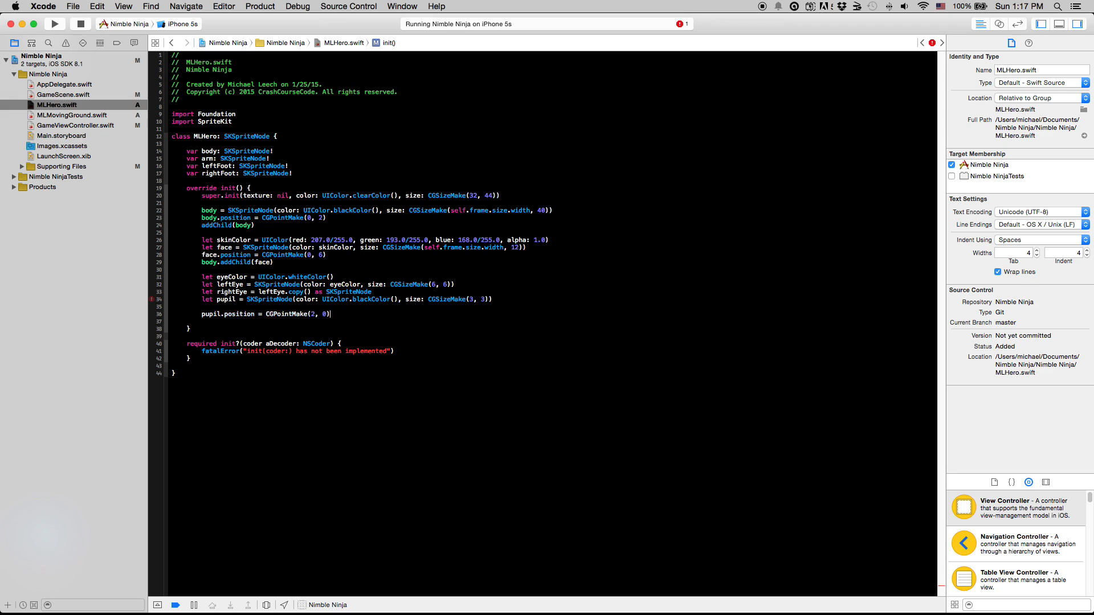
key("return")
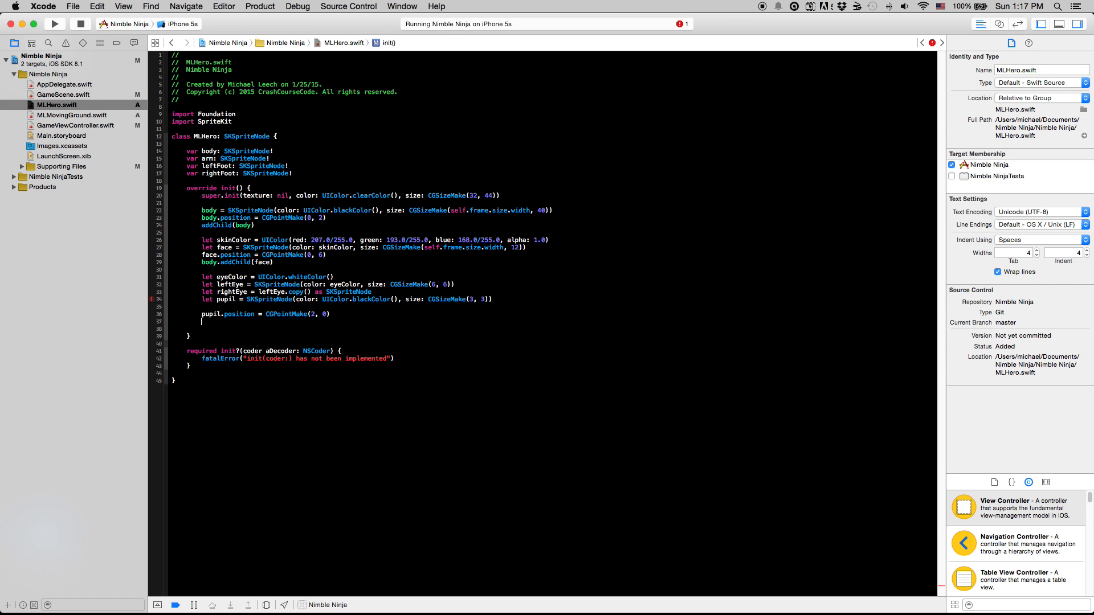
type("leftEye.addChild(pupil")
type("rightEye.addChild(pupil")
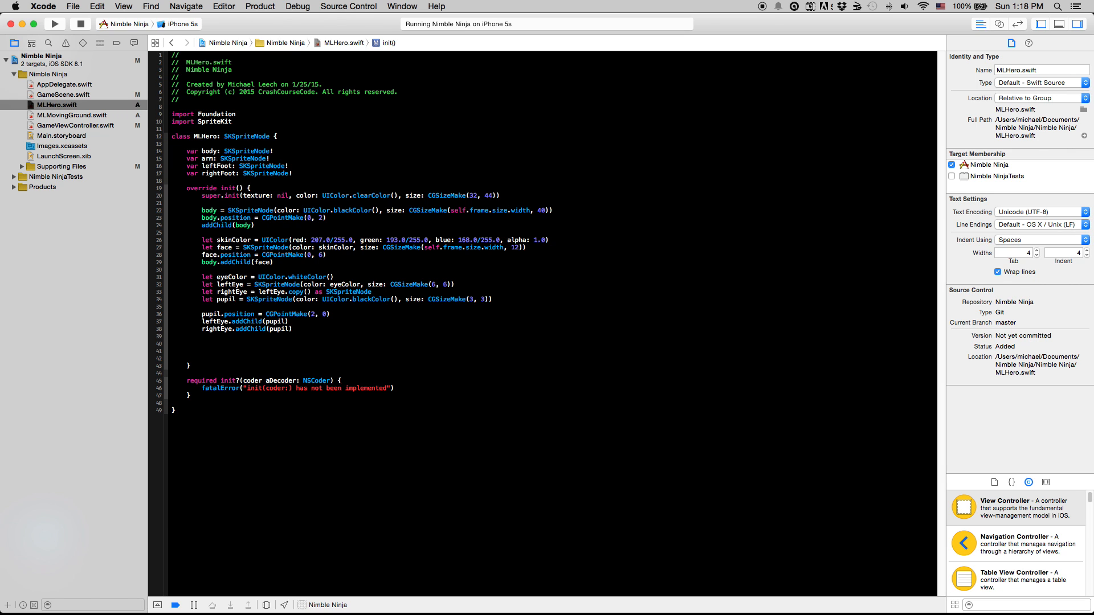
- Position the left eye at (-4, 0) and right eye at (14, 0), adding both to face
type("leftEye.position = CGPointMake(-4, 0")
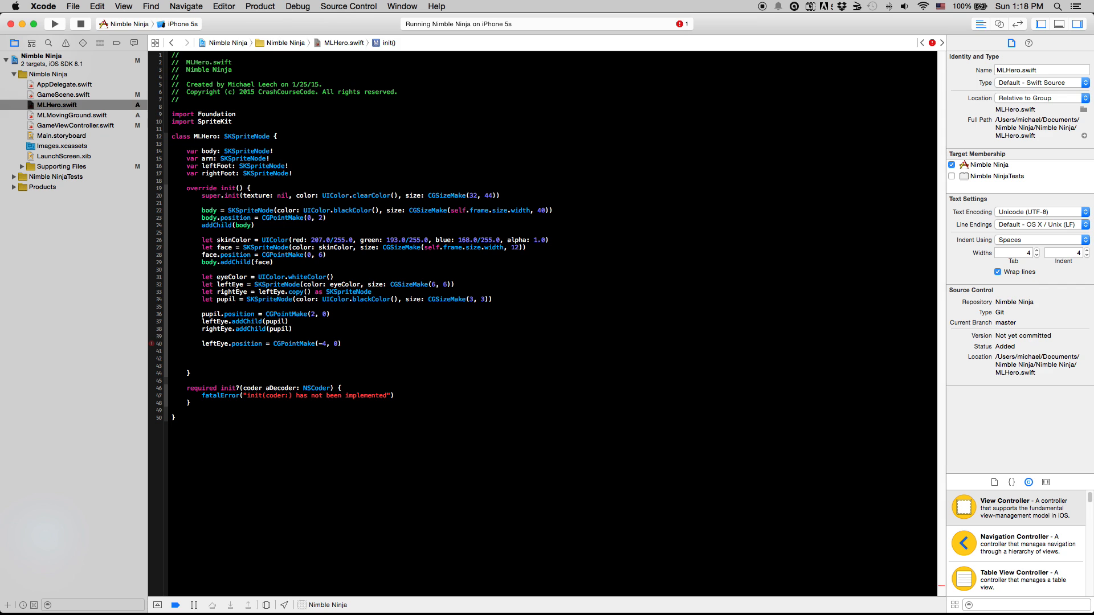
type("face.addChild(leftEye")
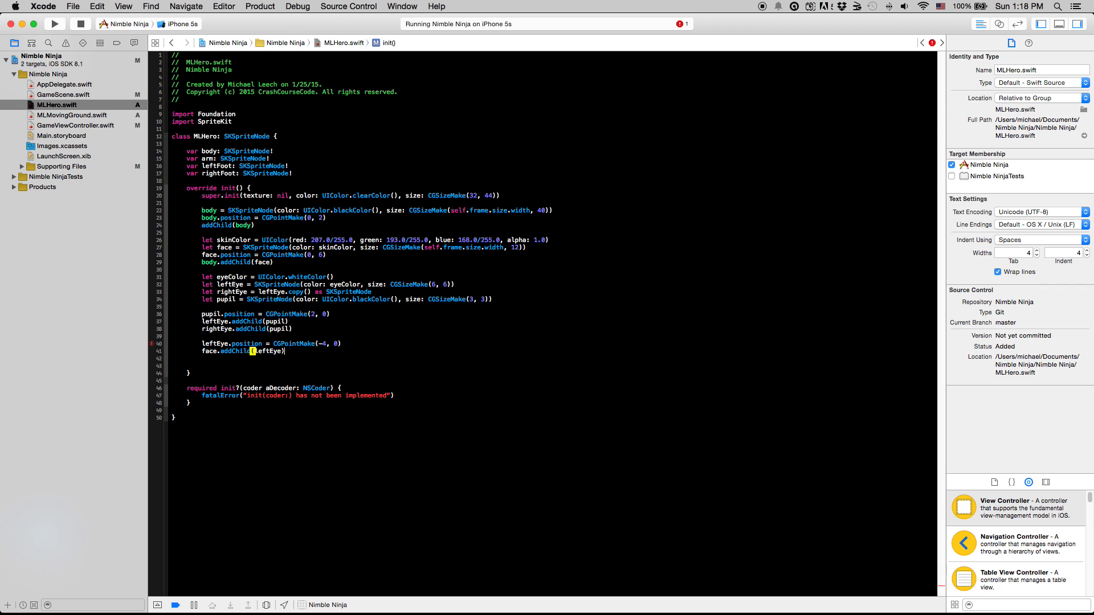
type("rightEye")
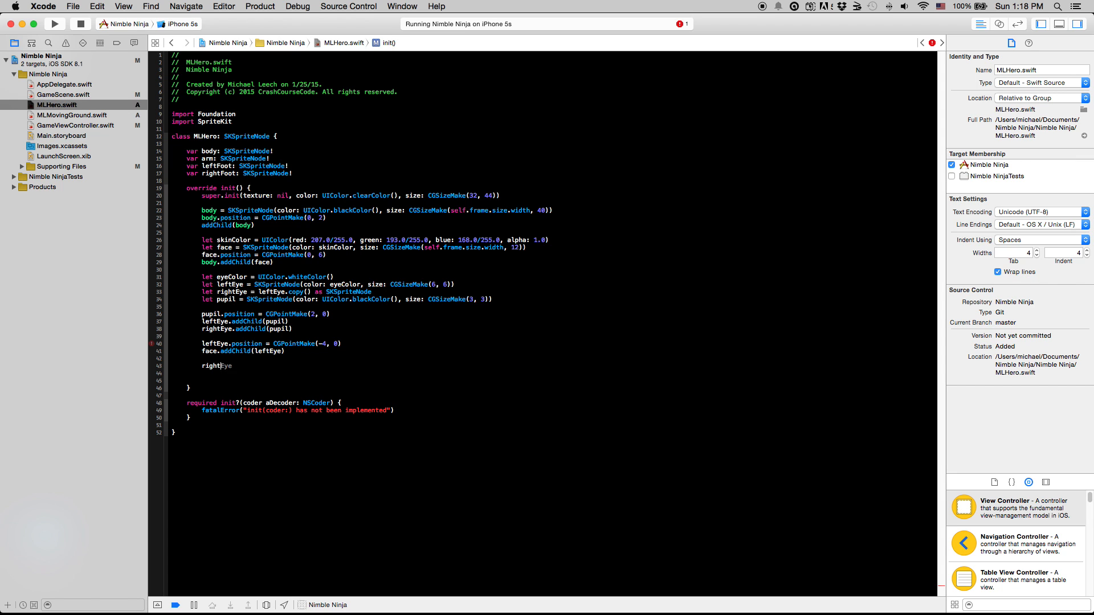
type(".position =")
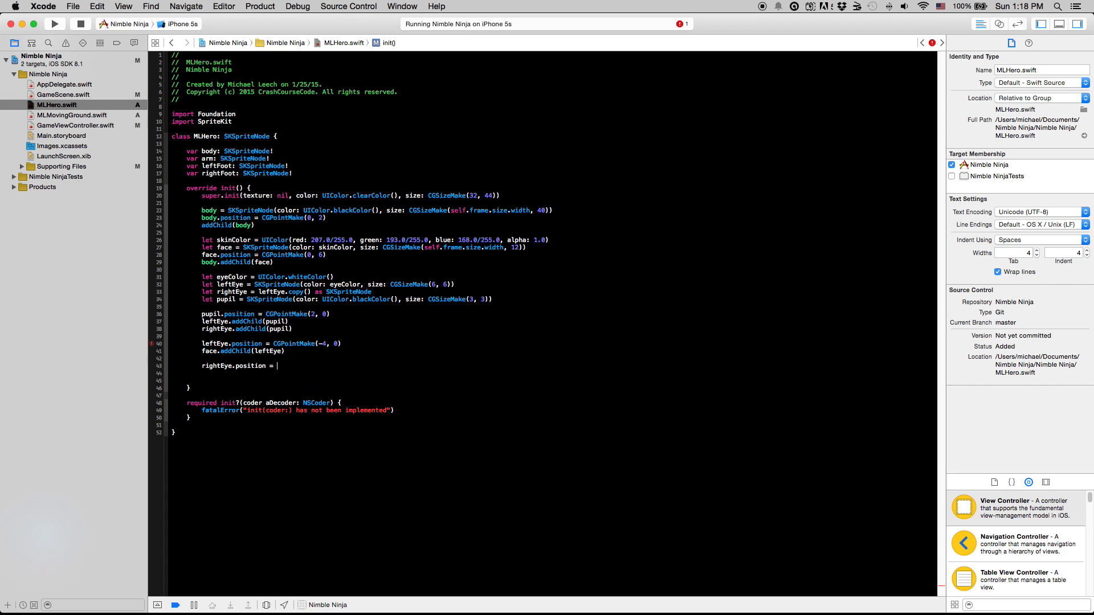
key("Backspace")
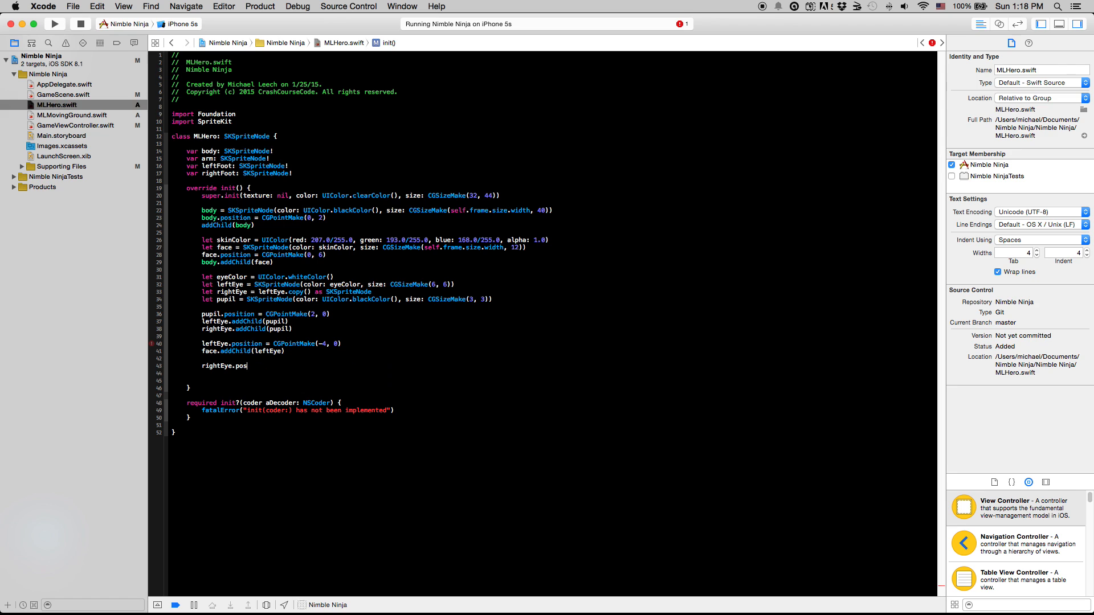
type("ition")
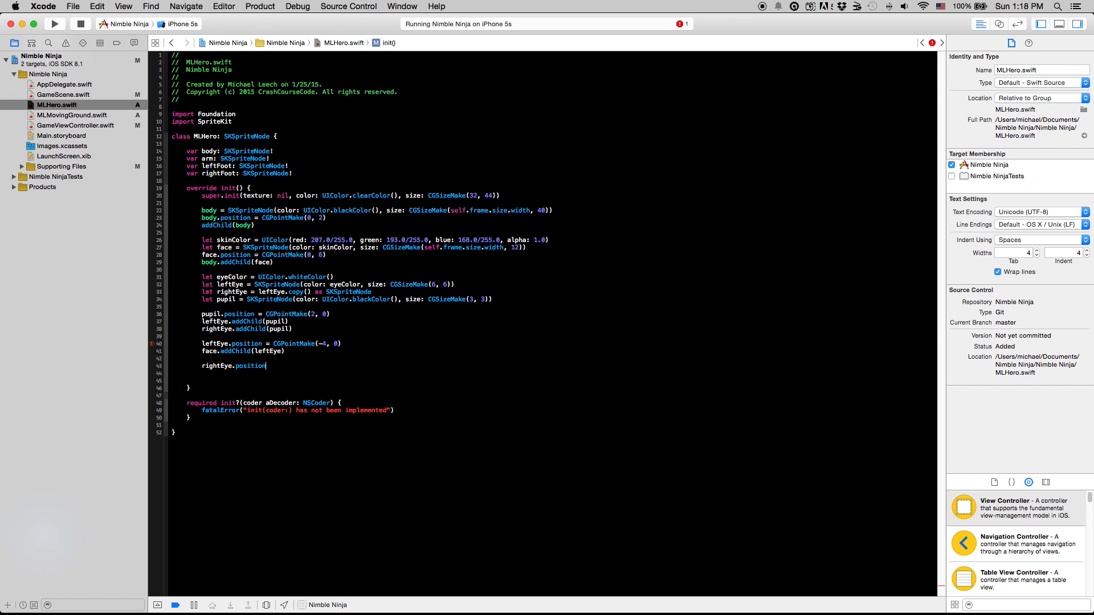
type("=")
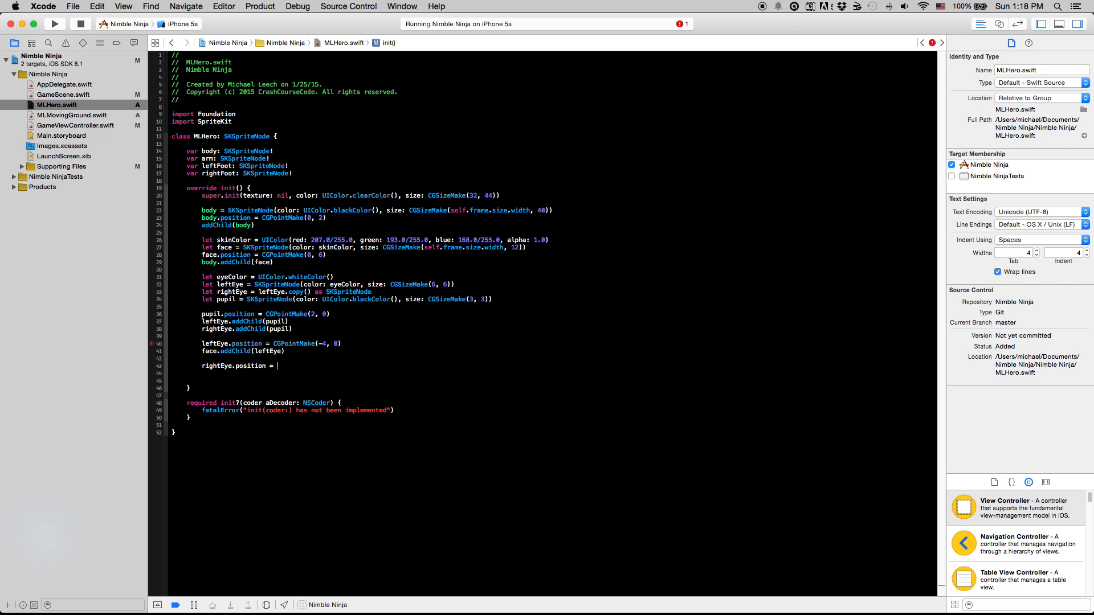
type("CGPointMake")
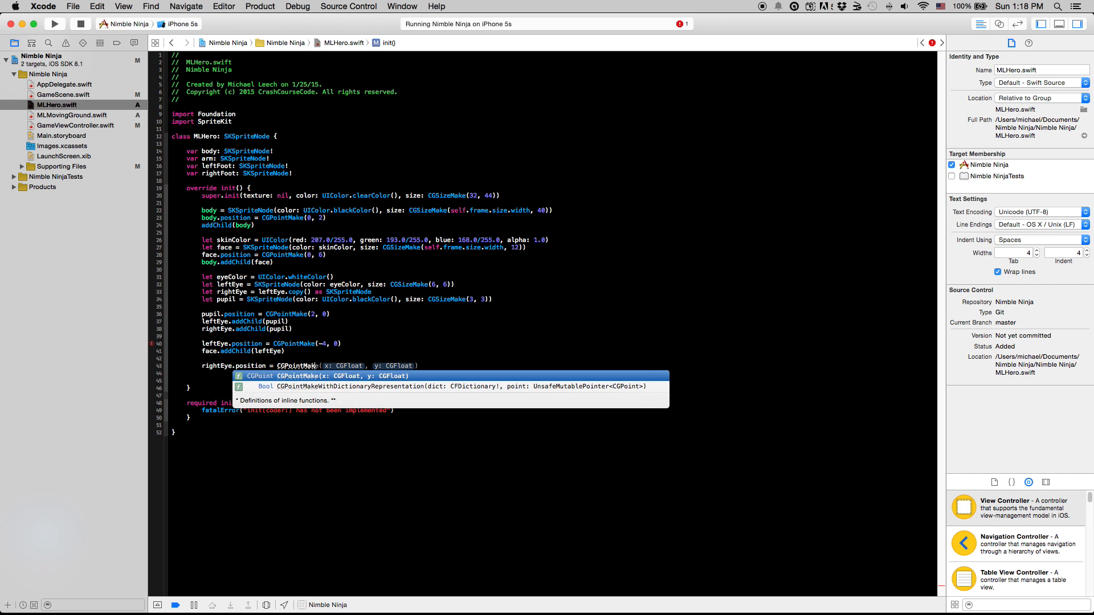
type("14, 0)")
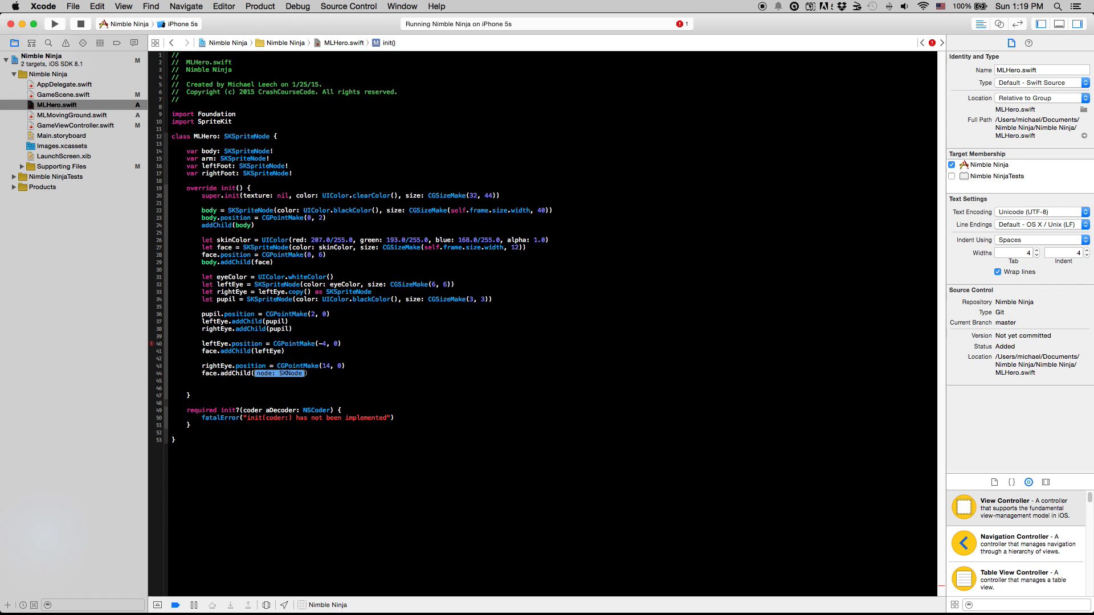
type("rightEye")
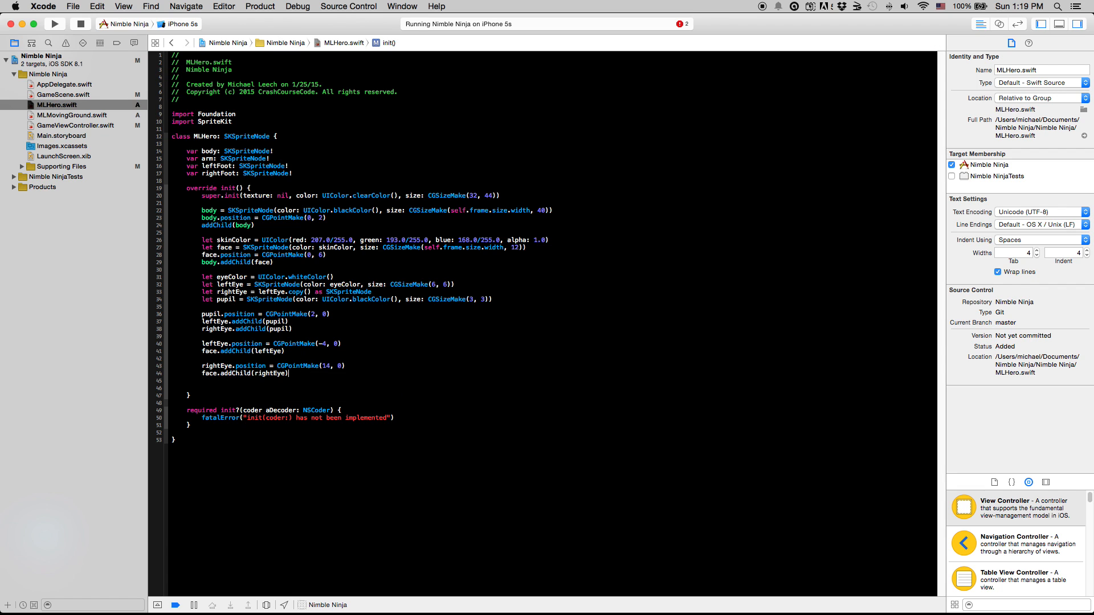
- Run the game, hit the 'node already has a parent' crash, and reopen MLHero.swift
left_click(54, 23)
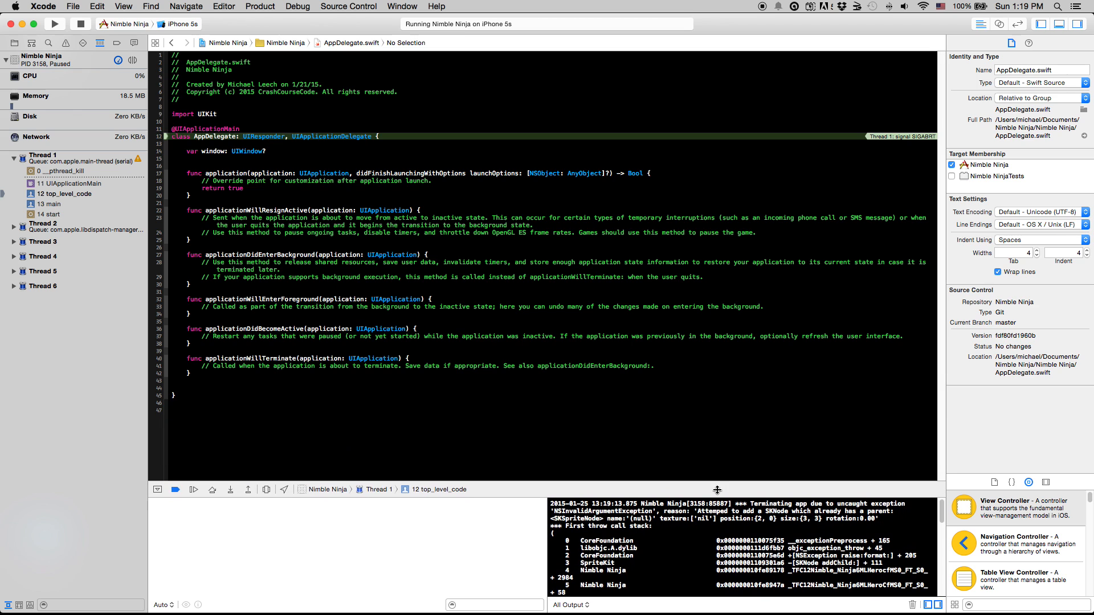
left_click(18, 43)
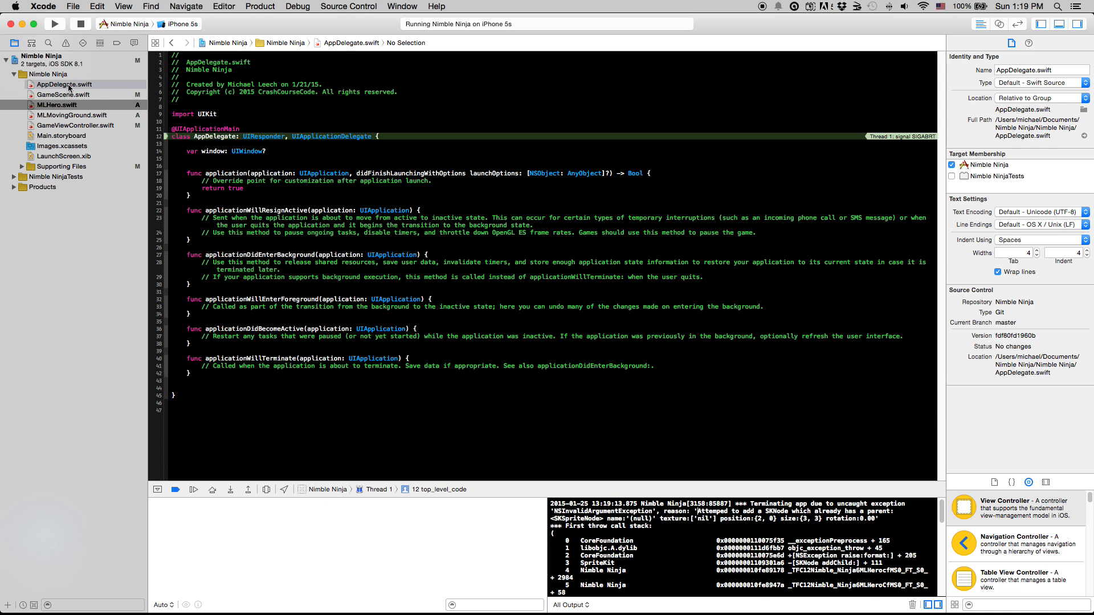
left_click(56, 105)
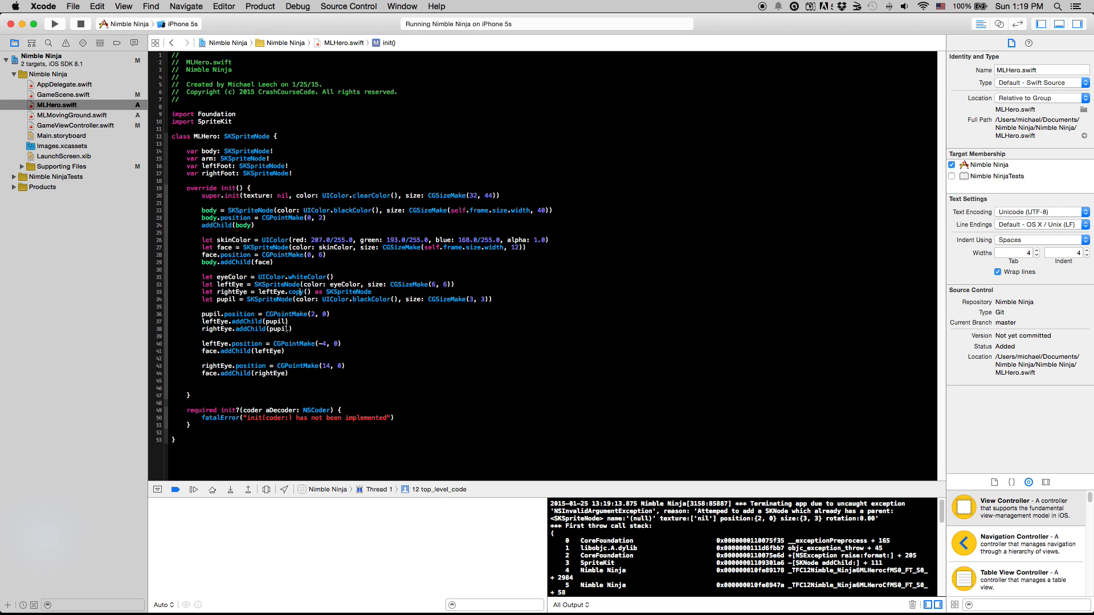
- Give rightEye its own pupil copy via .copy() and rebuild and run the game
type(".copy()")
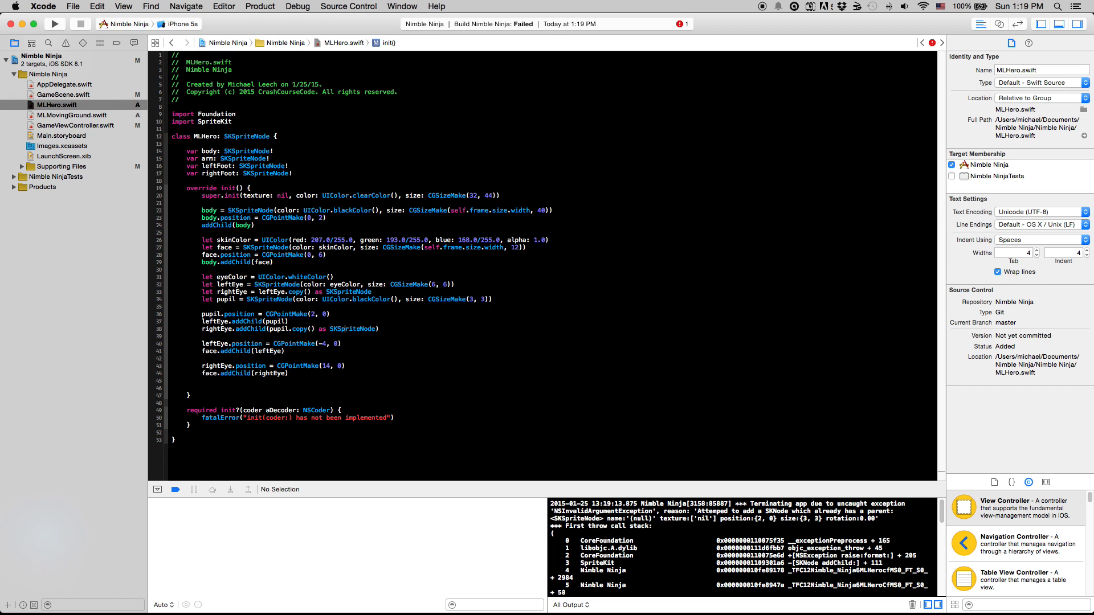
left_click(54, 22)
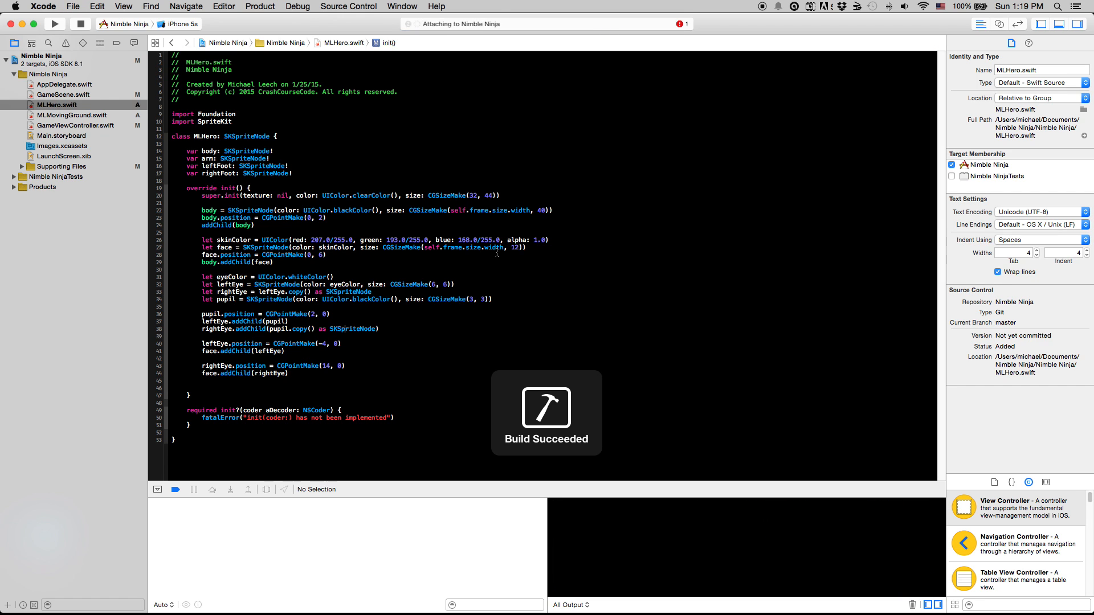
left_click(53, 22)
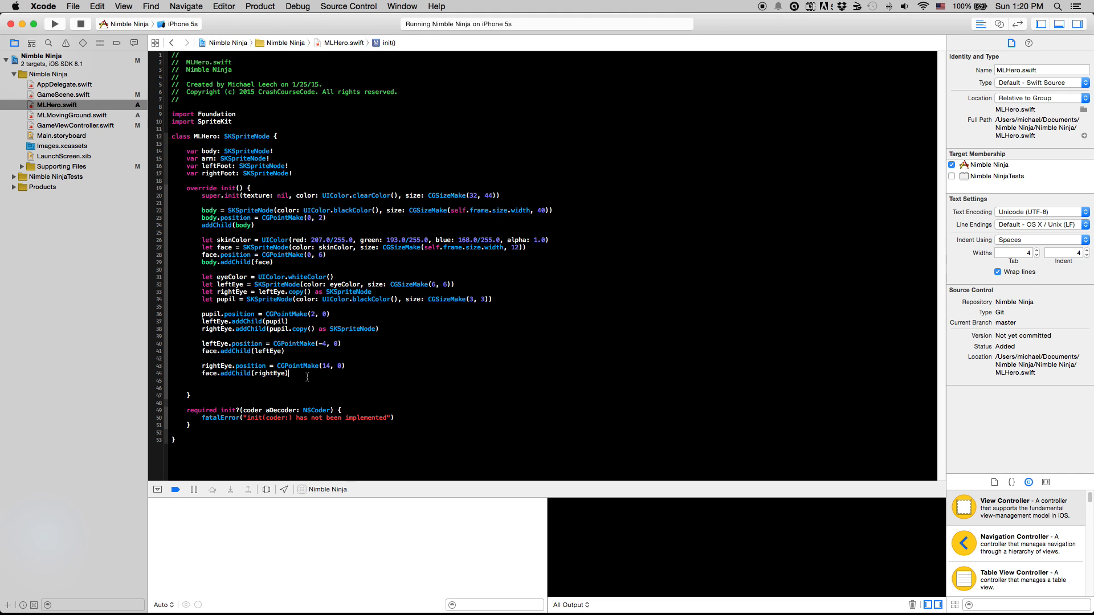
type("let eyebrow")
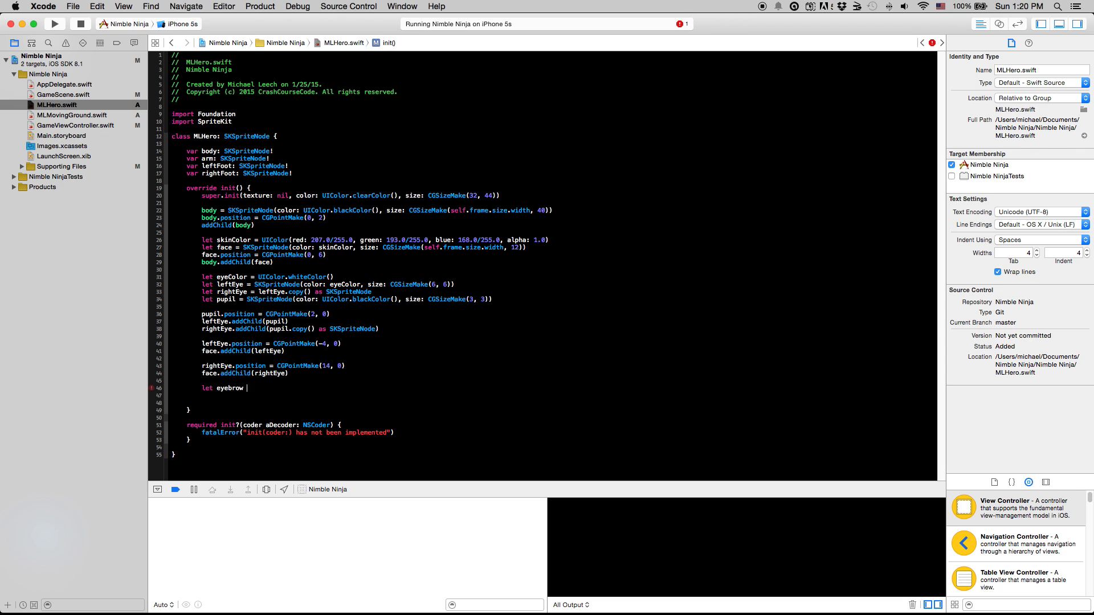
- Create a black 15×1 eyebrow atop the eye, add it to leftEye and a copy to rightEye
type("SKSpriteNode(color: UIColor.blackColor(), size: CGSizeMake(11, 1")
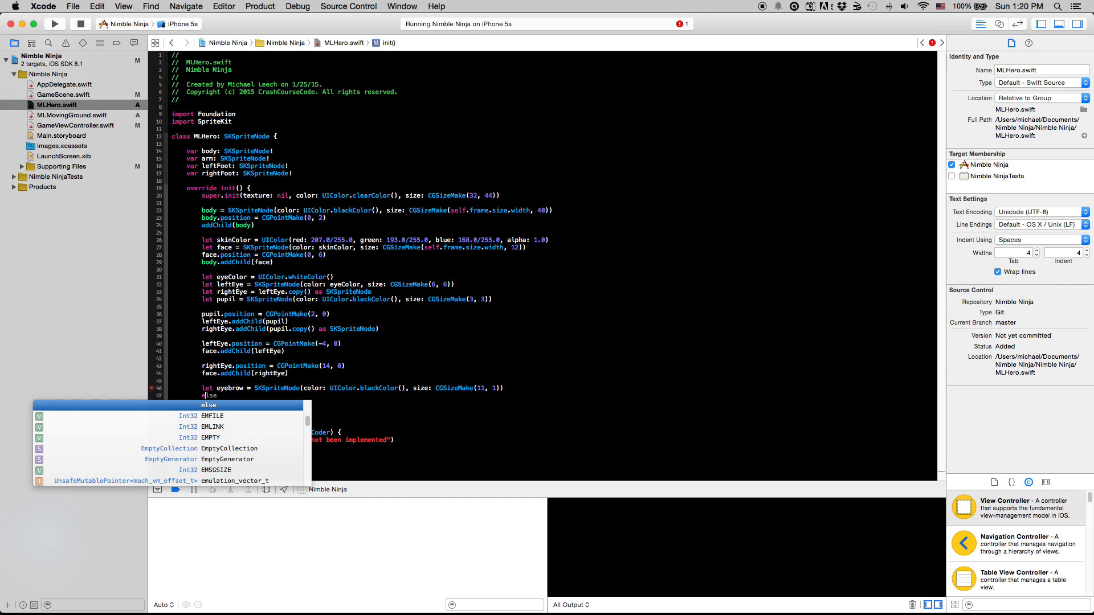
type("eyebrow")
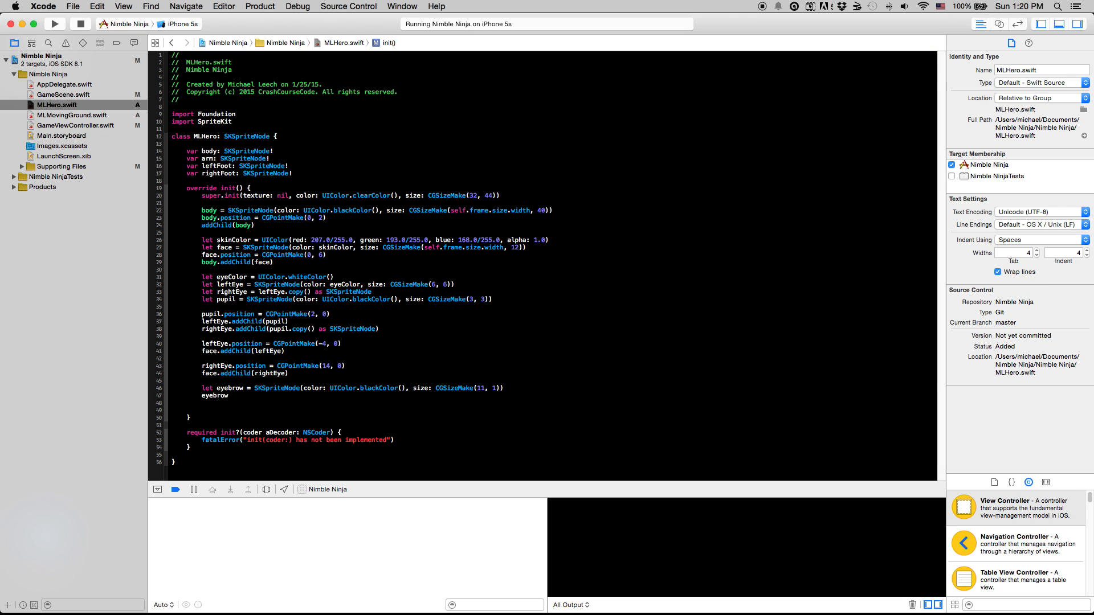
type(".position = CGPointMake(-1, leftE")
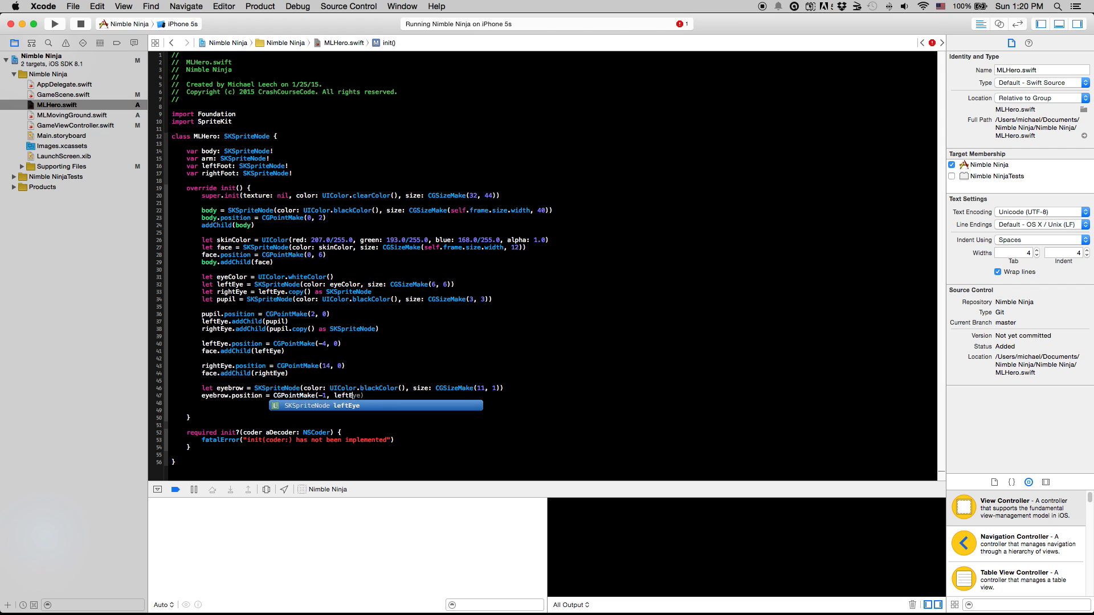
type(".size.height/2)")
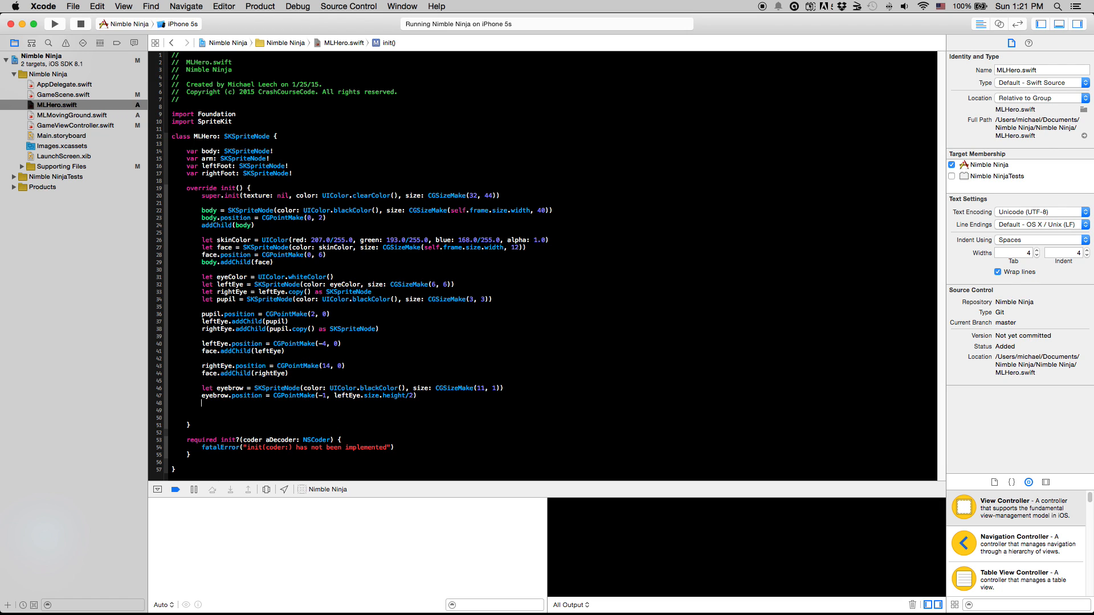
type("leftEye.addChild(eye")
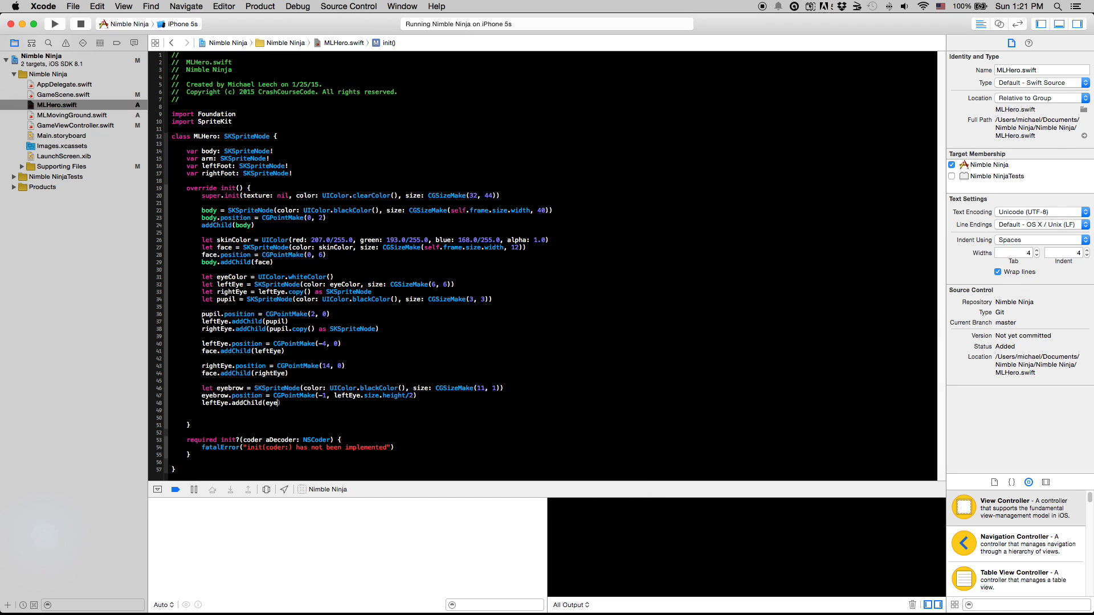
type("brow)")
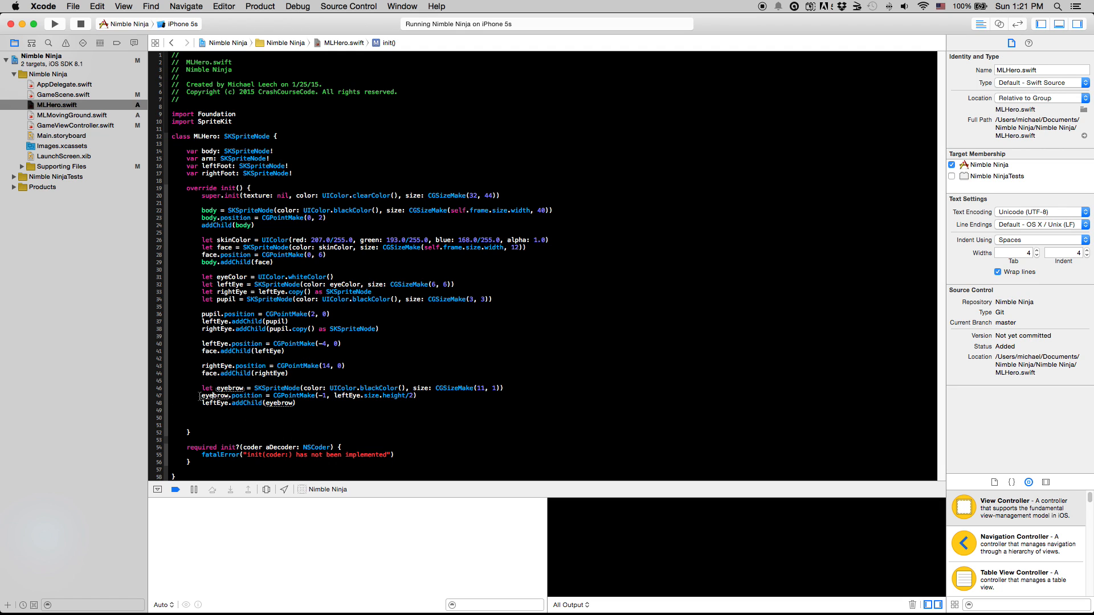
type("rightEye")
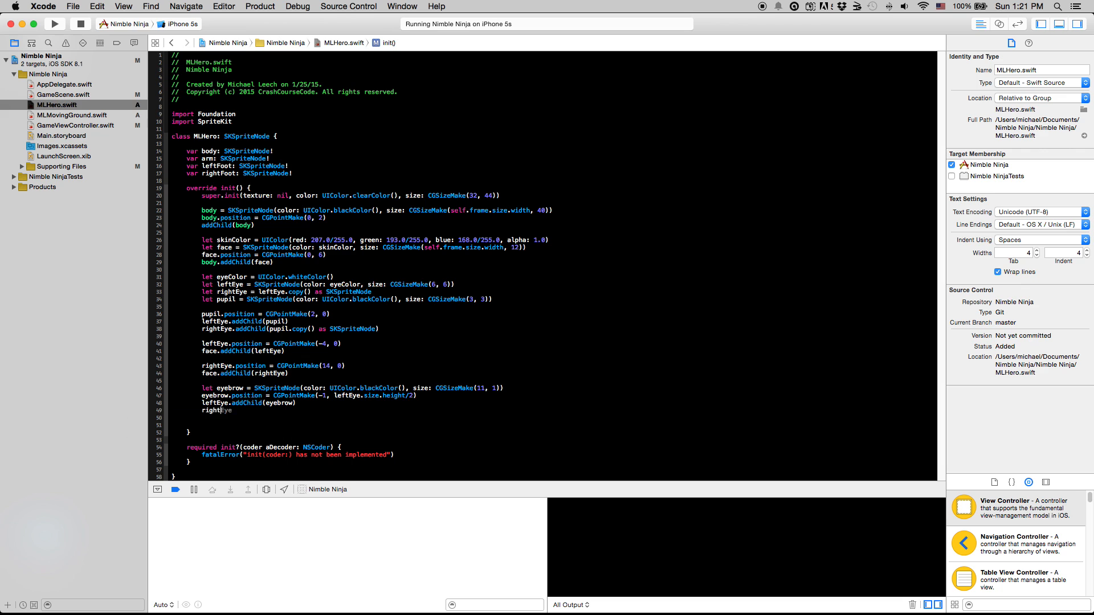
type(".addChild(eyebrow.copy() as SKSpriteNode")
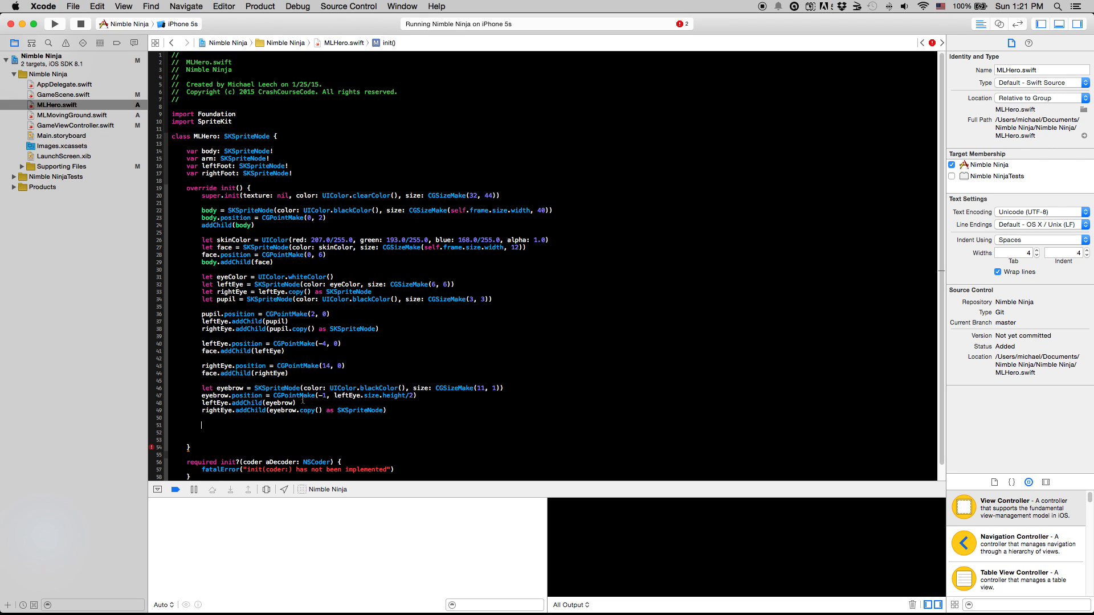
- Run the game to see the ninja with eyes and eyebrows on the green ground
left_click(55, 22)
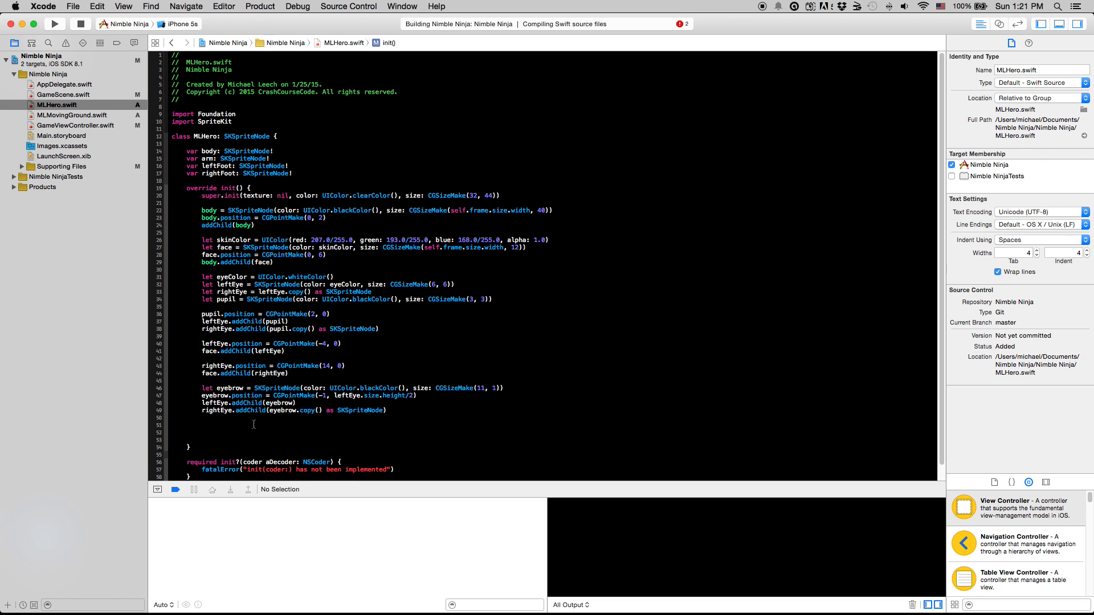
left_click(55, 24)
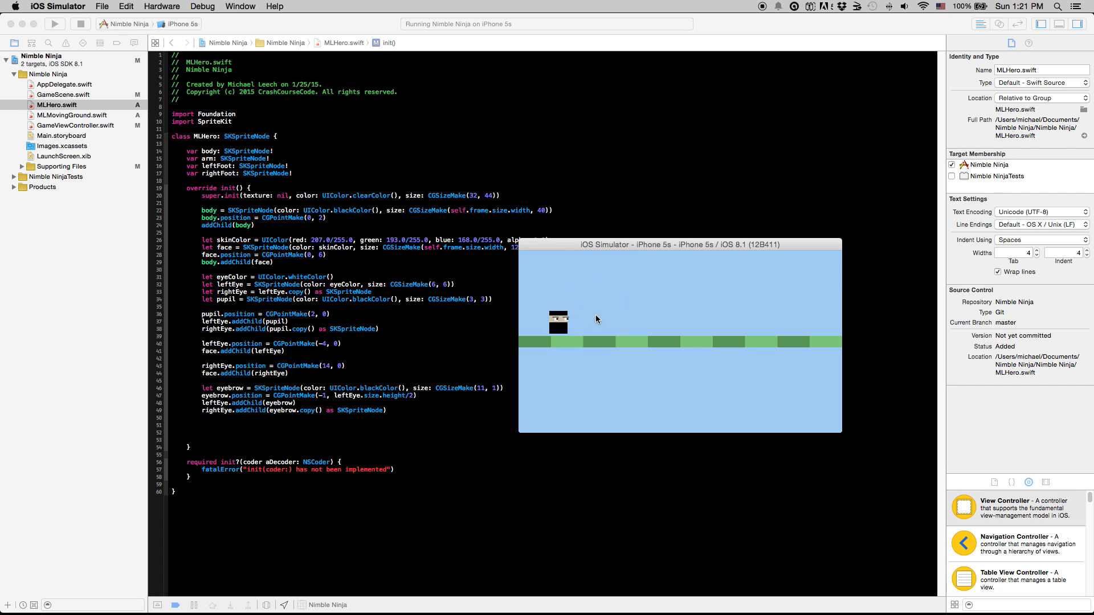
mouse_move(318, 406)
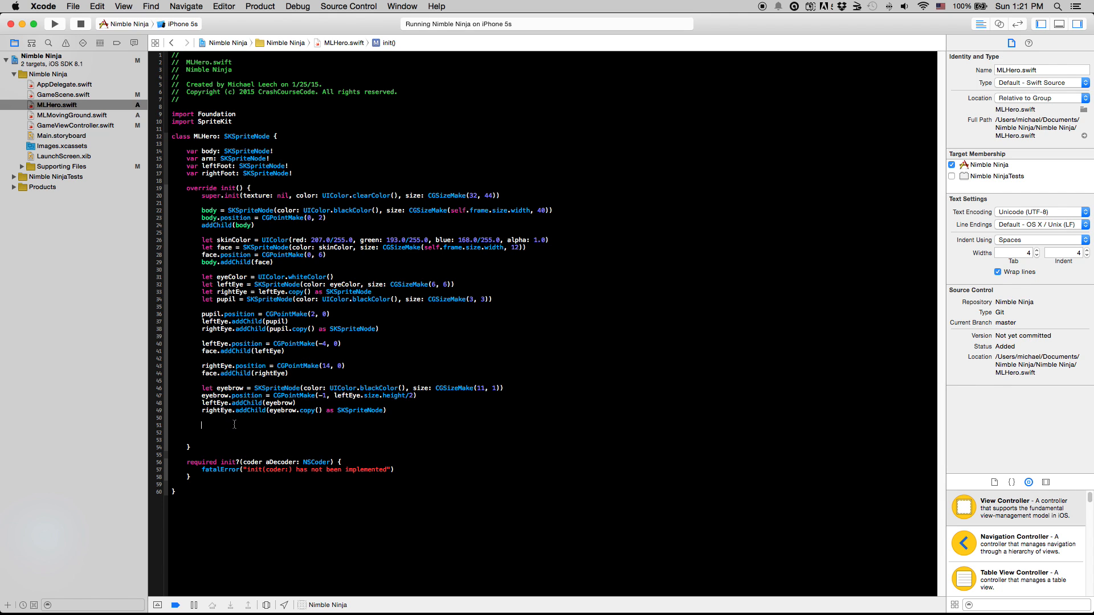
- Define armColor and an 8×14 arm sprite with anchor point (0.5, 0.9)
type("le")
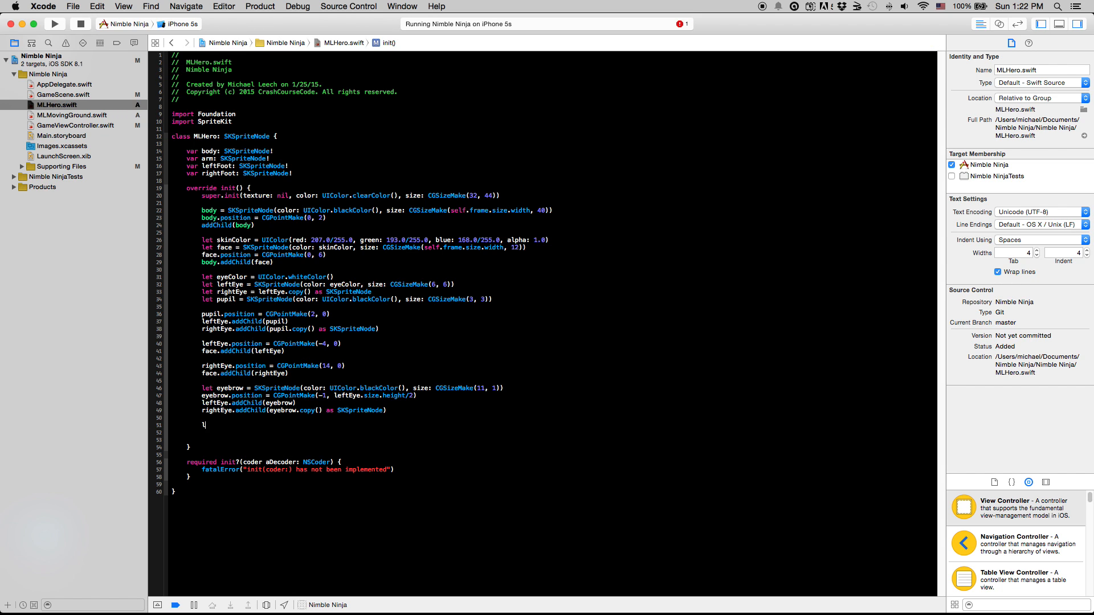
type("let armColor = UIColor(red: CGFloat, green: CGFloat, blue: CGFloat, alpha: CGFloat")
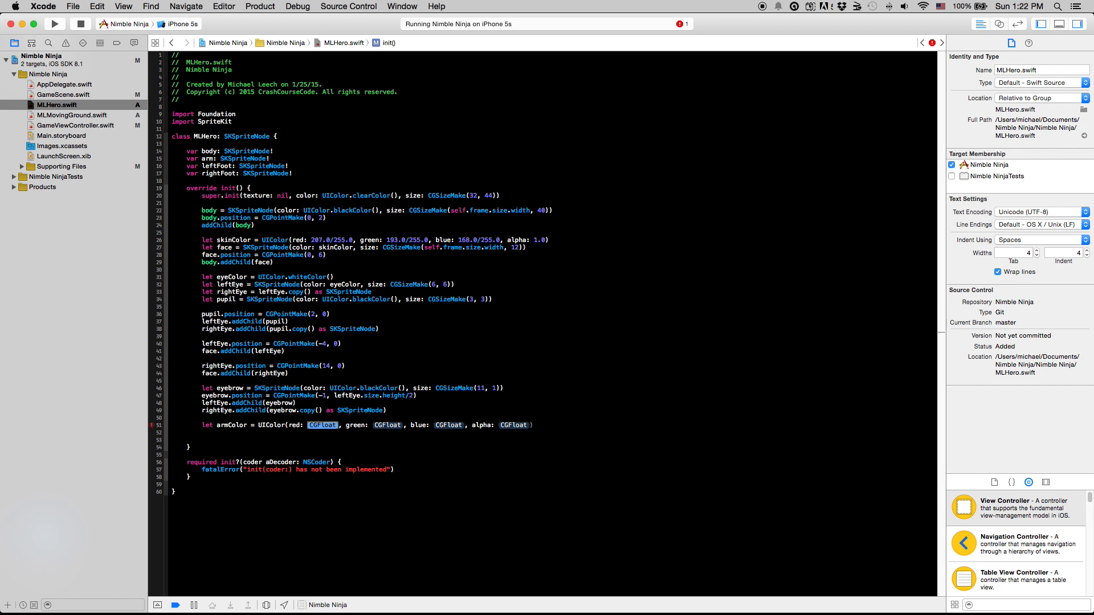
type("46/255")
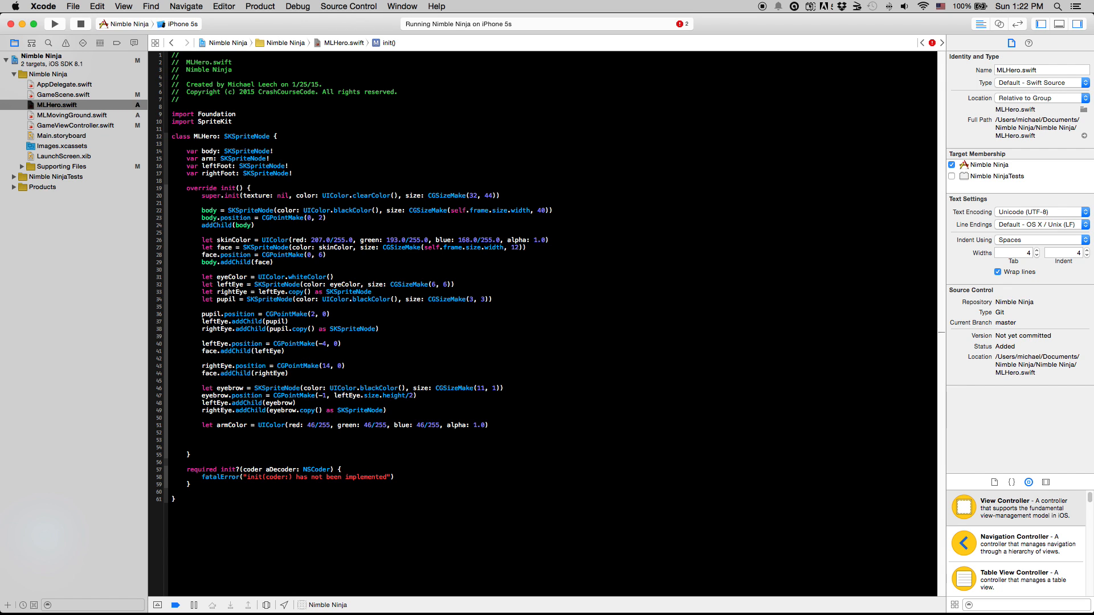
type("arm")
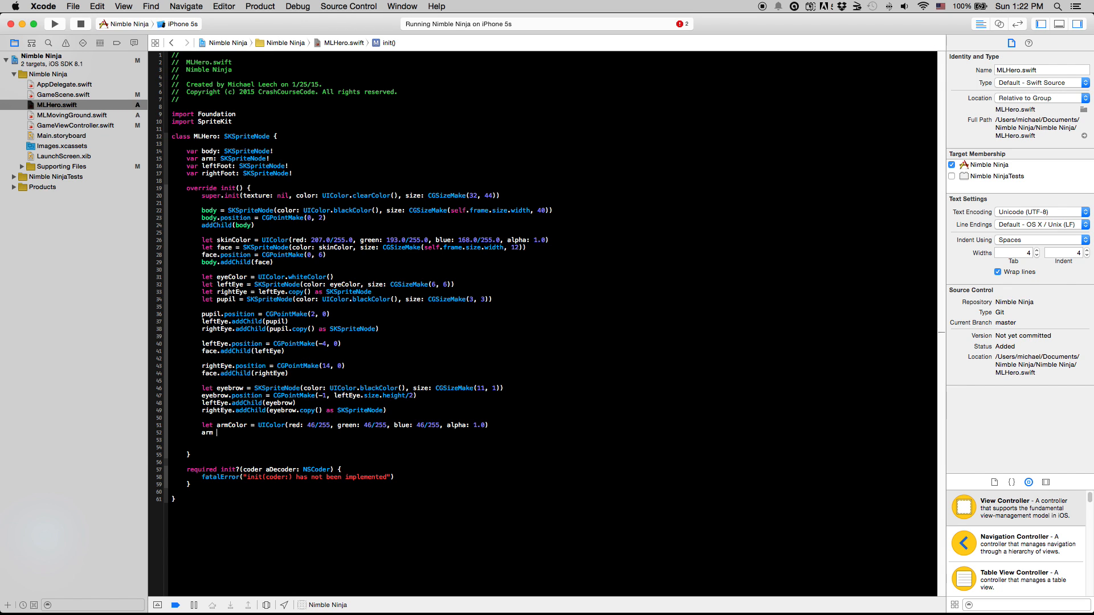
type("=")
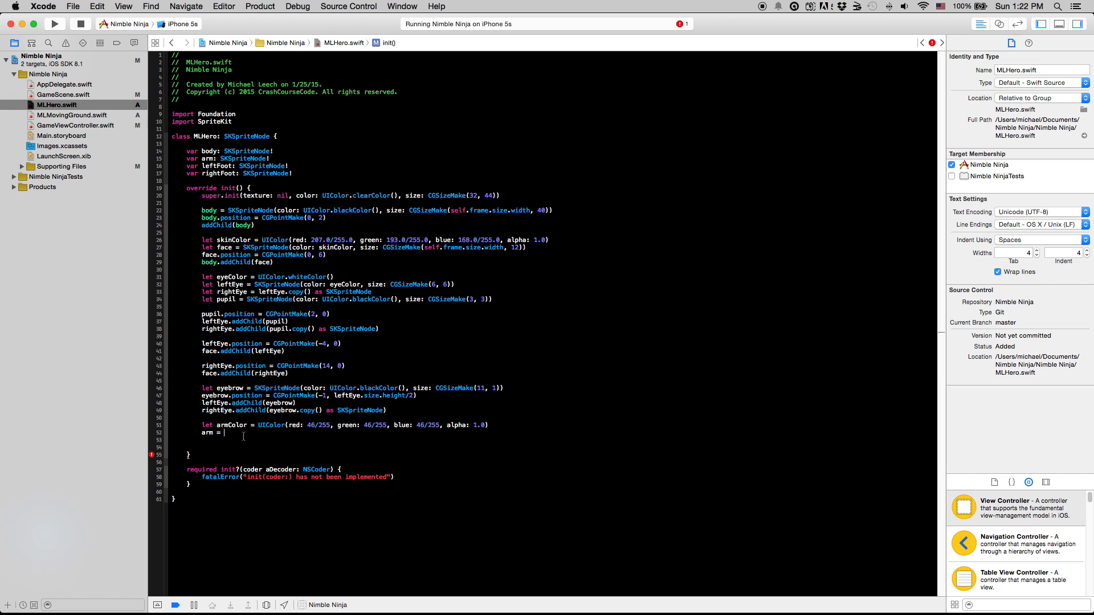
type("SK")
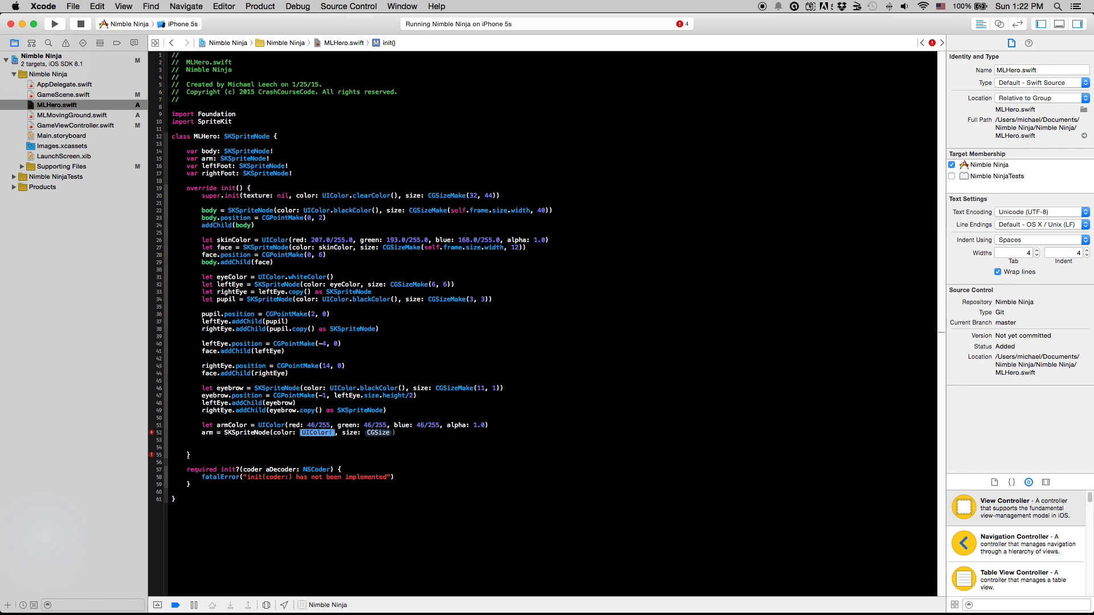
type("armColor")
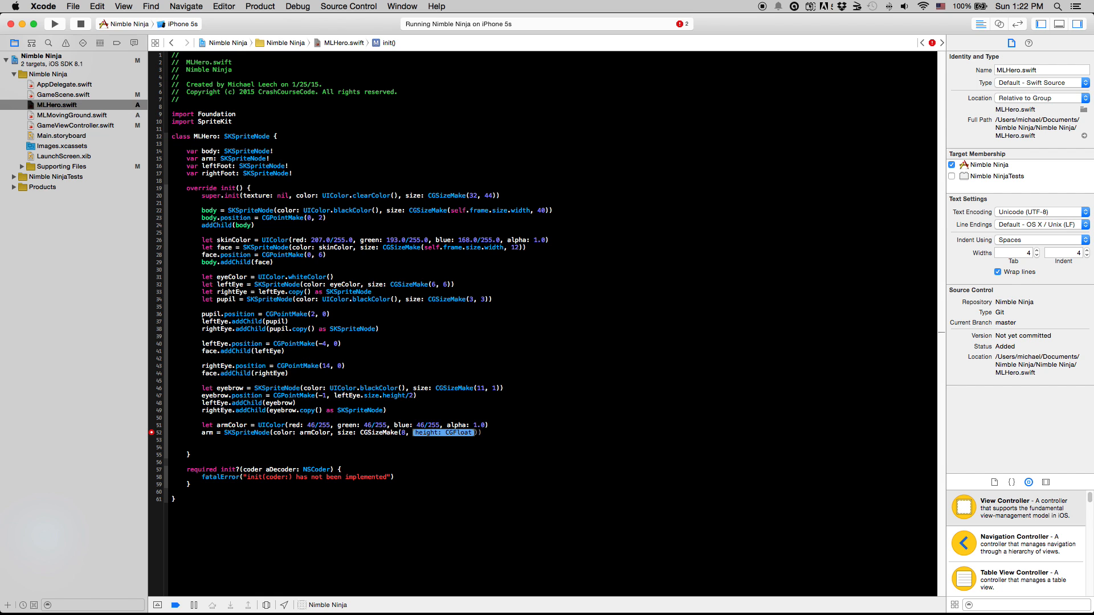
type("14")
left_click(553, 439)
type("arm.anchorPo")
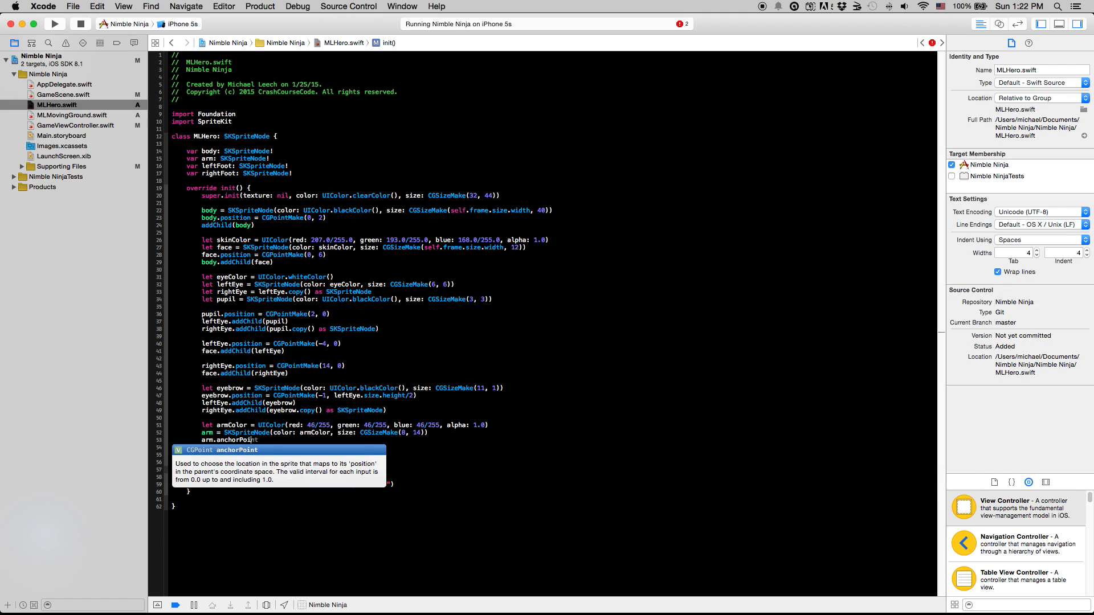
type("=")
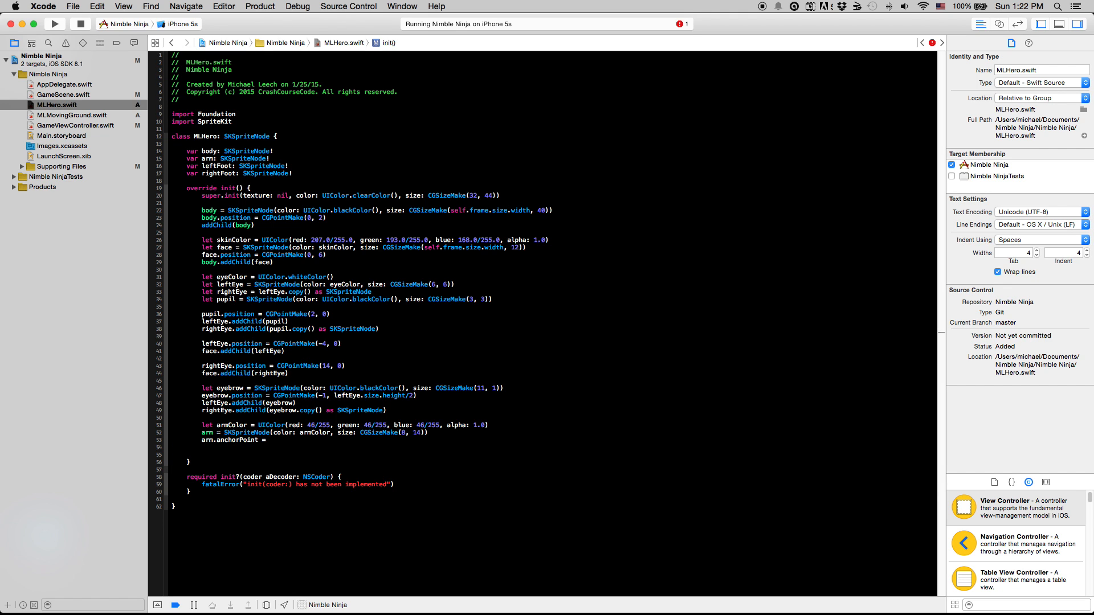
type("CGSizeMake")
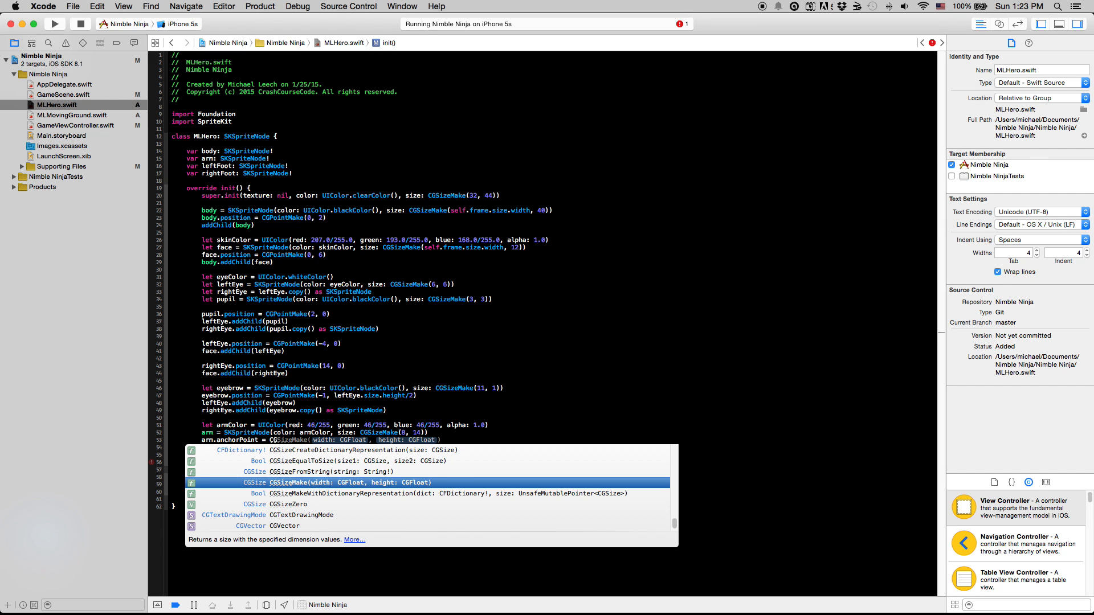
type("PointMake(0.5, 0.9")
key("Return")
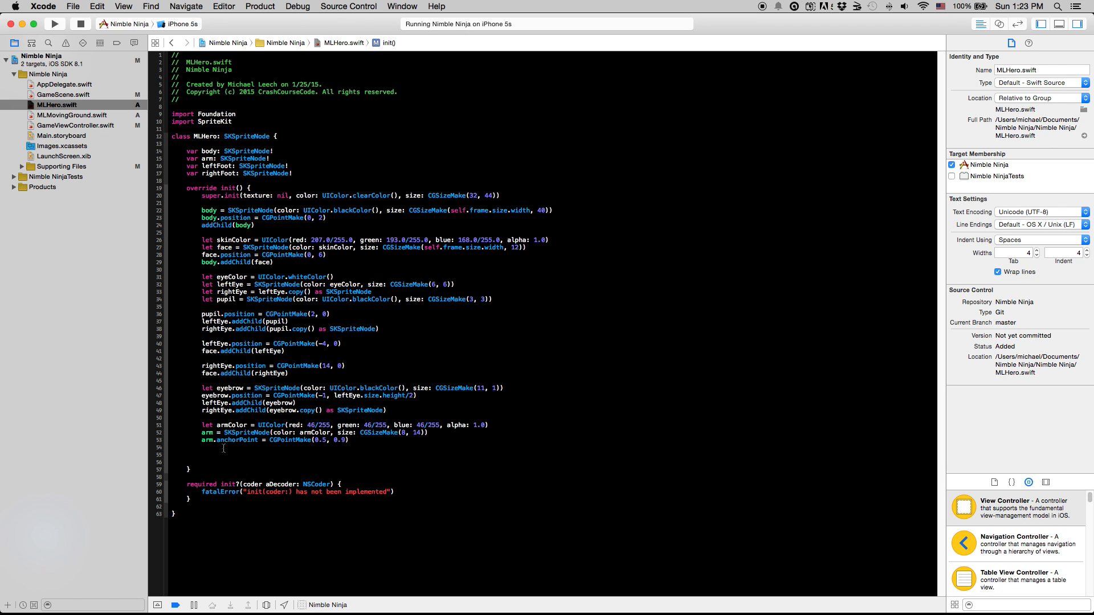
- Position the arm at (-10, -7) and add it to the body
type("ar")
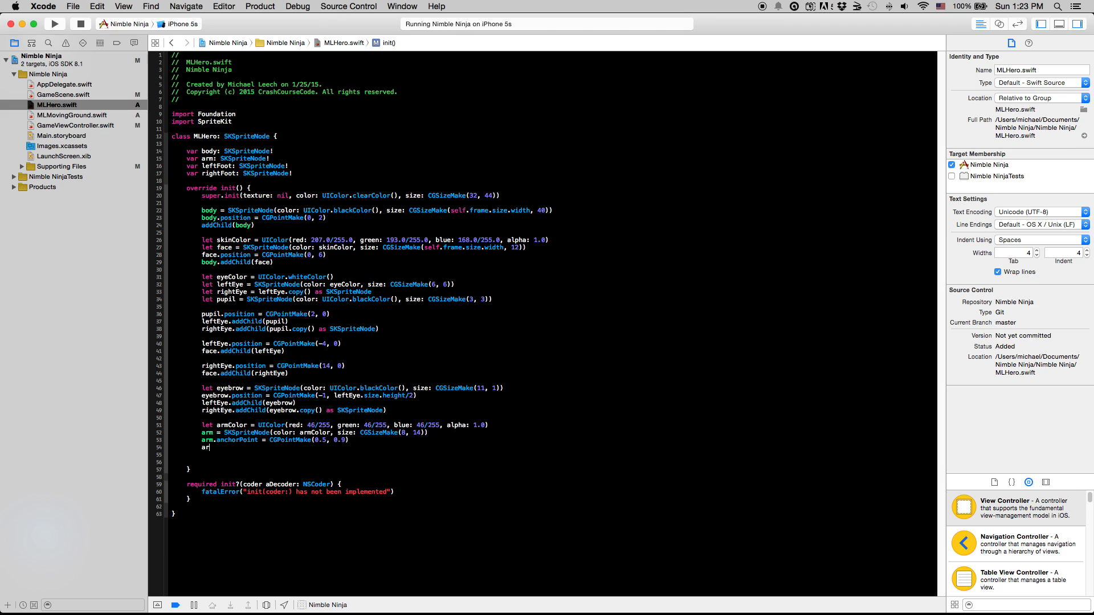
type("m.position =")
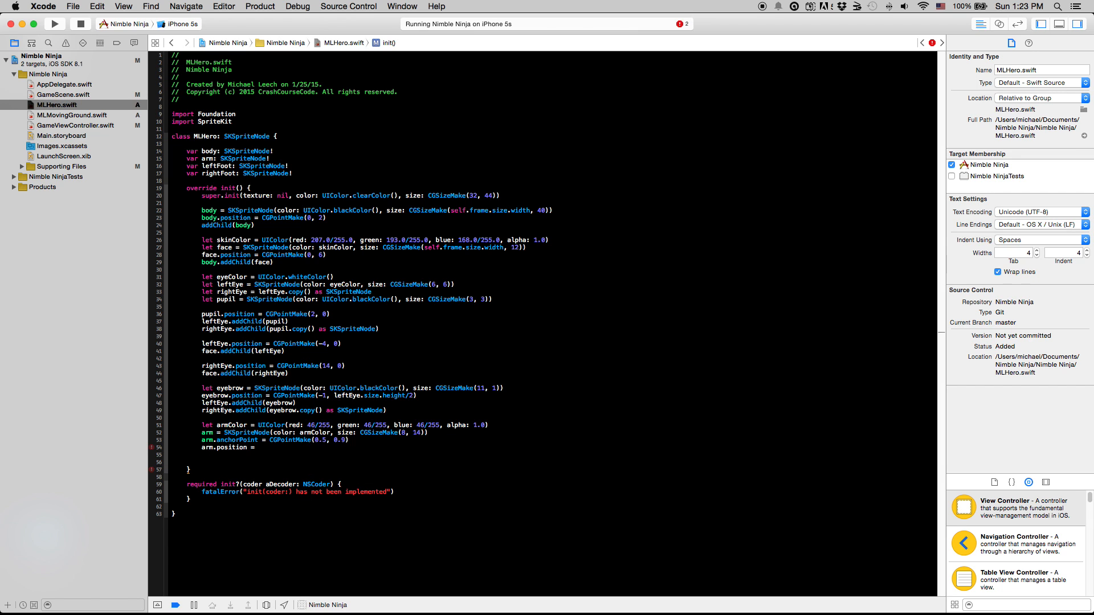
type("CGPointMake(-10, y: CGFloat")
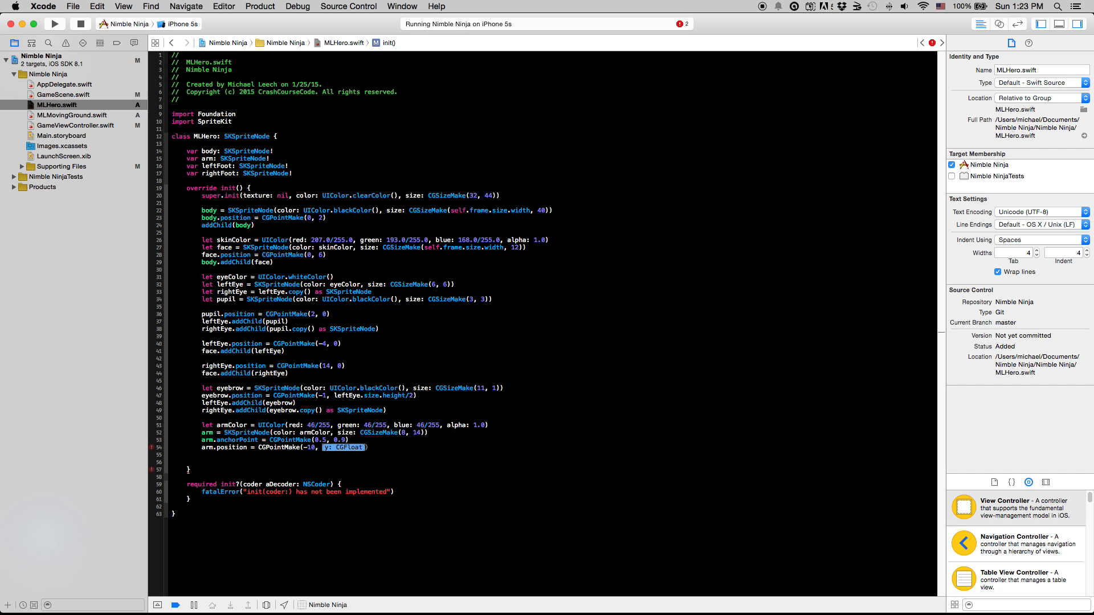
type("-7")
left_click(553, 454)
type("body.addChild(")
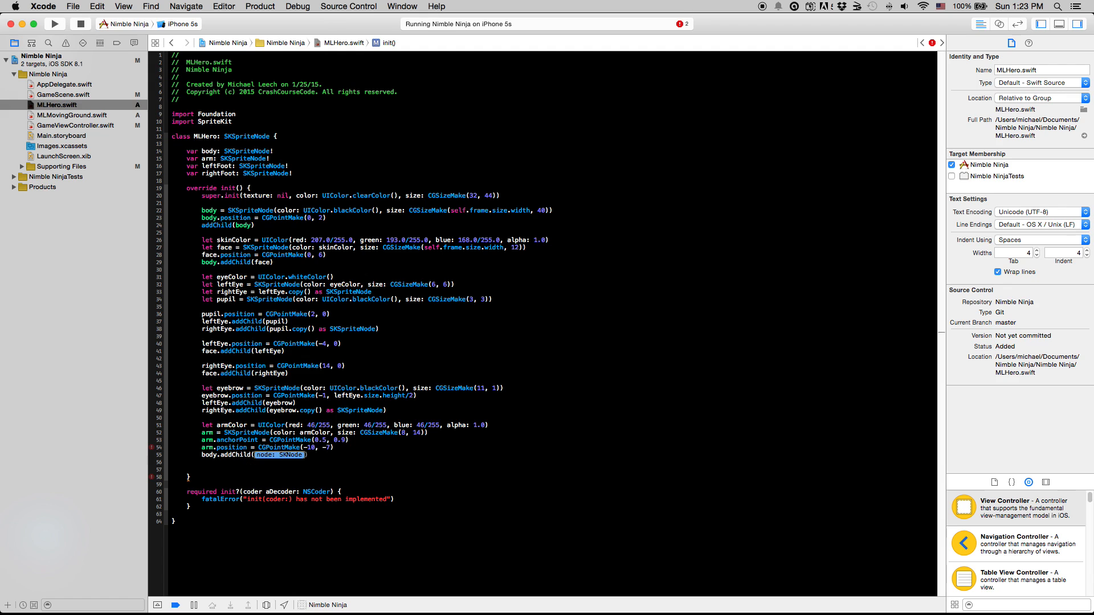
type("arm")
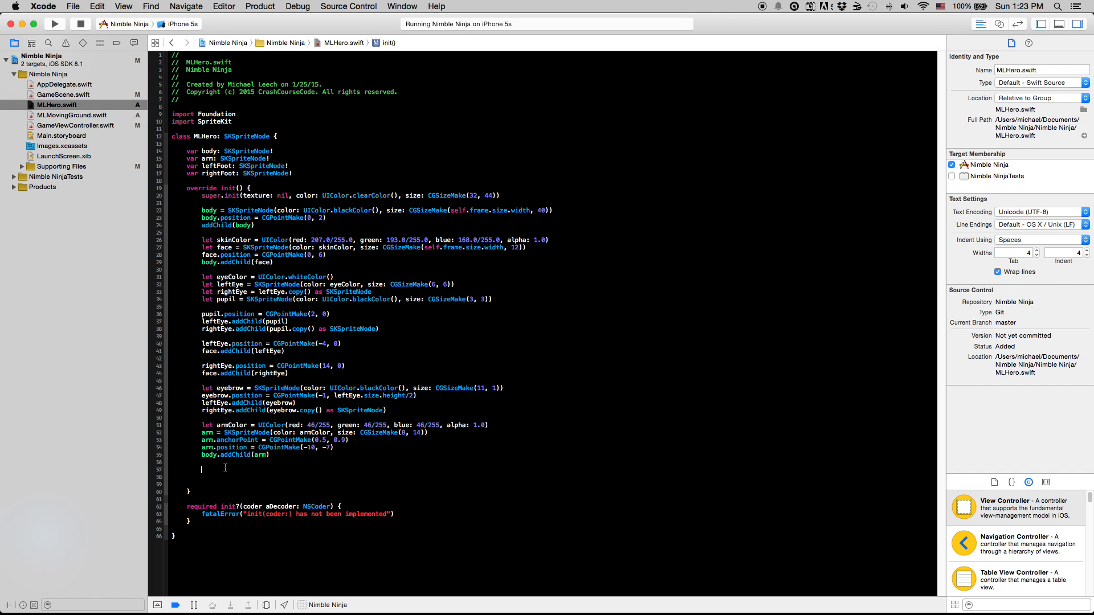
- Create a skinColor hand sprite sized CGSizeMake(arm.size.width, 5)
type("let hand")
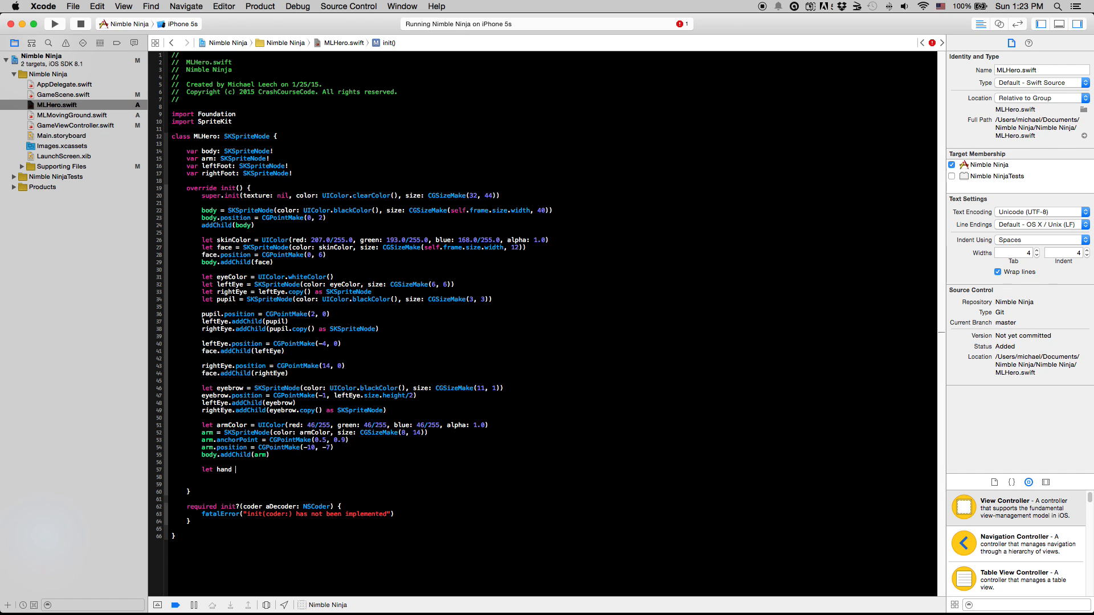
type("SK")
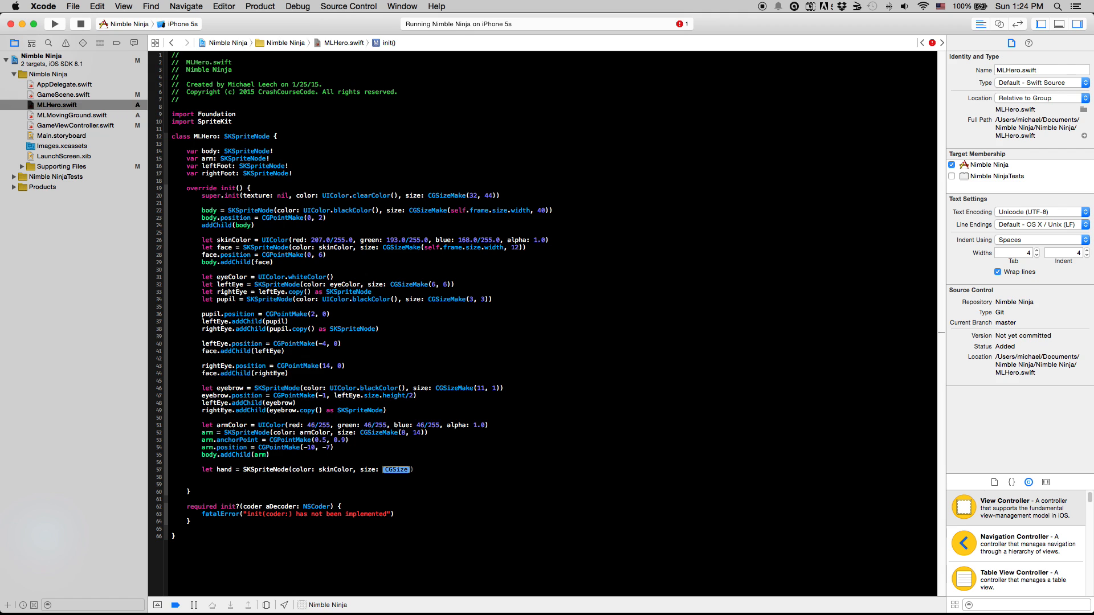
left_click(151, 469)
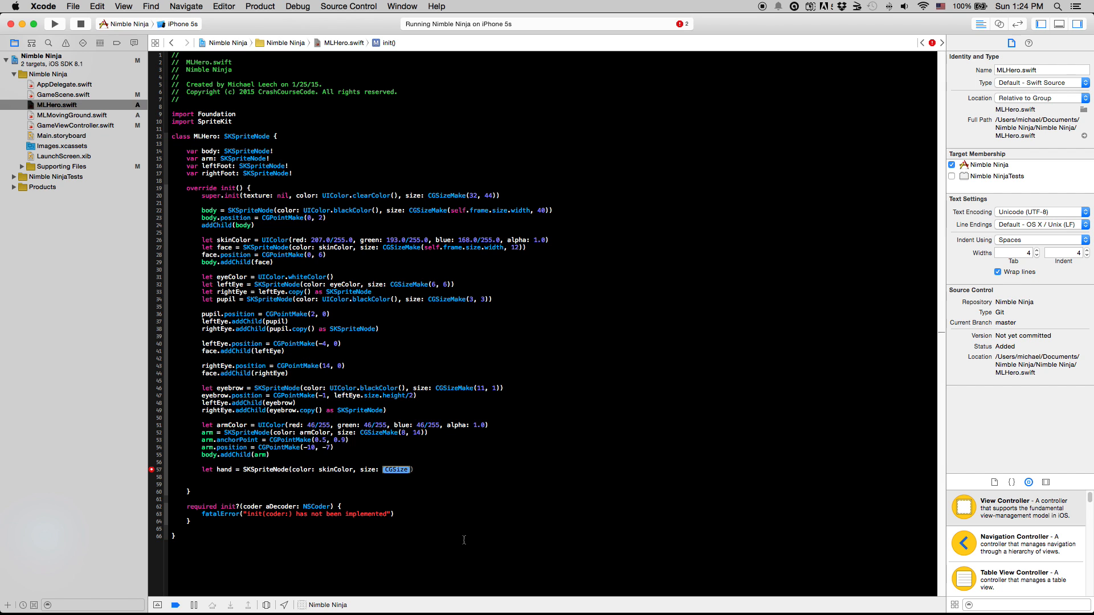
type("CGSizeMake(width: CGFloat, height: CGFloat")
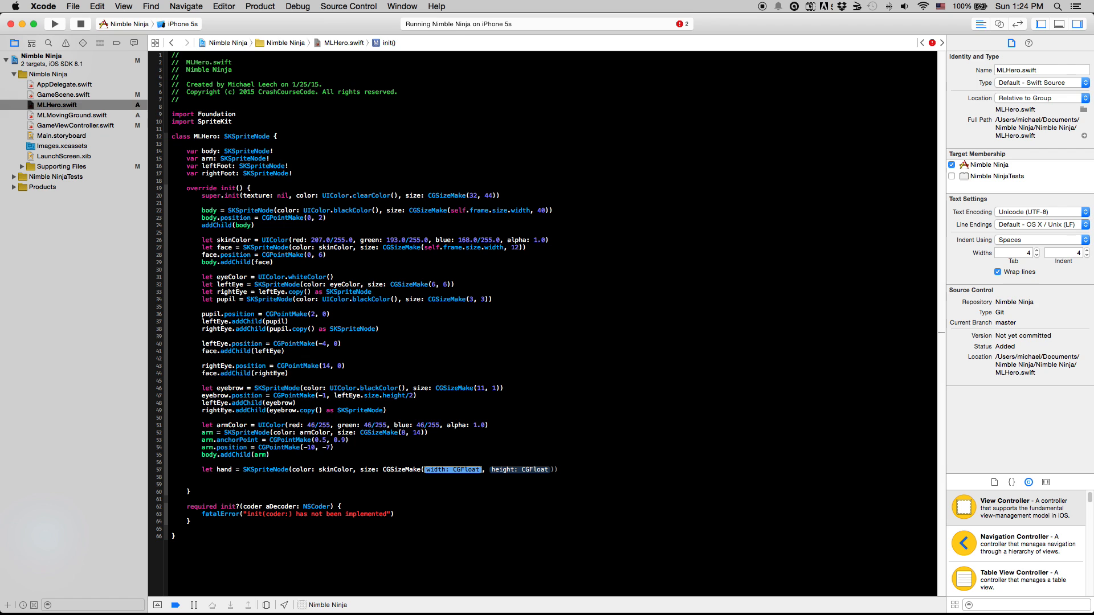
type("arm.size.")
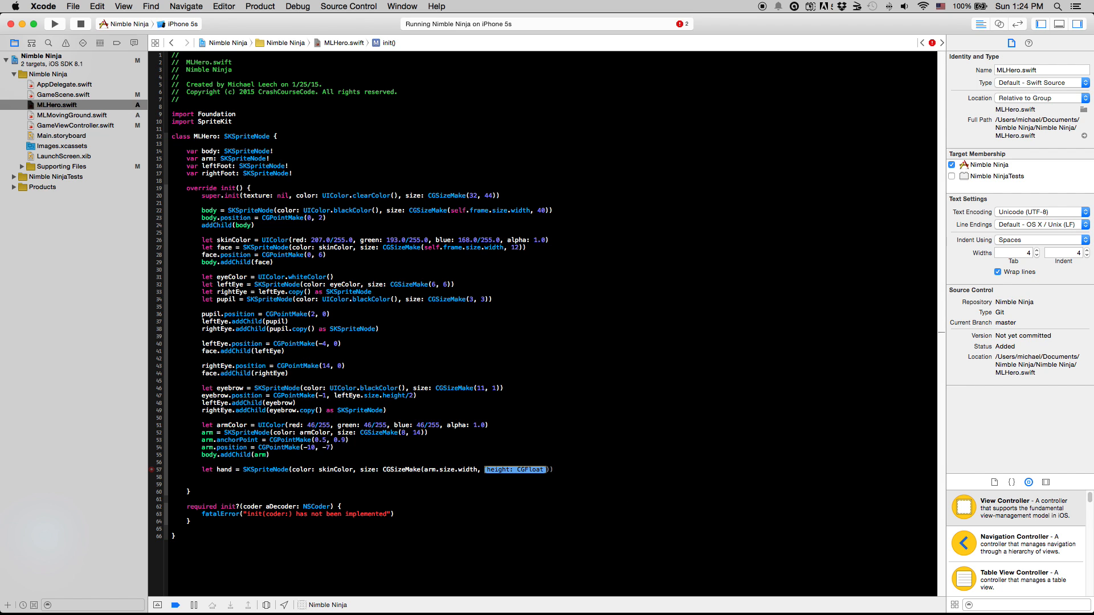
type("5")
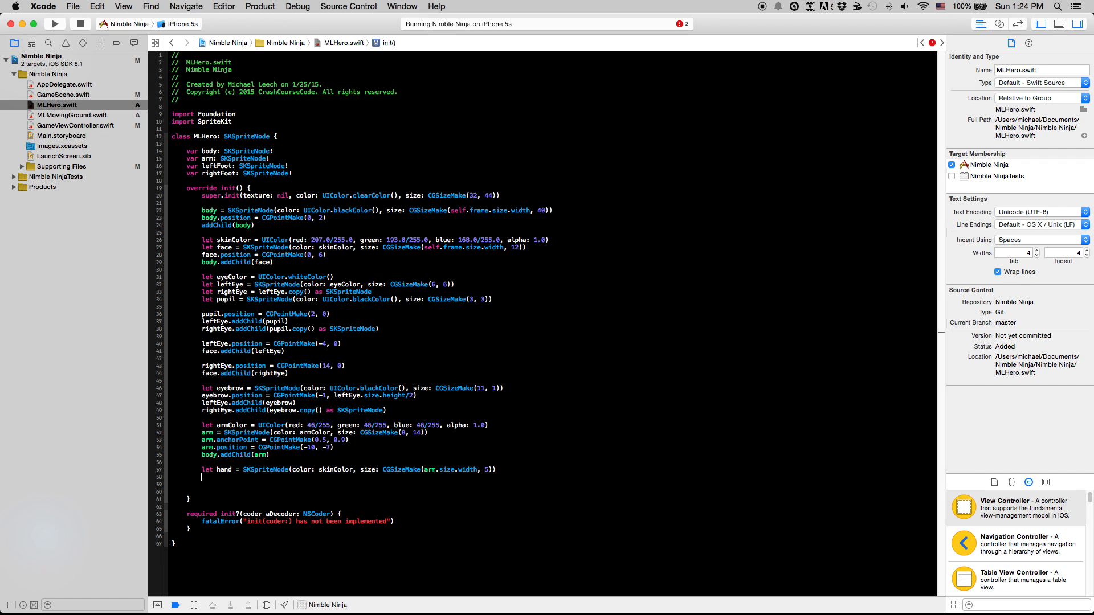
- Position the hand at (0, -arm.size.height*0.9) and add it to the arm
type("hand.position =")
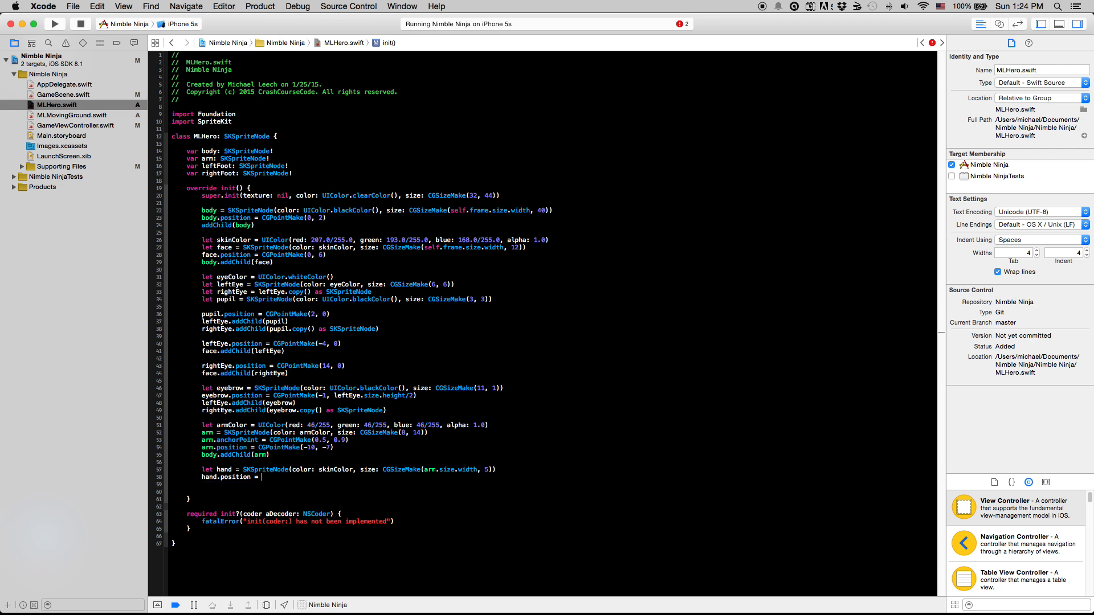
type("C")
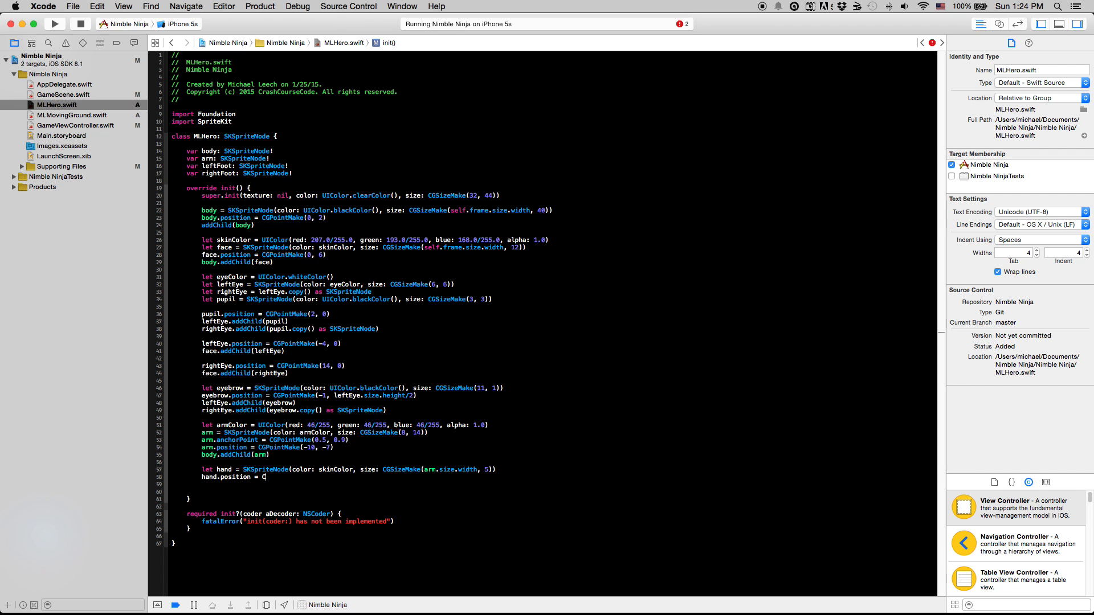
type("GPointMake(")
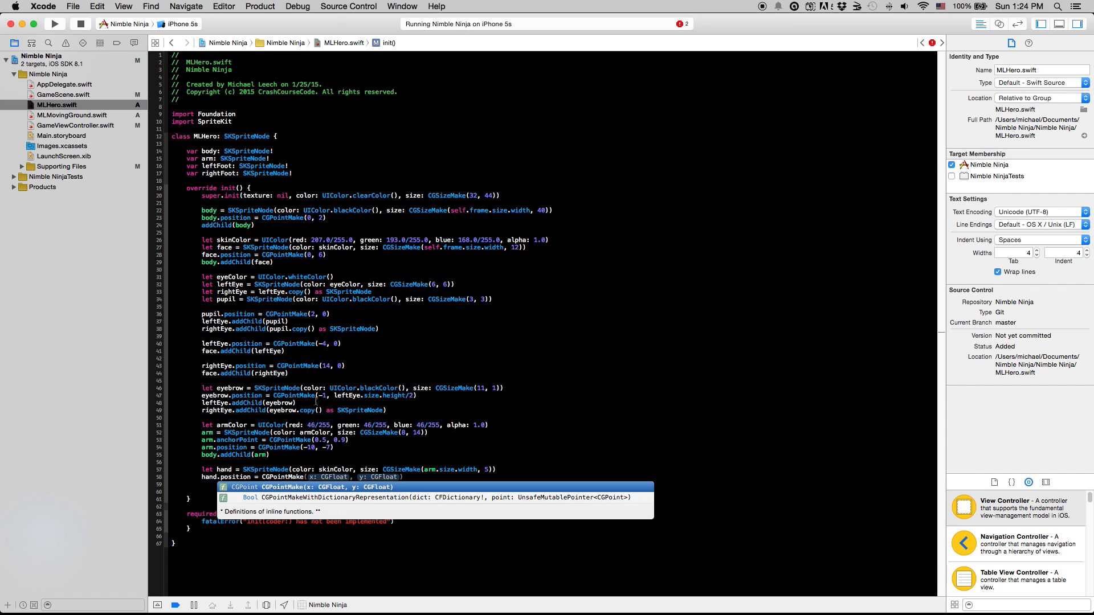
left_click(332, 488)
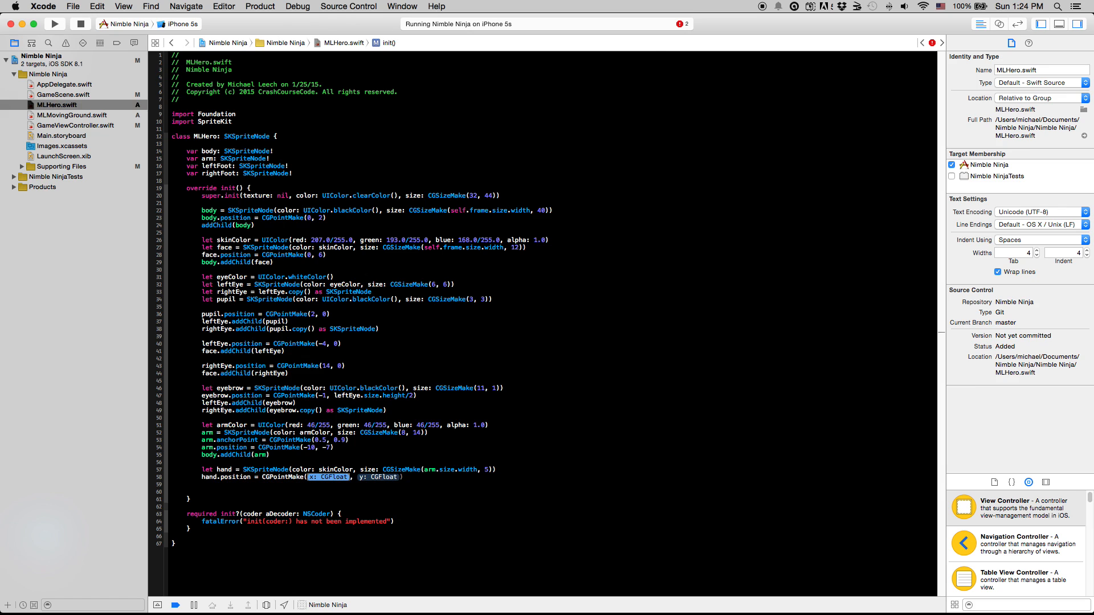
type("0")
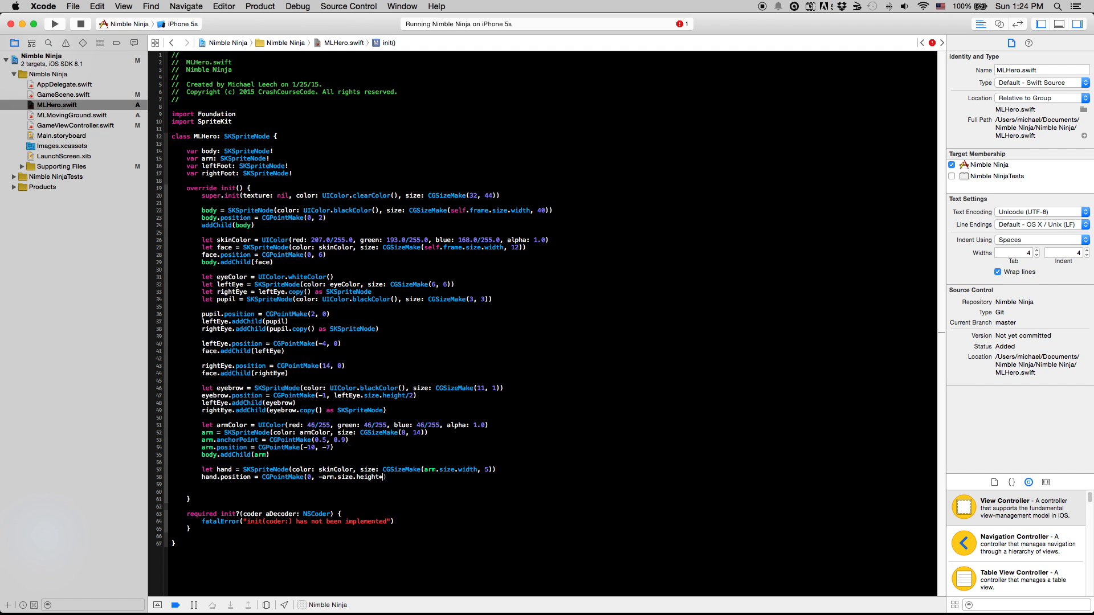
type("0.9 + hand.size.height/2")
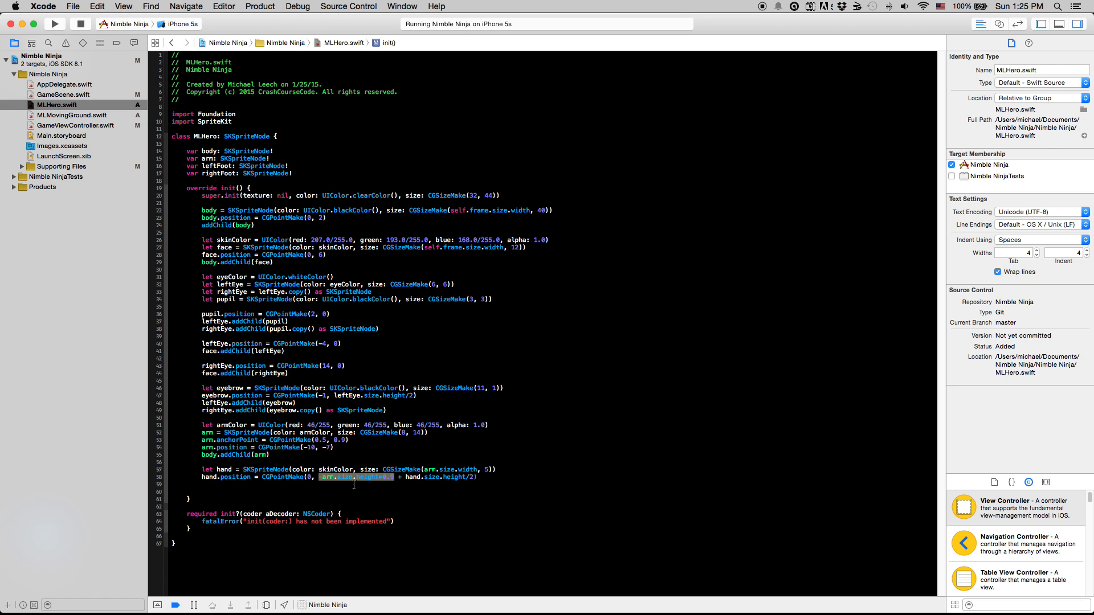
type("-arm.size.height*0.9")
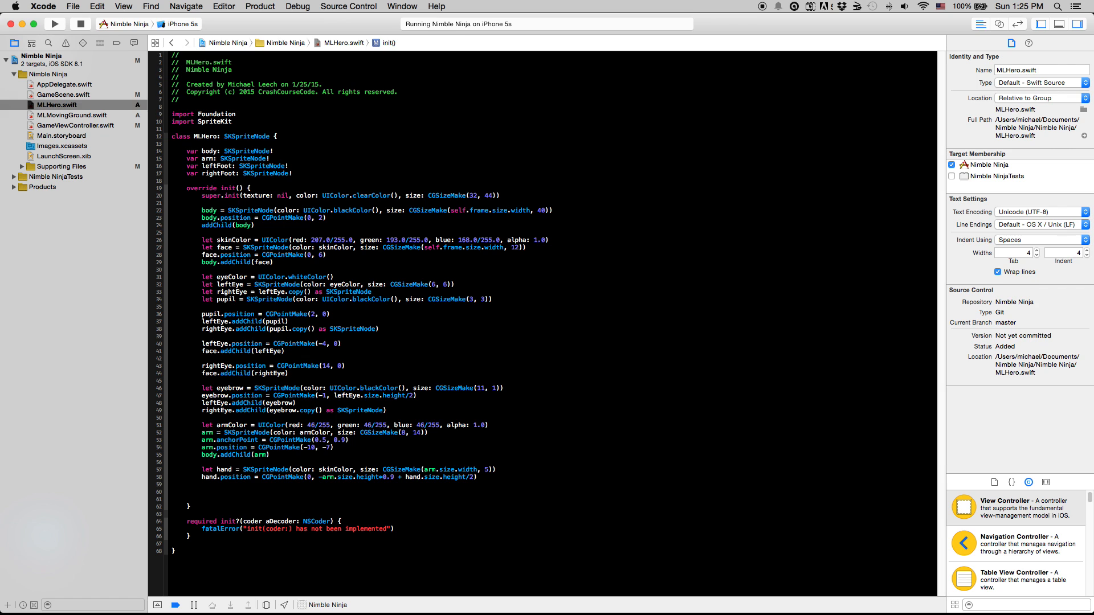
type("arm.addChild(hand)")
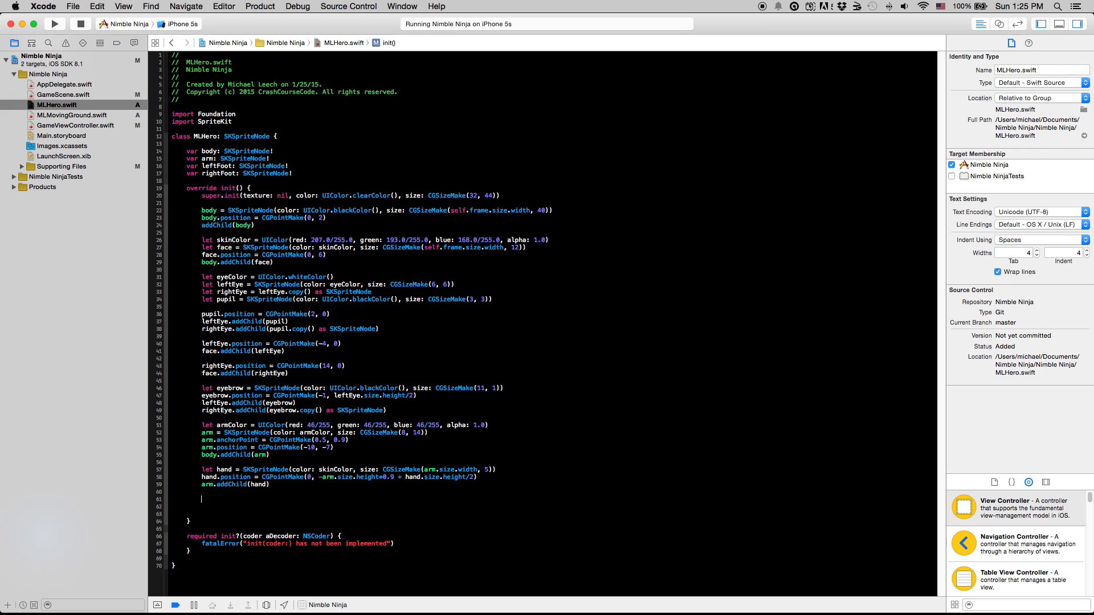
- Position the black left foot at (-6, -size.height/2 + leftFoot.size.height/2)
type("l")
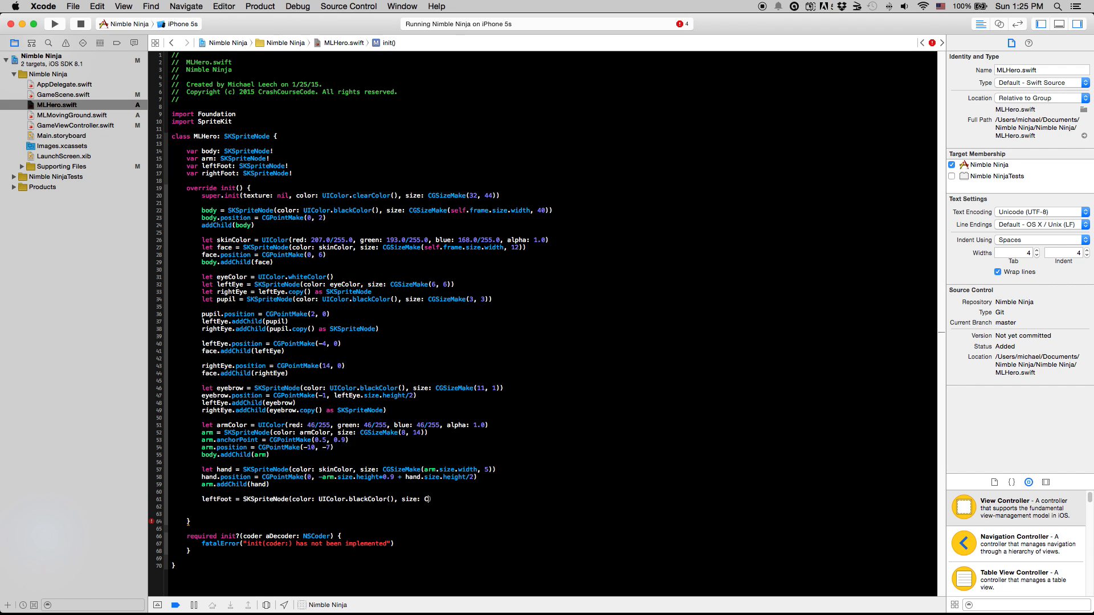
type("C")
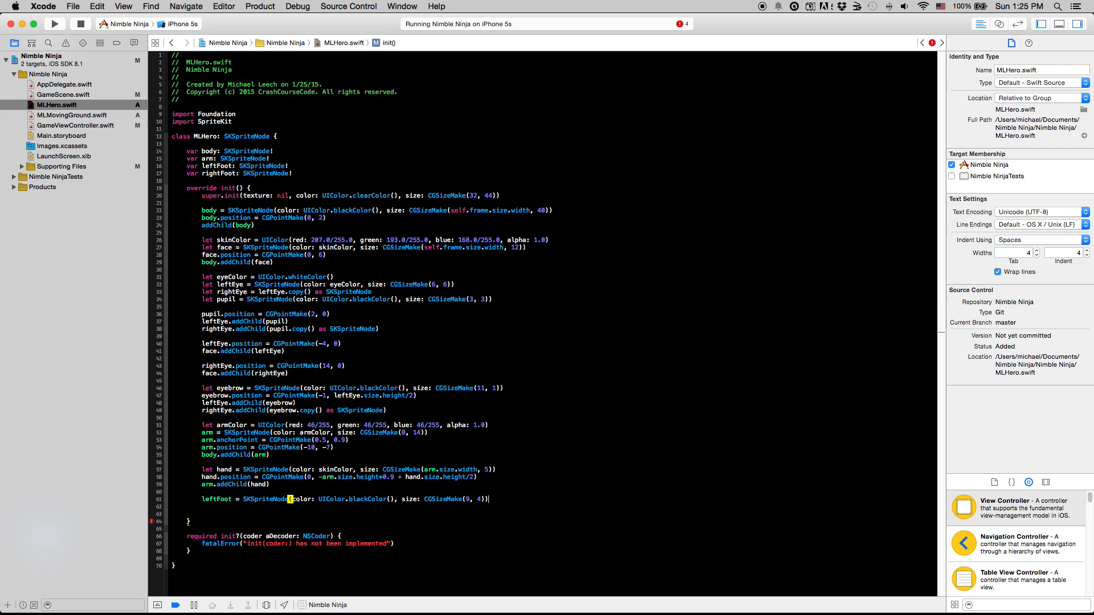
type("leftFoot.position = CGPointMake(x: CGFloat, y: CGFloat")
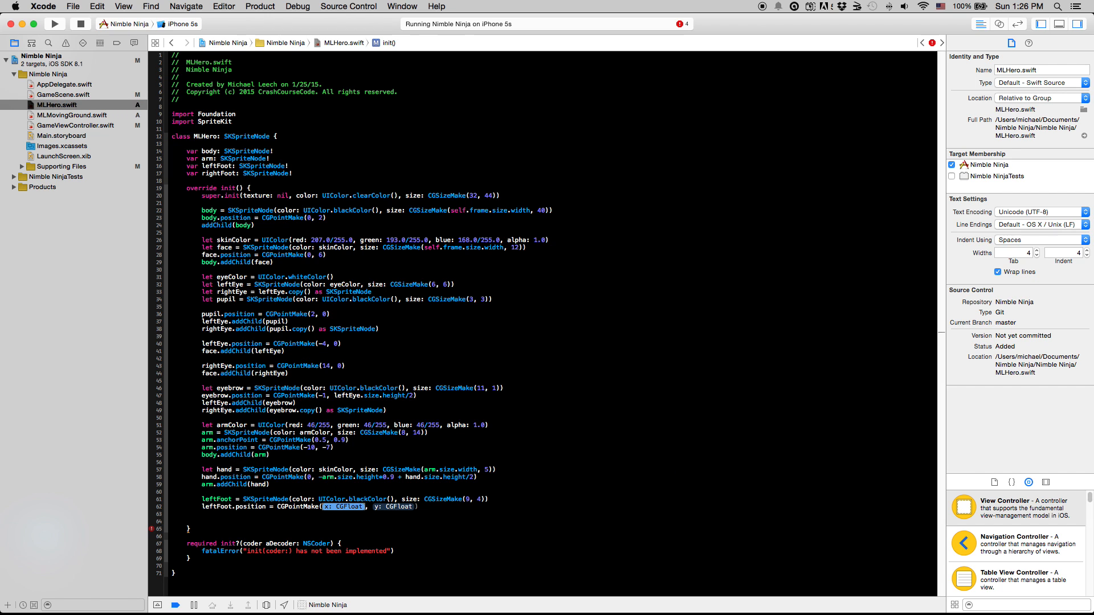
type("-6, -size.height/2 +")
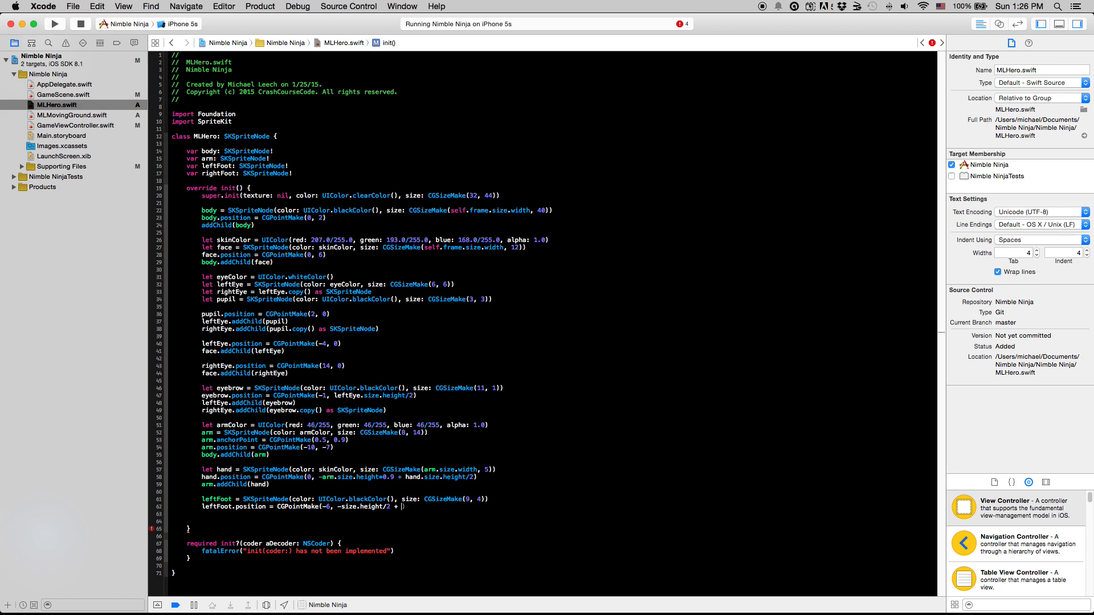
type("leftFoot.size.height/2)")
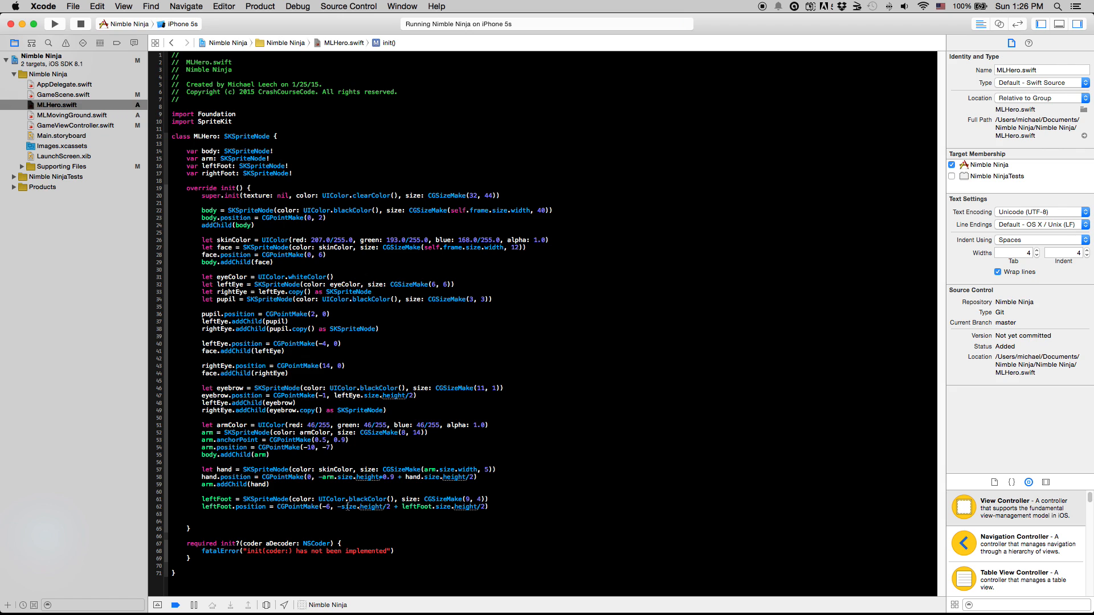
- Add addChild(leftFoot) on a new line below the left foot's position
double_click(363, 507)
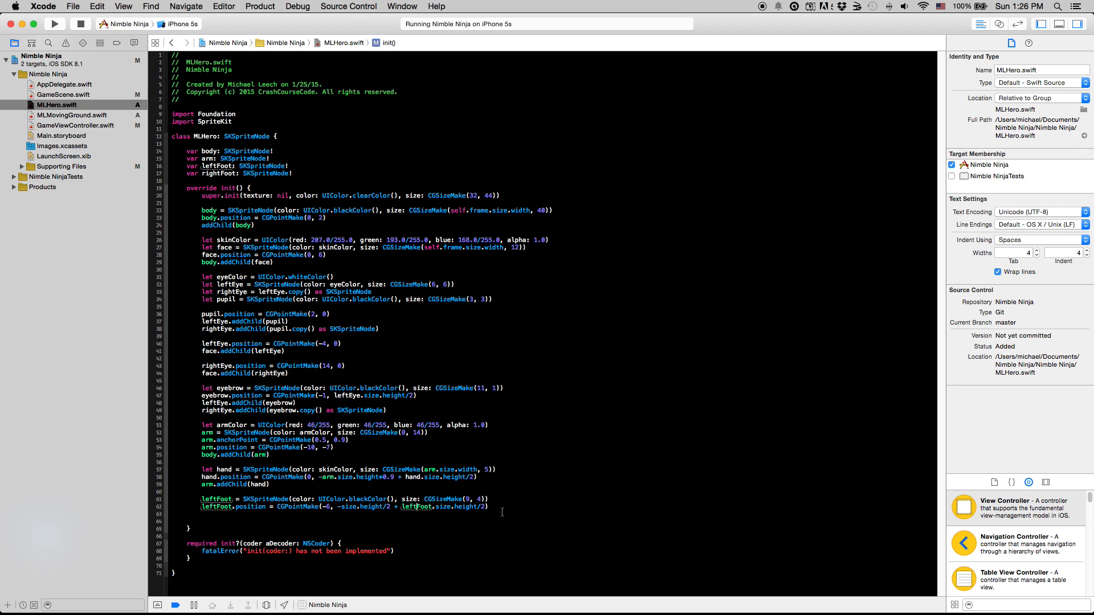
key("Return")
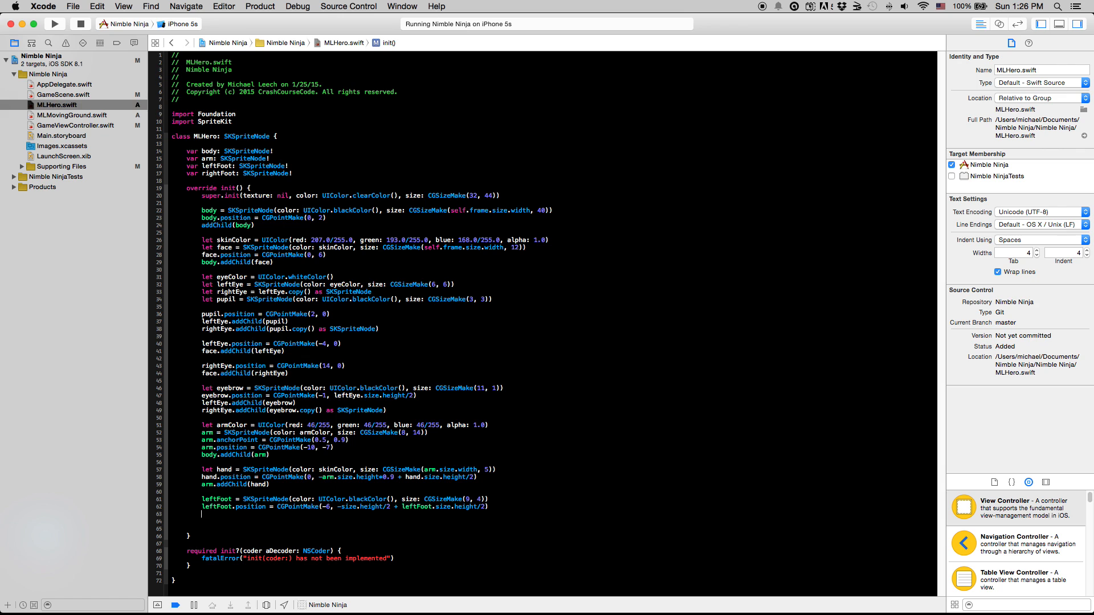
type("addChild(node: SKNode")
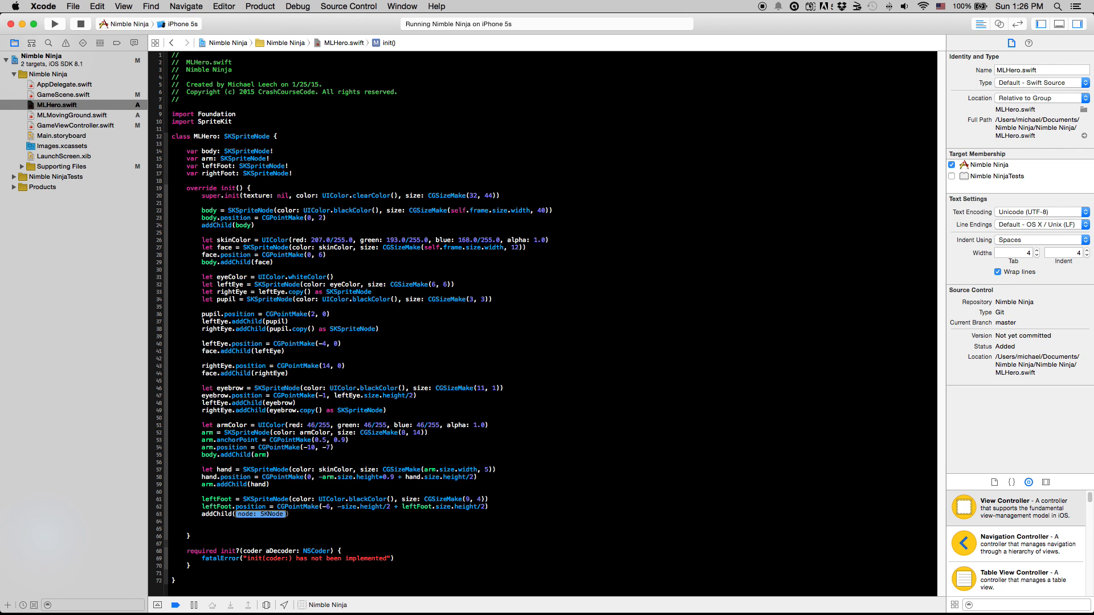
type("leftFoot")
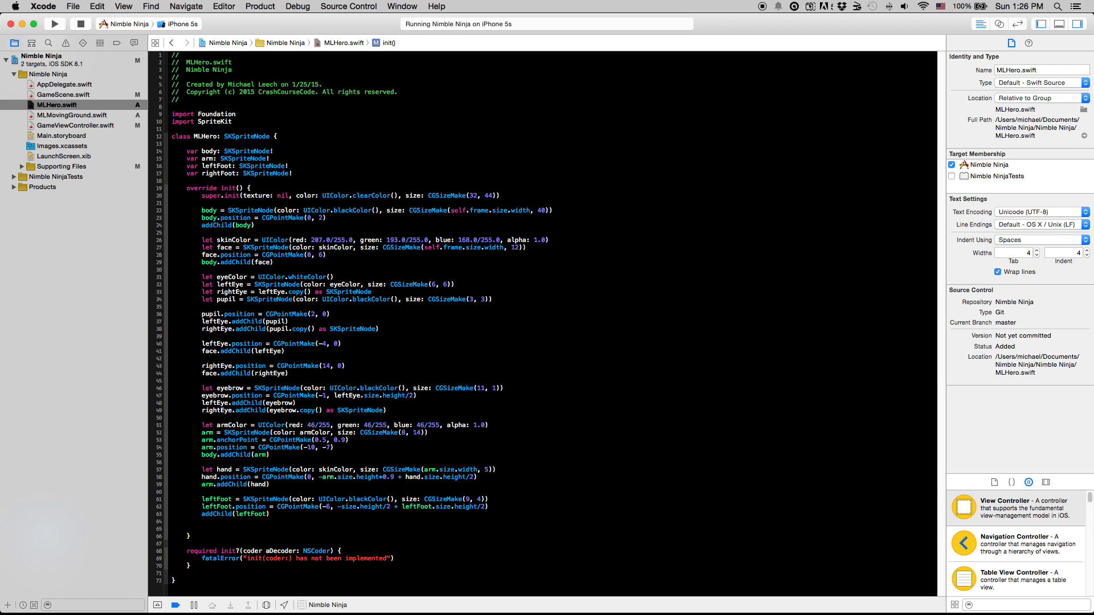
double_click(344, 506)
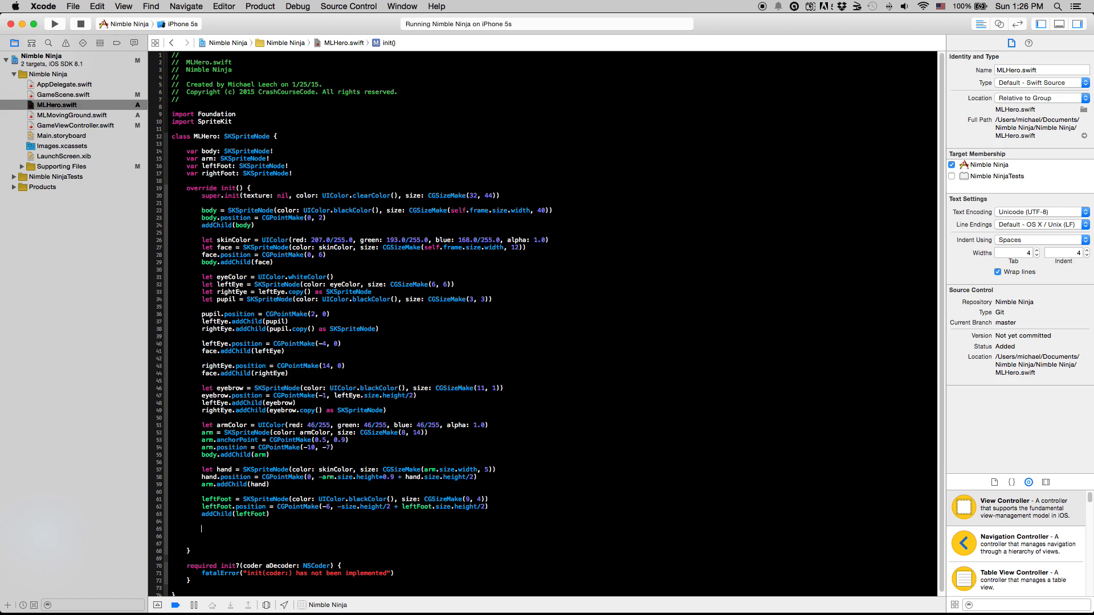
- Create rightFoot as a copy of leftFoot as SKSpriteNode, positioned at x 0
type("rightFoot")
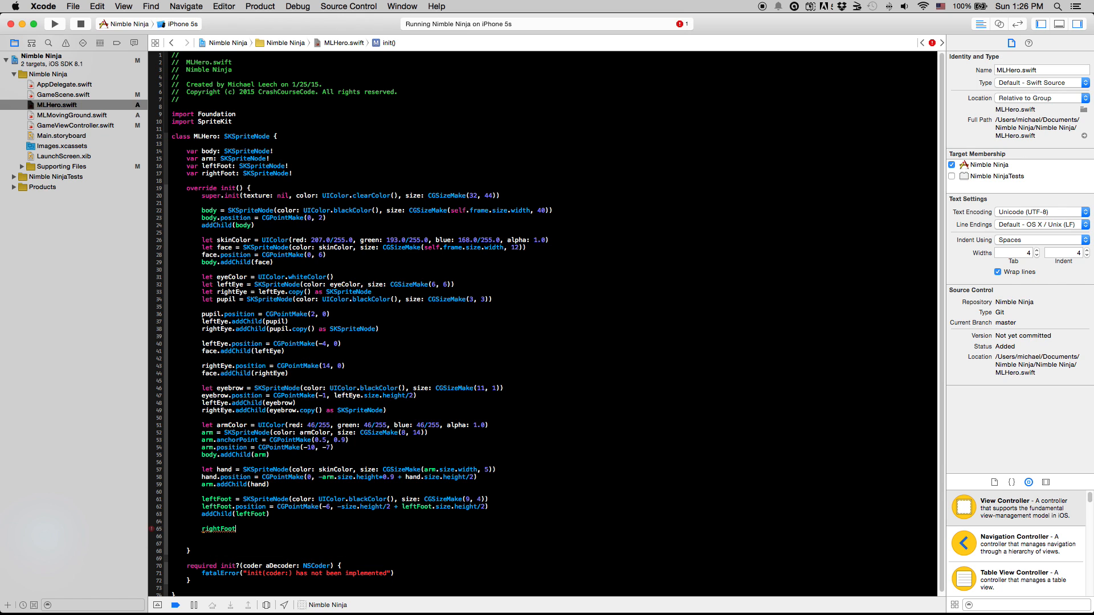
type("= leftFoot.copy(")
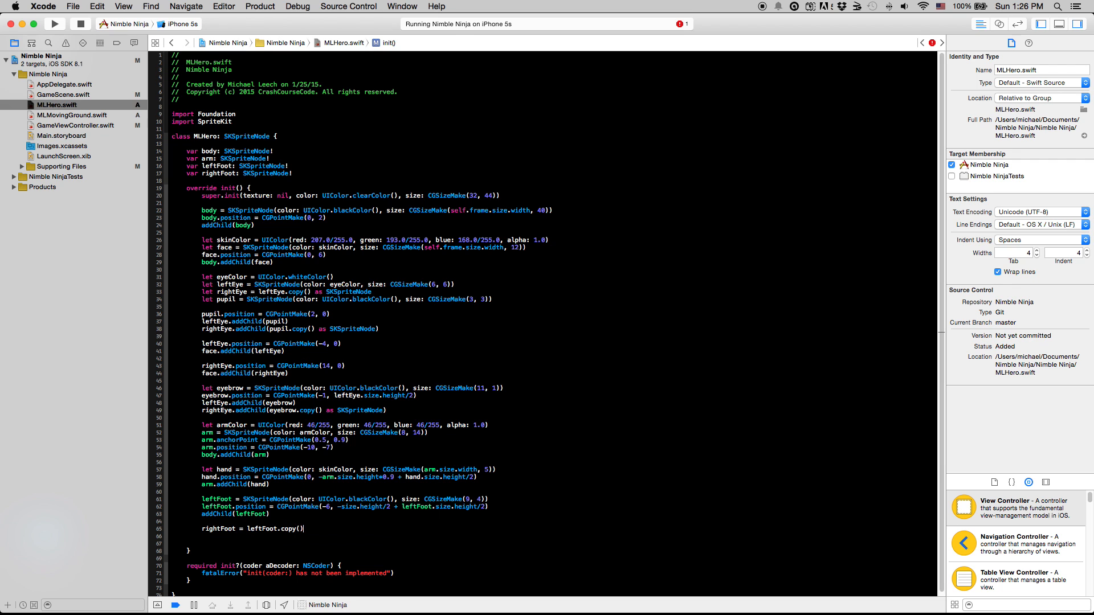
type("as SKSpriteNode")
left_click(566, 535)
type("rightFoot.position =")
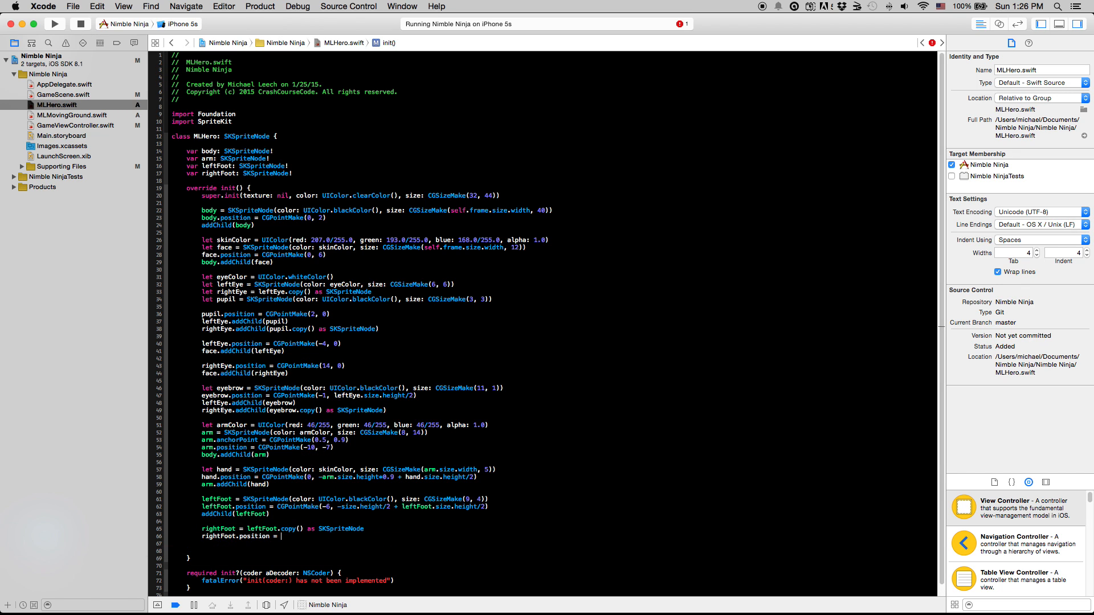
type("CGPointMake")
left_click(356, 544)
type("addC")
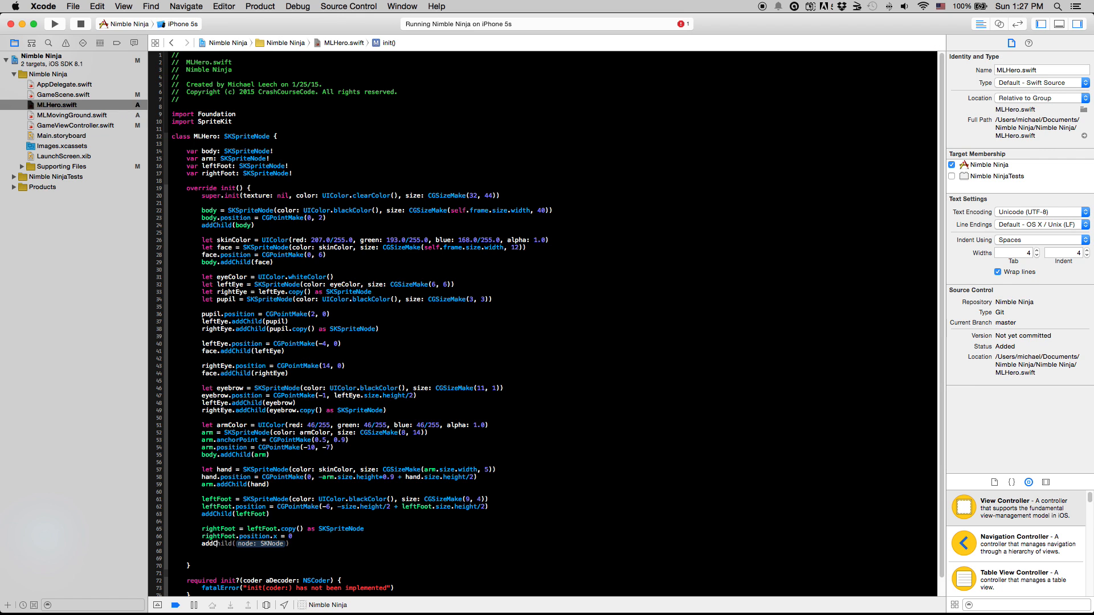
type("rightFoot")
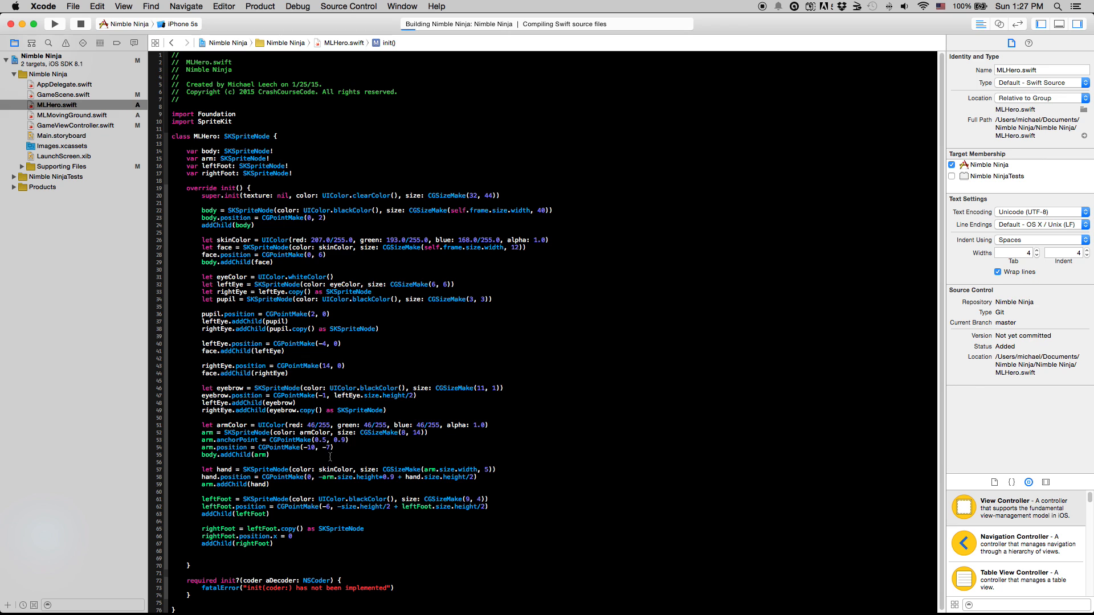
- Bring the running game into view to watch the ninja run along the ground
left_click(55, 23)
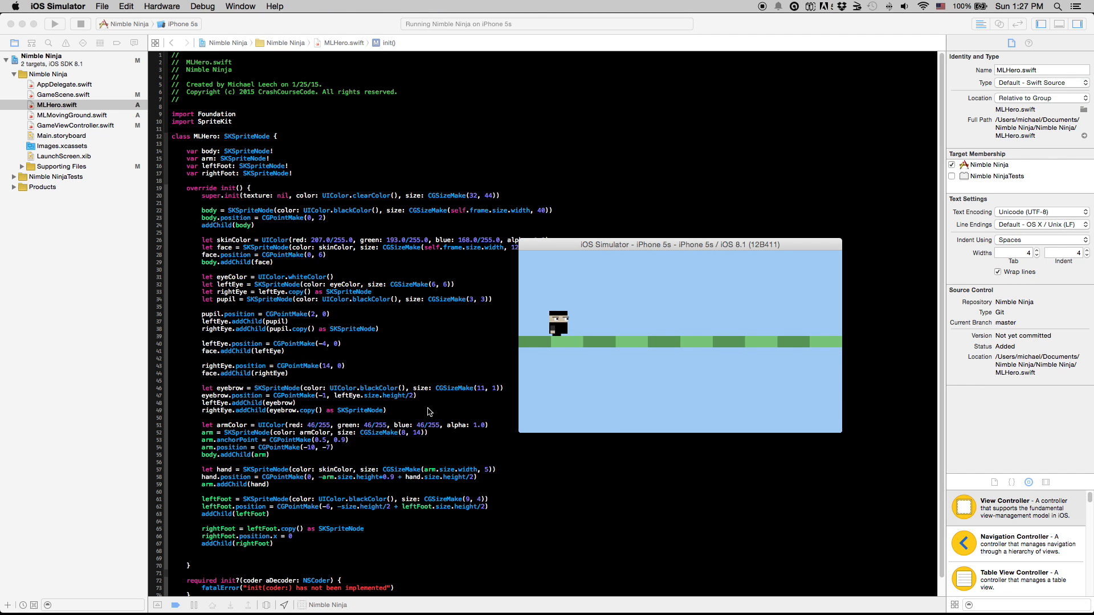
mouse_move(309, 526)
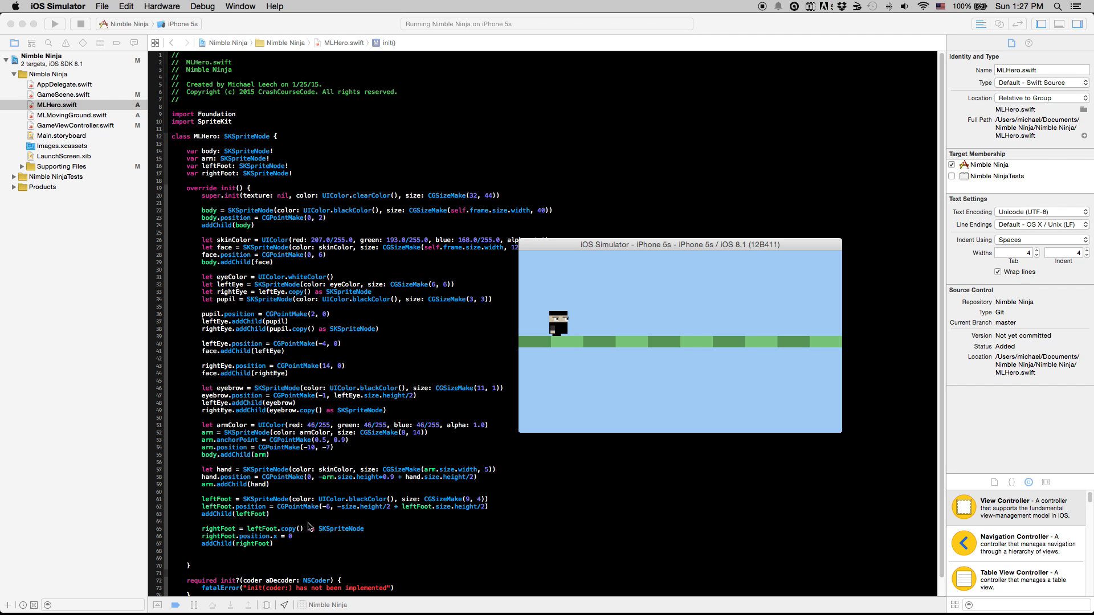
mouse_move(293, 540)
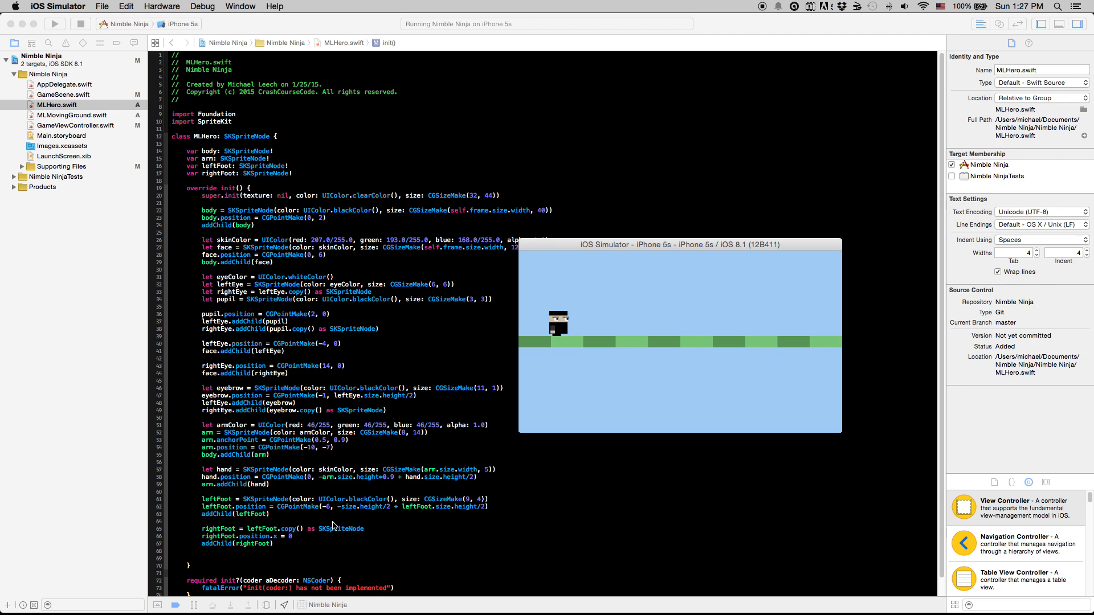
mouse_move(322, 516)
type("6")
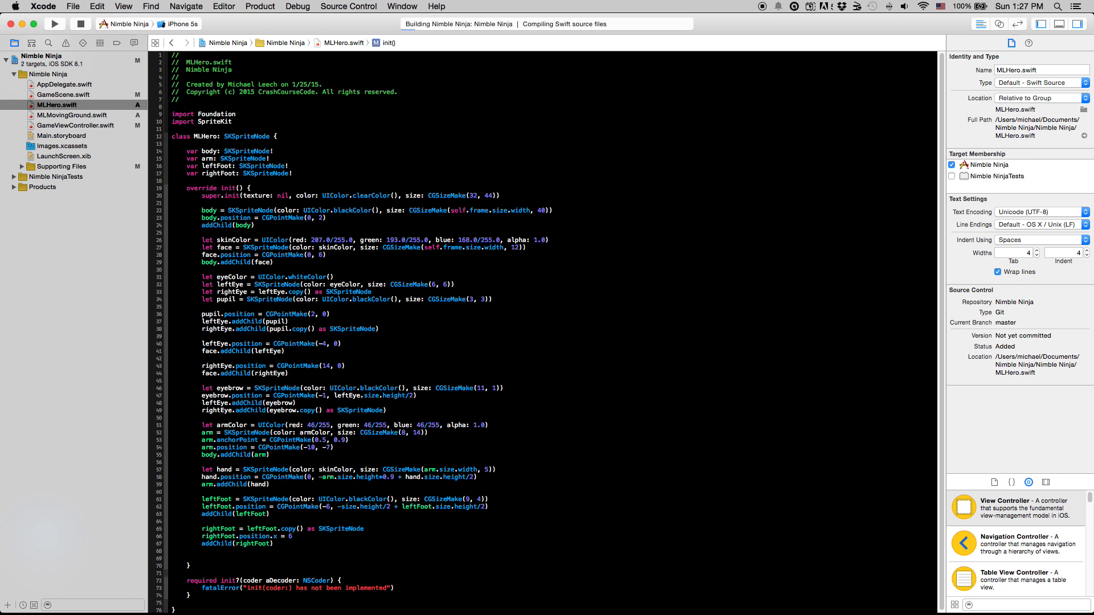
- Change the right foot's x position from 6 to 8 and watch the relaunched game
left_click(54, 23)
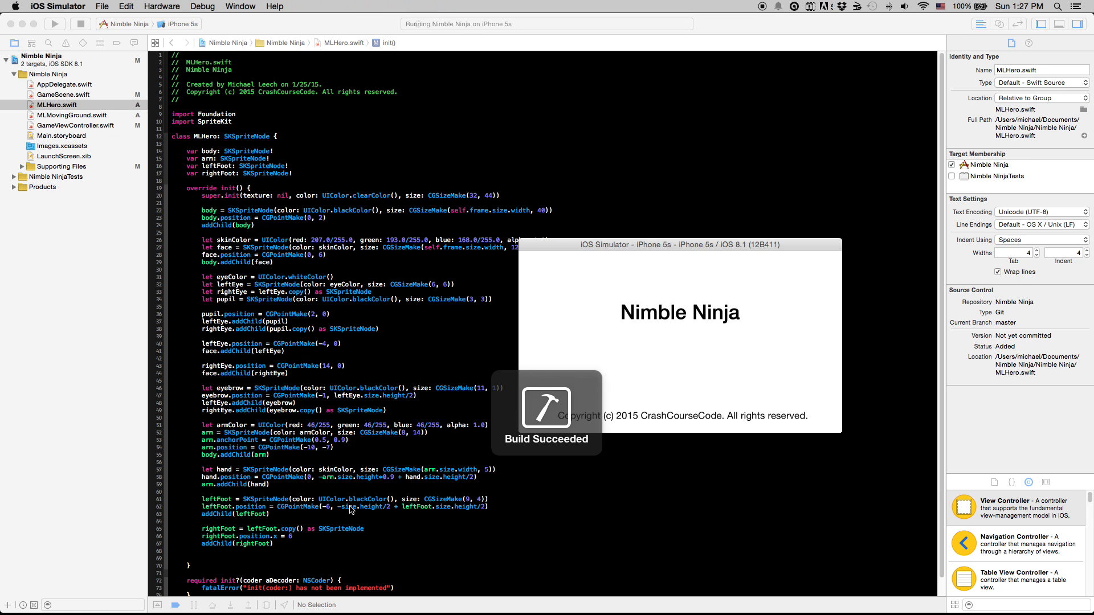
left_click(302, 538)
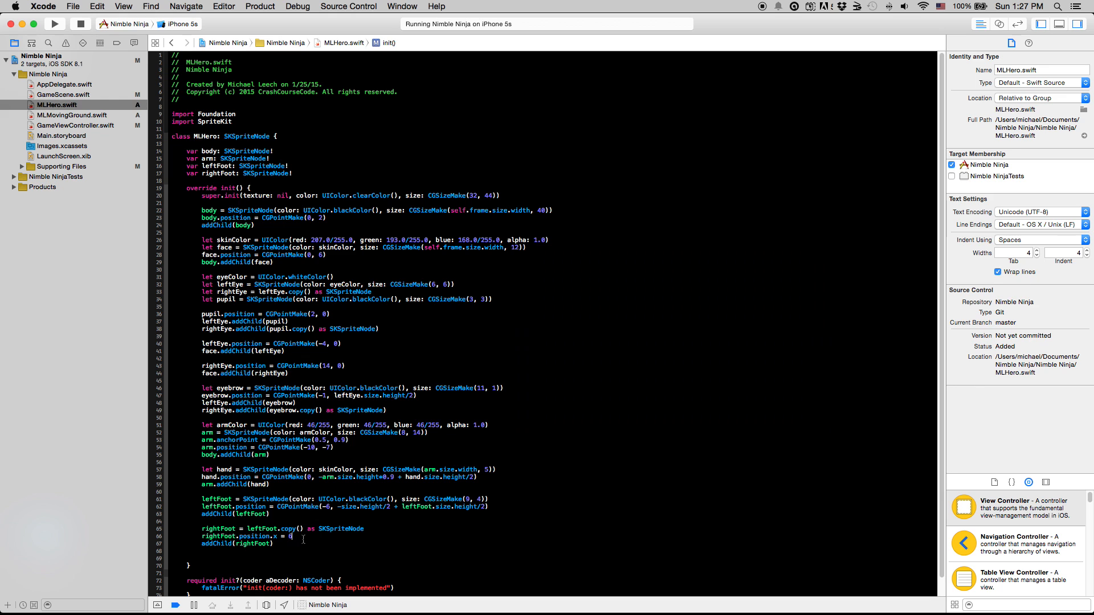
type("8")
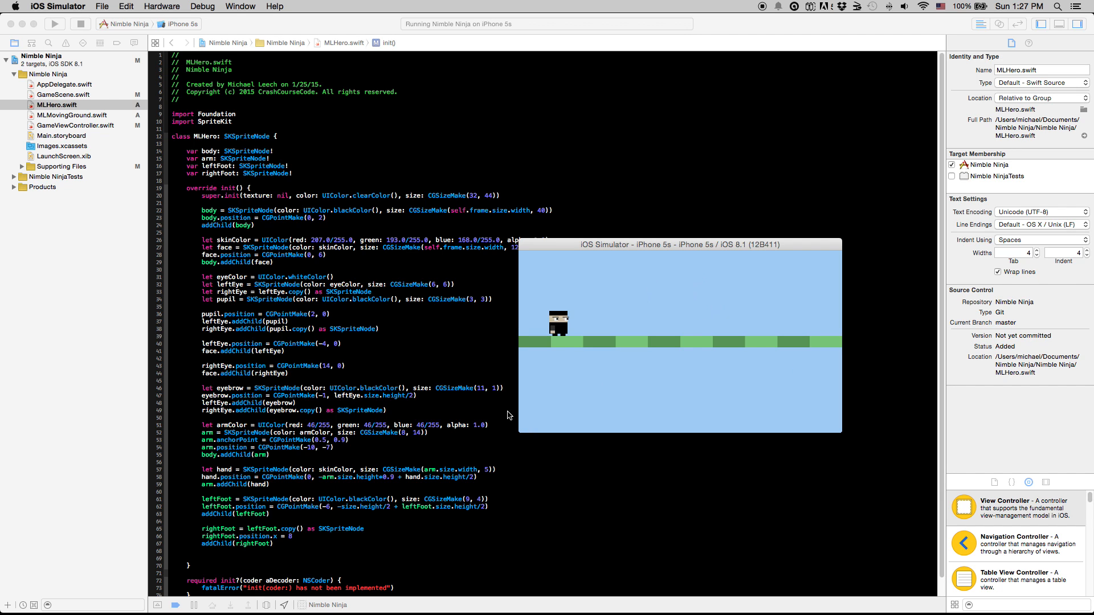
mouse_move(647, 367)
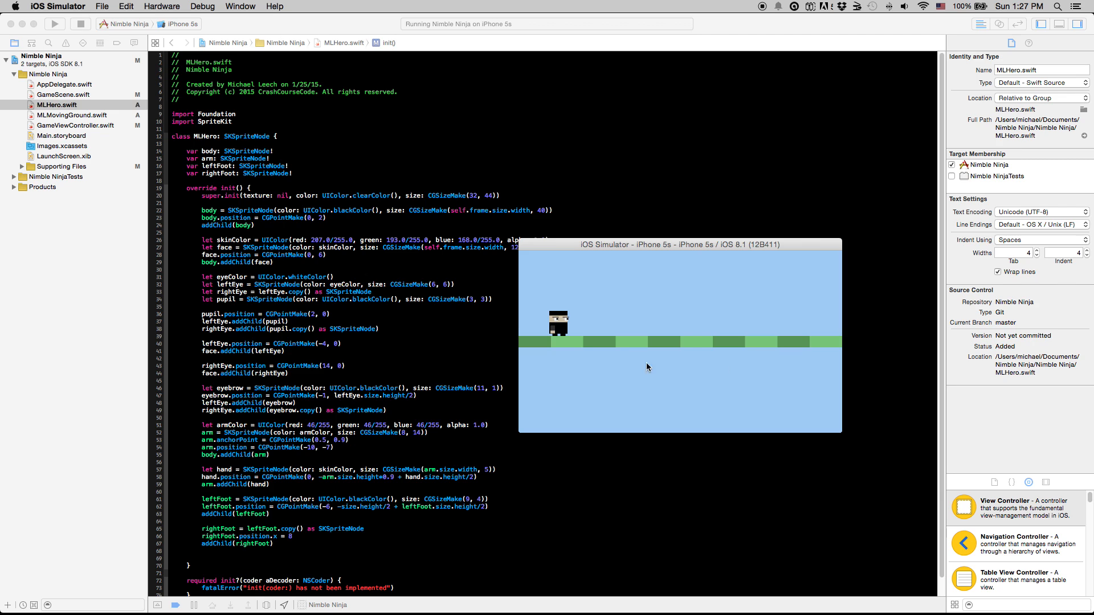
mouse_move(687, 348)
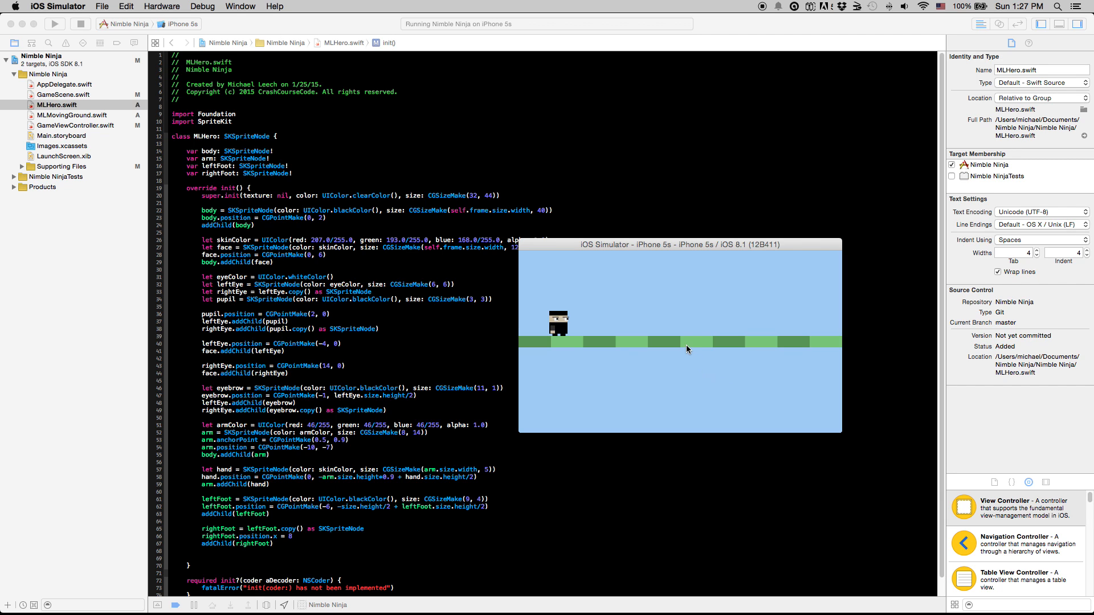
mouse_move(629, 298)
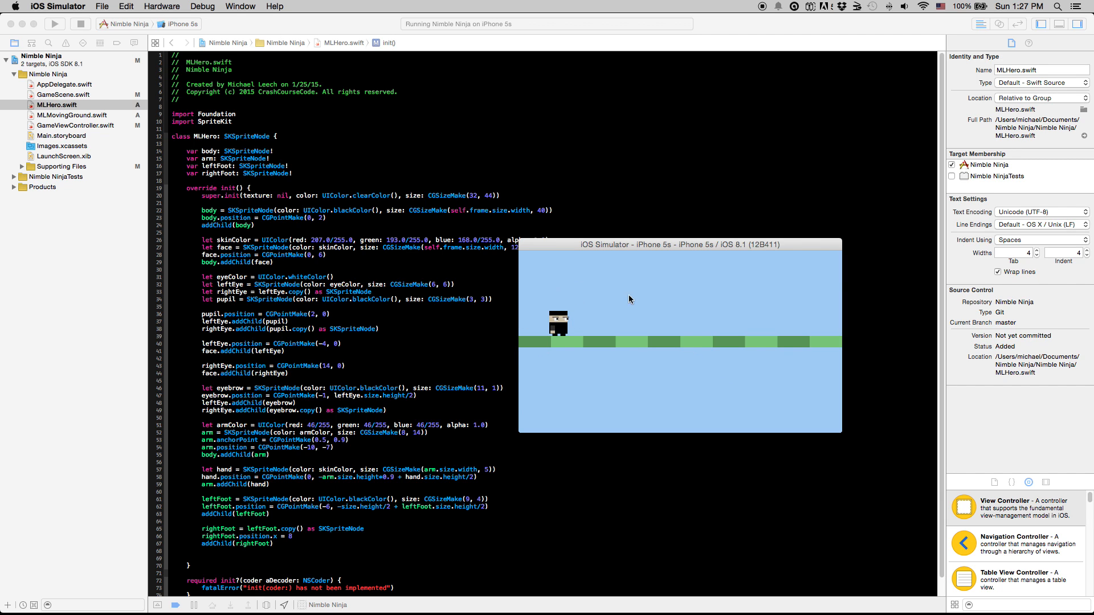
mouse_move(579, 342)
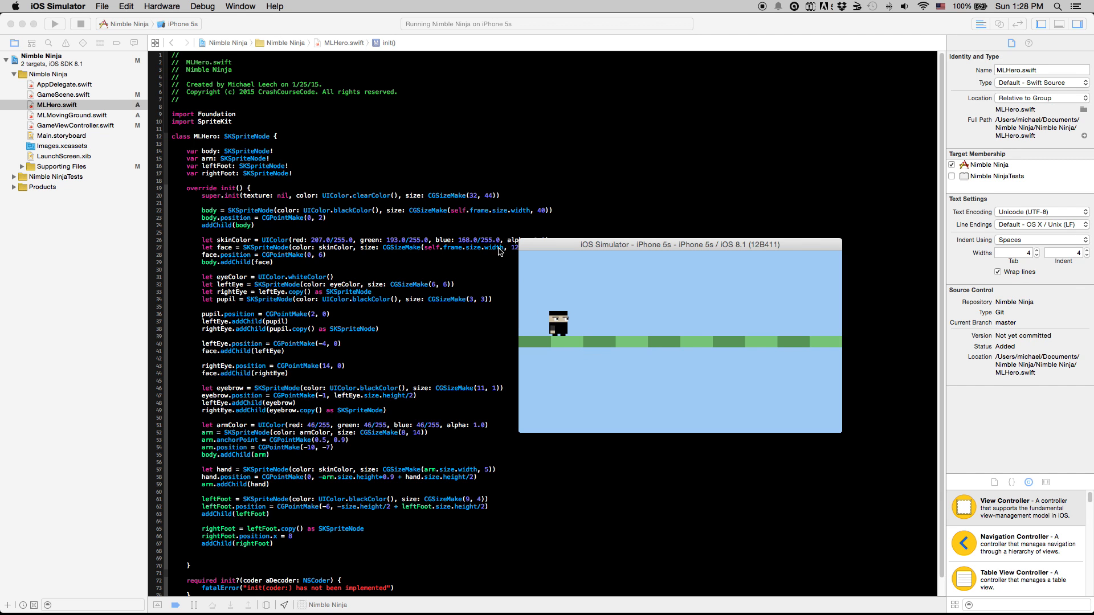
mouse_move(546, 274)
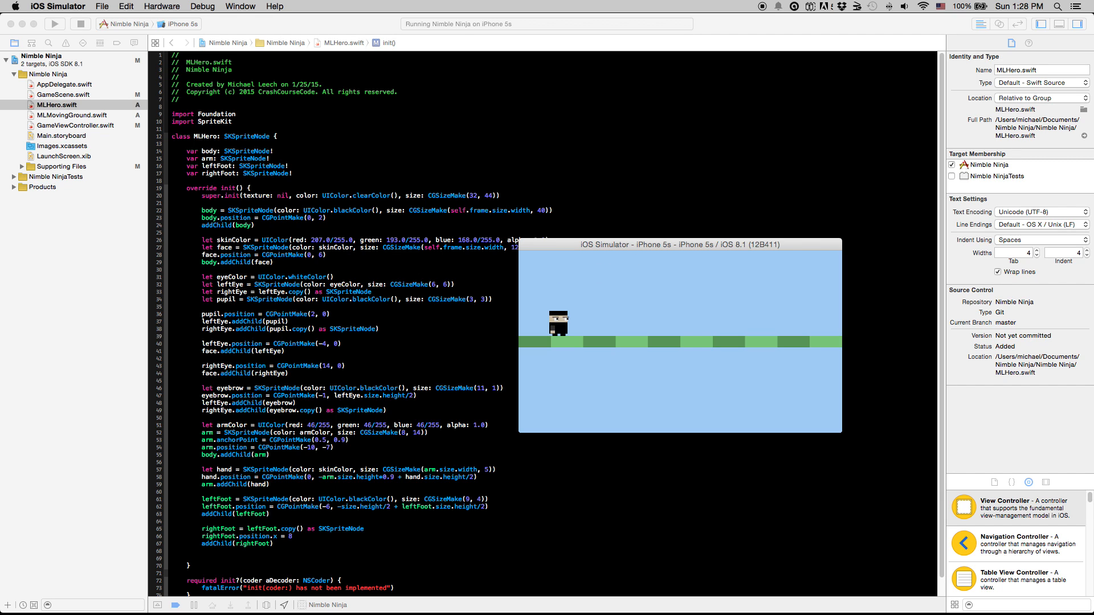
mouse_move(488, 287)
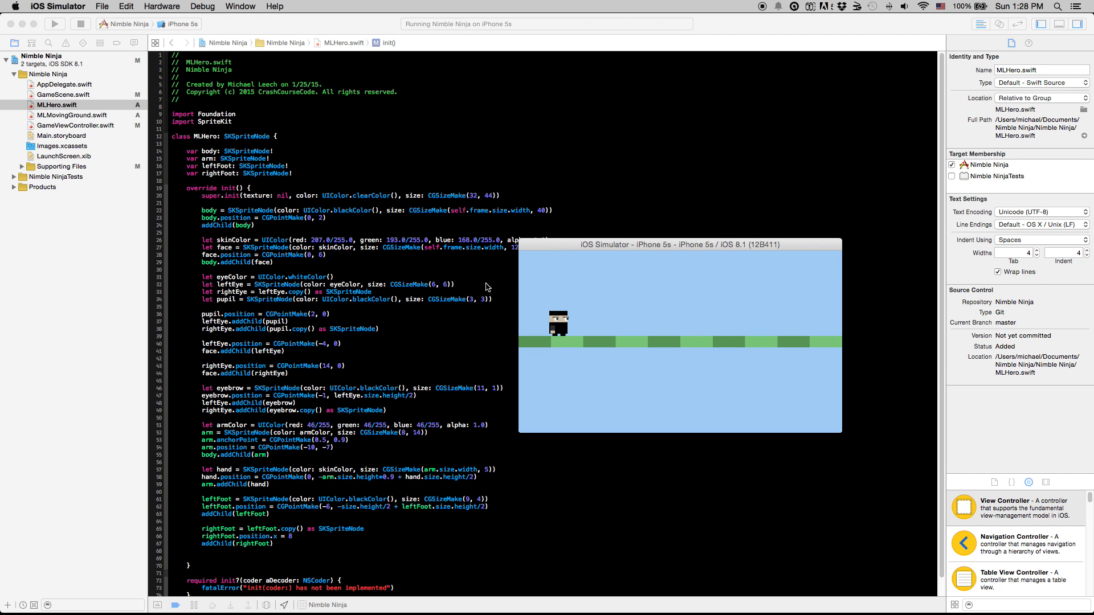